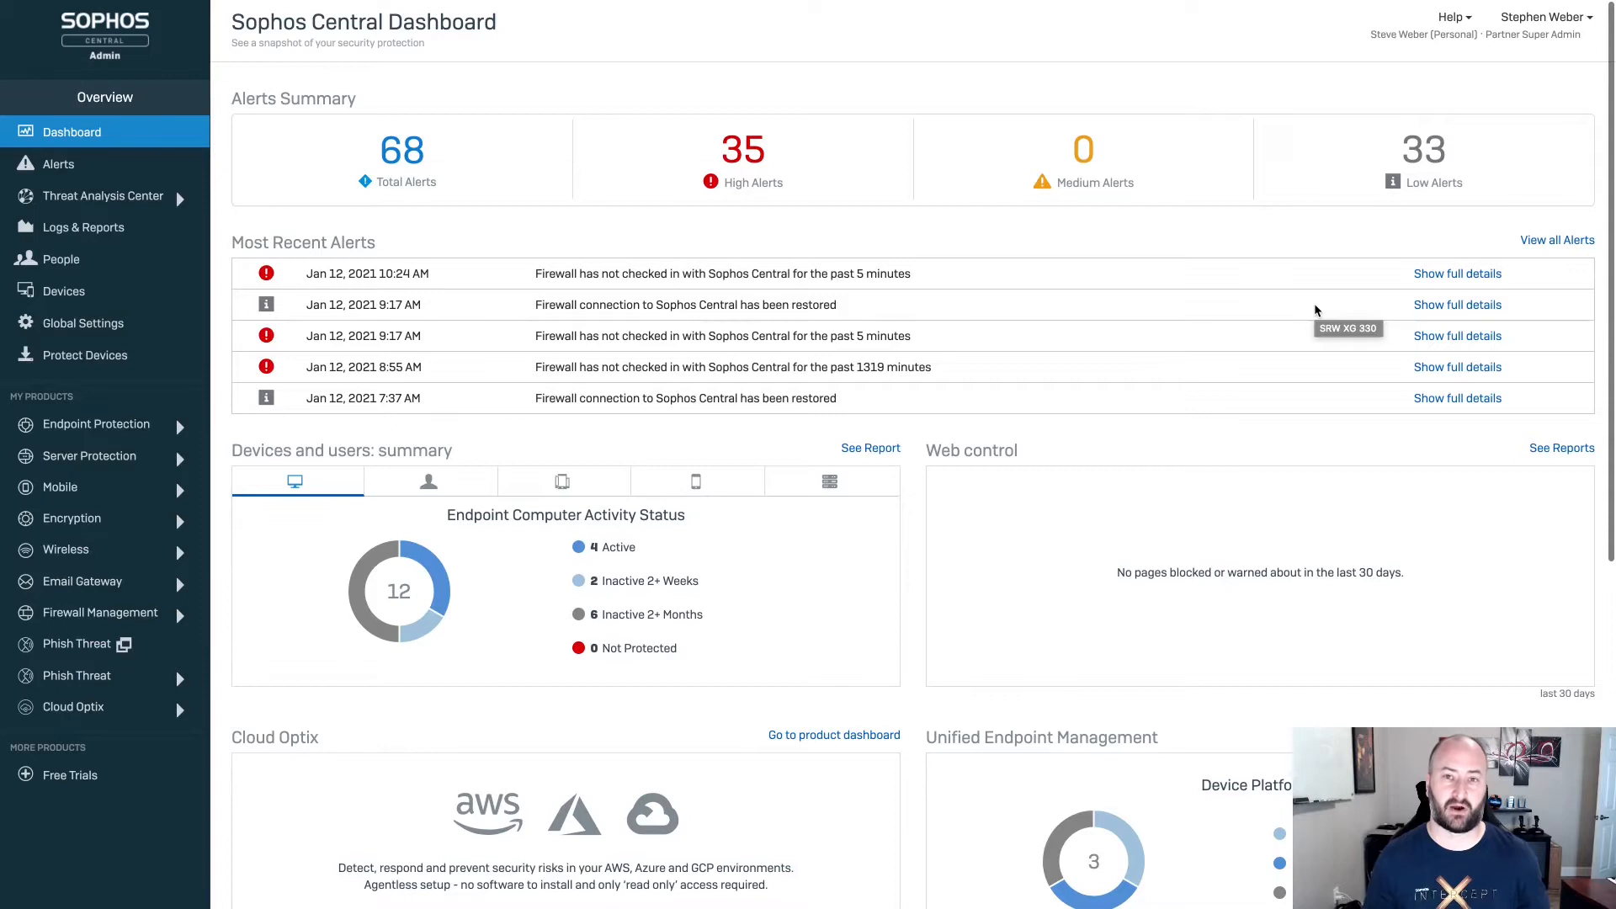
{"action": "mouse_move", "coordinate": [195, 603]}
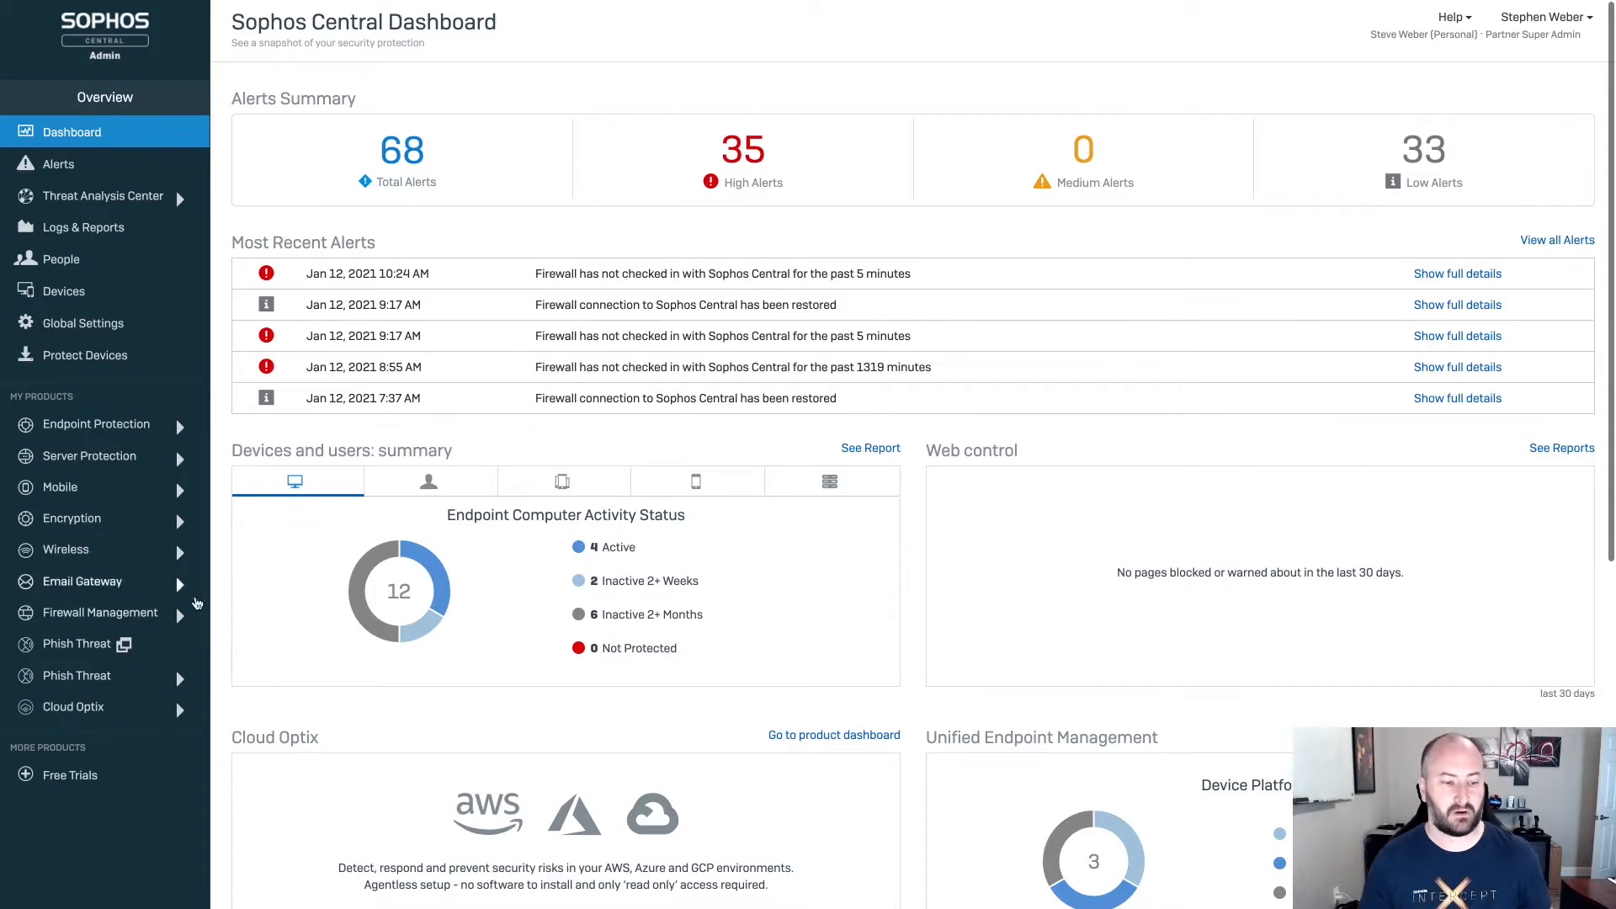
Go to Firewall Management and open the Firewalls list under Manage
{"action": "left_click", "coordinate": [100, 612]}
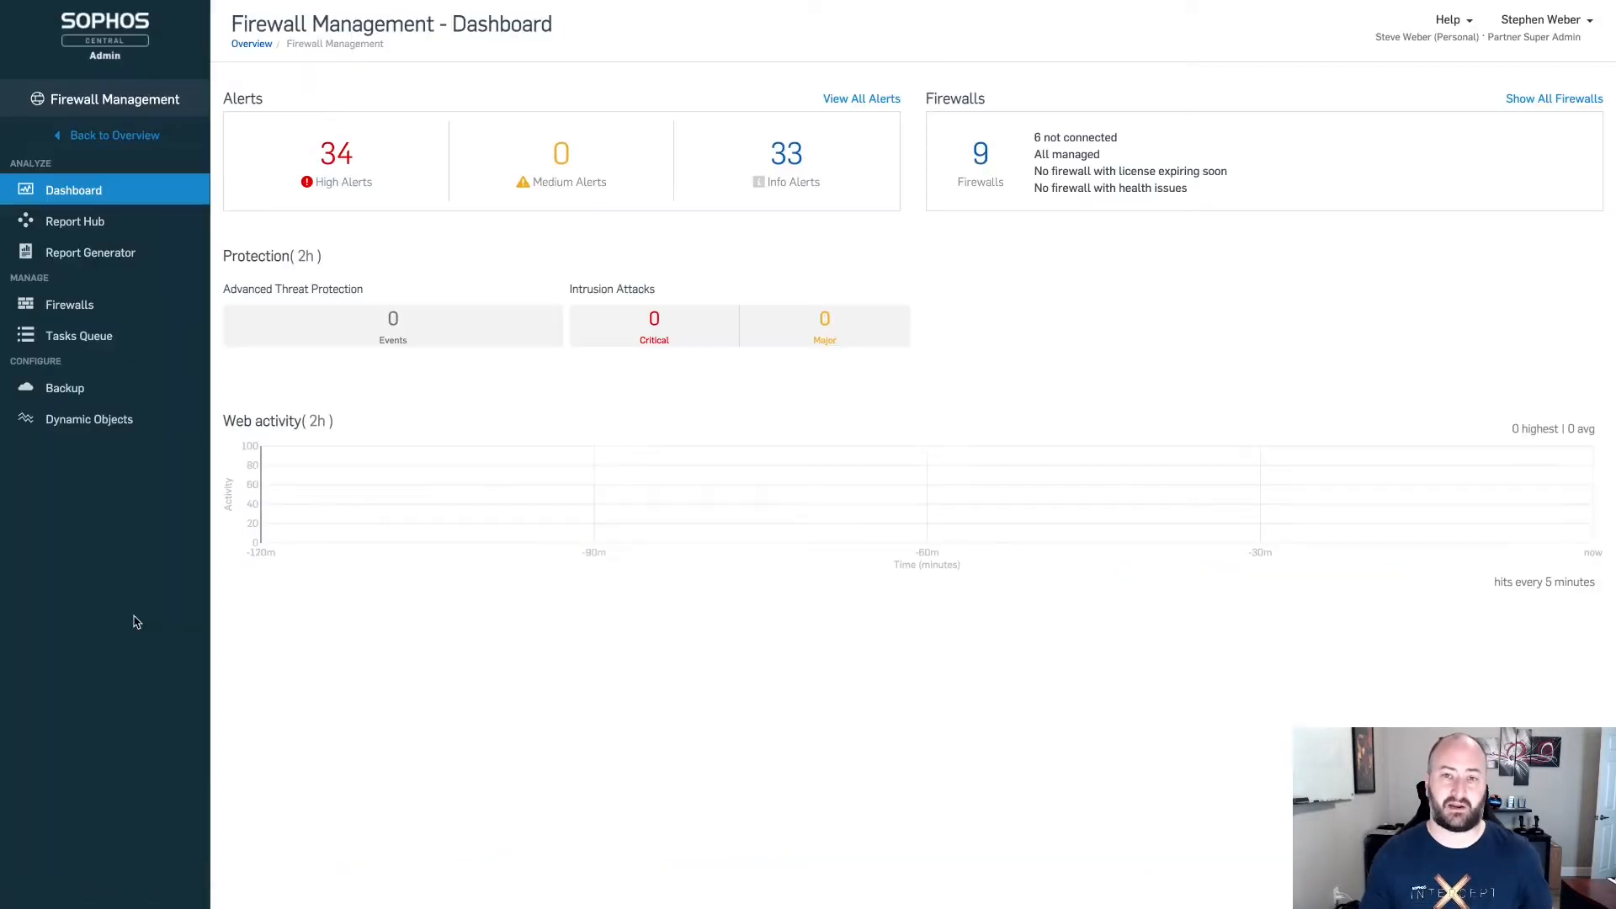
{"action": "mouse_move", "coordinate": [111, 304]}
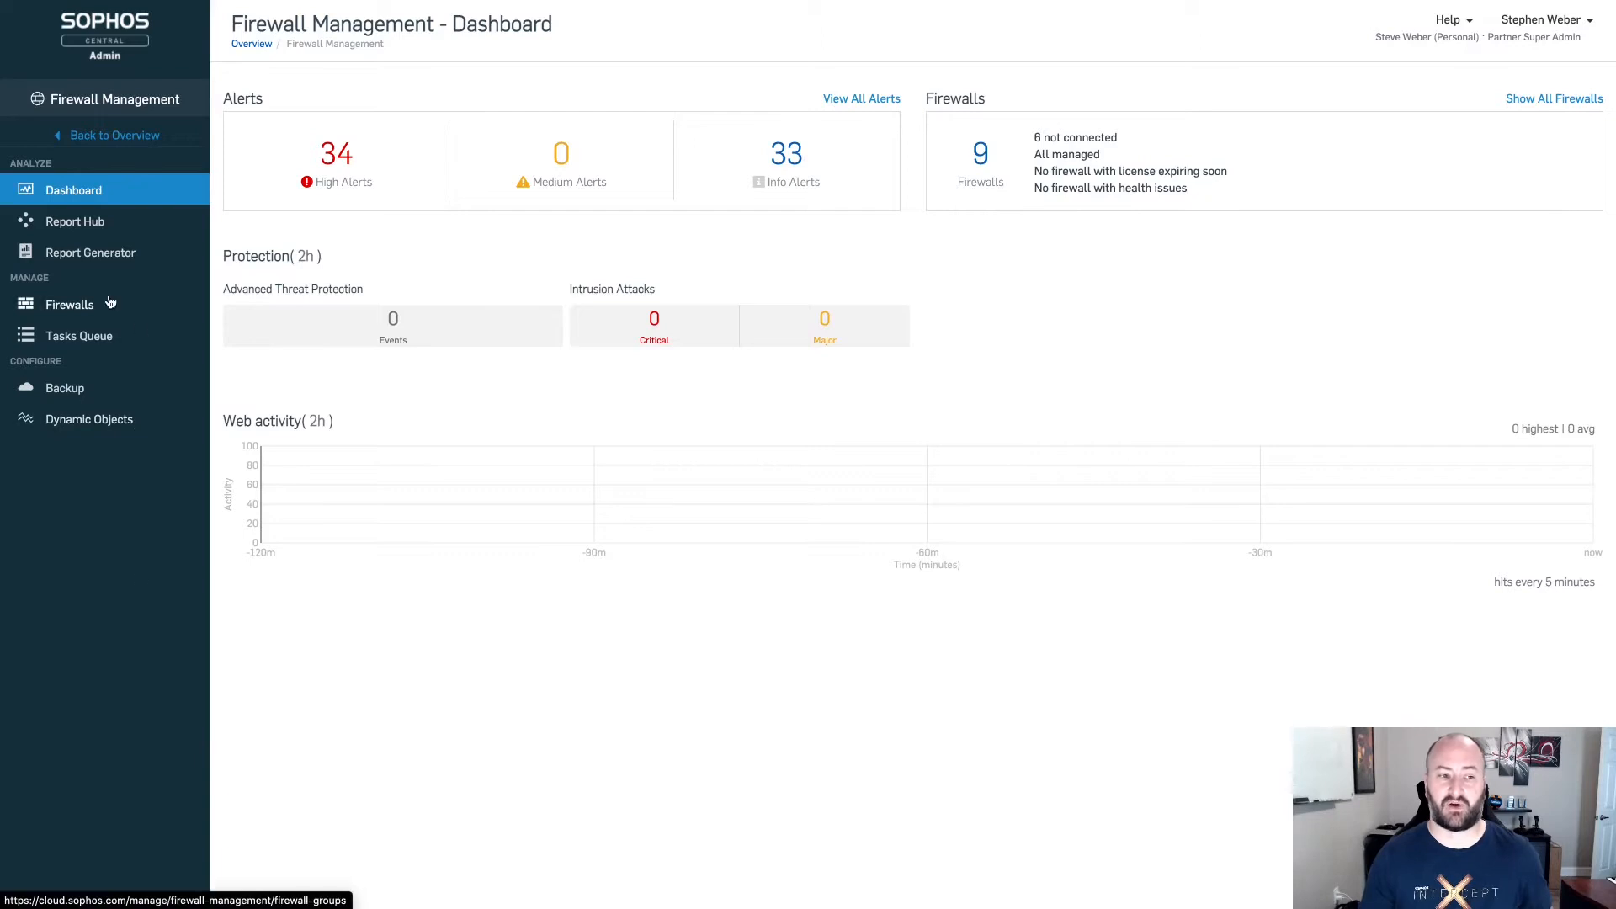
{"action": "left_click", "coordinate": [69, 305]}
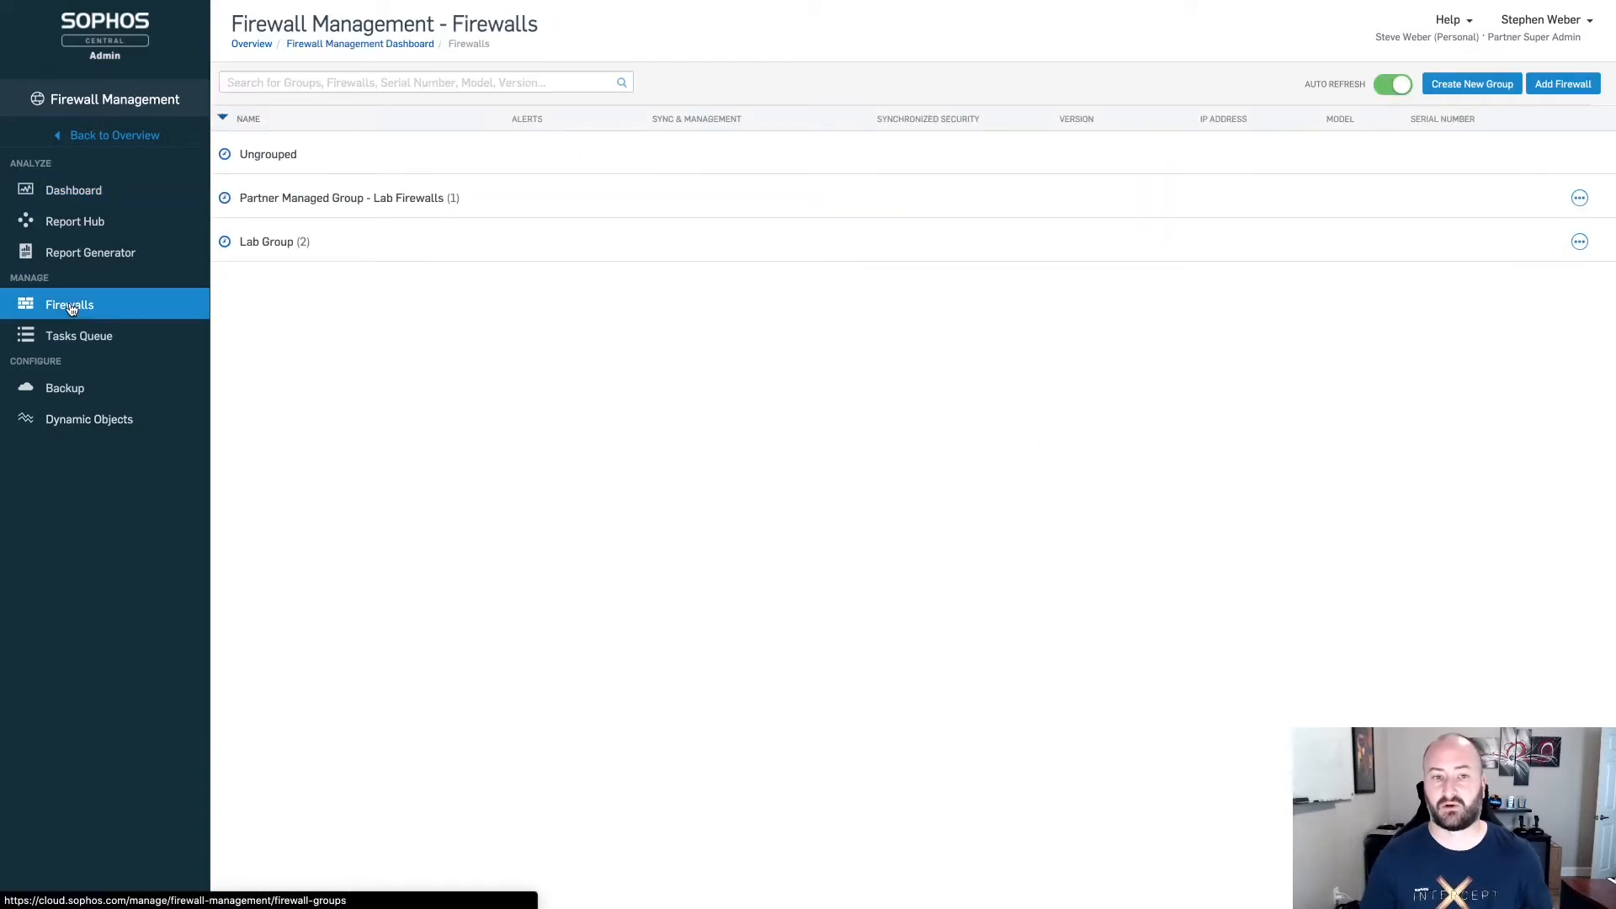
Expand all firewall groups and view CFFW SG 115's available firmware update notice
{"action": "left_click", "coordinate": [224, 154]}
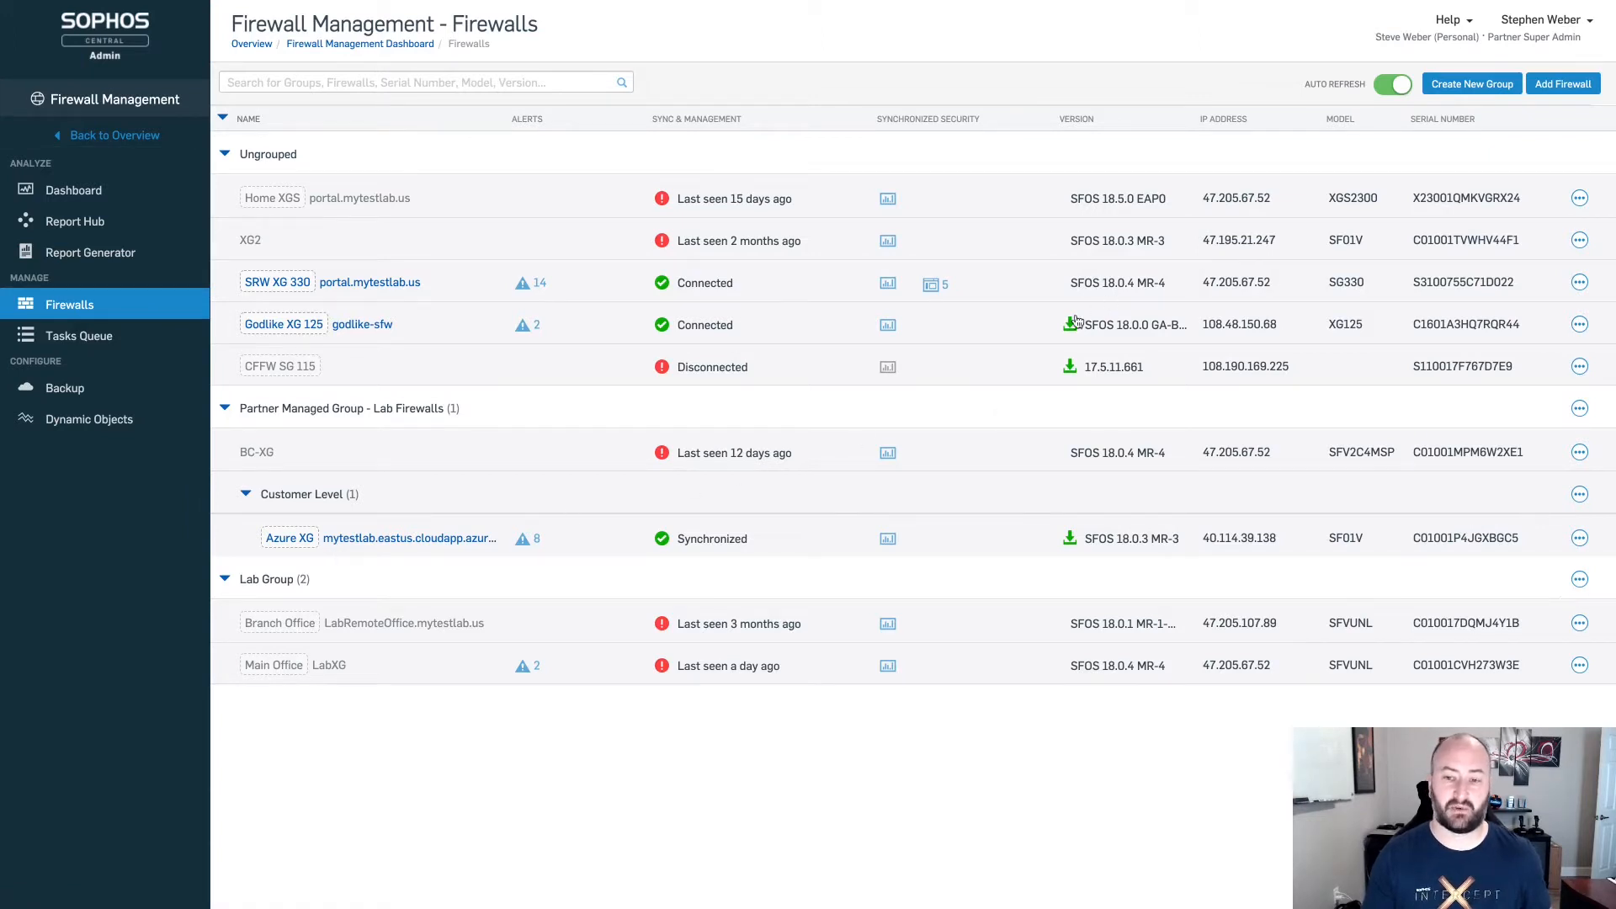
{"action": "mouse_move", "coordinate": [1071, 324]}
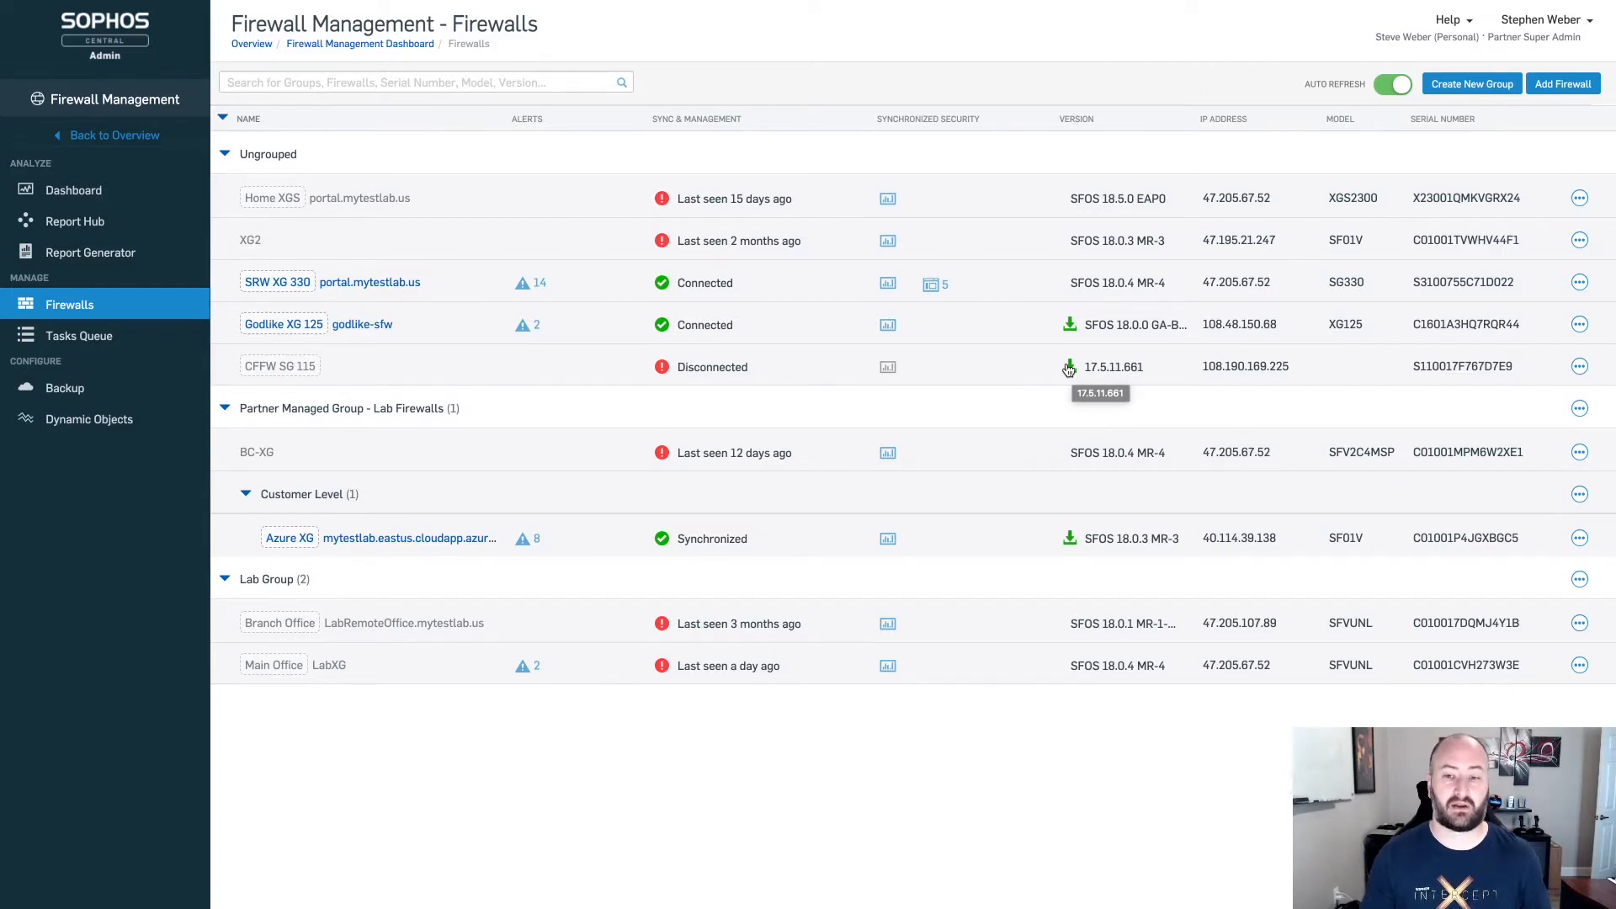
{"action": "mouse_move", "coordinate": [1070, 324]}
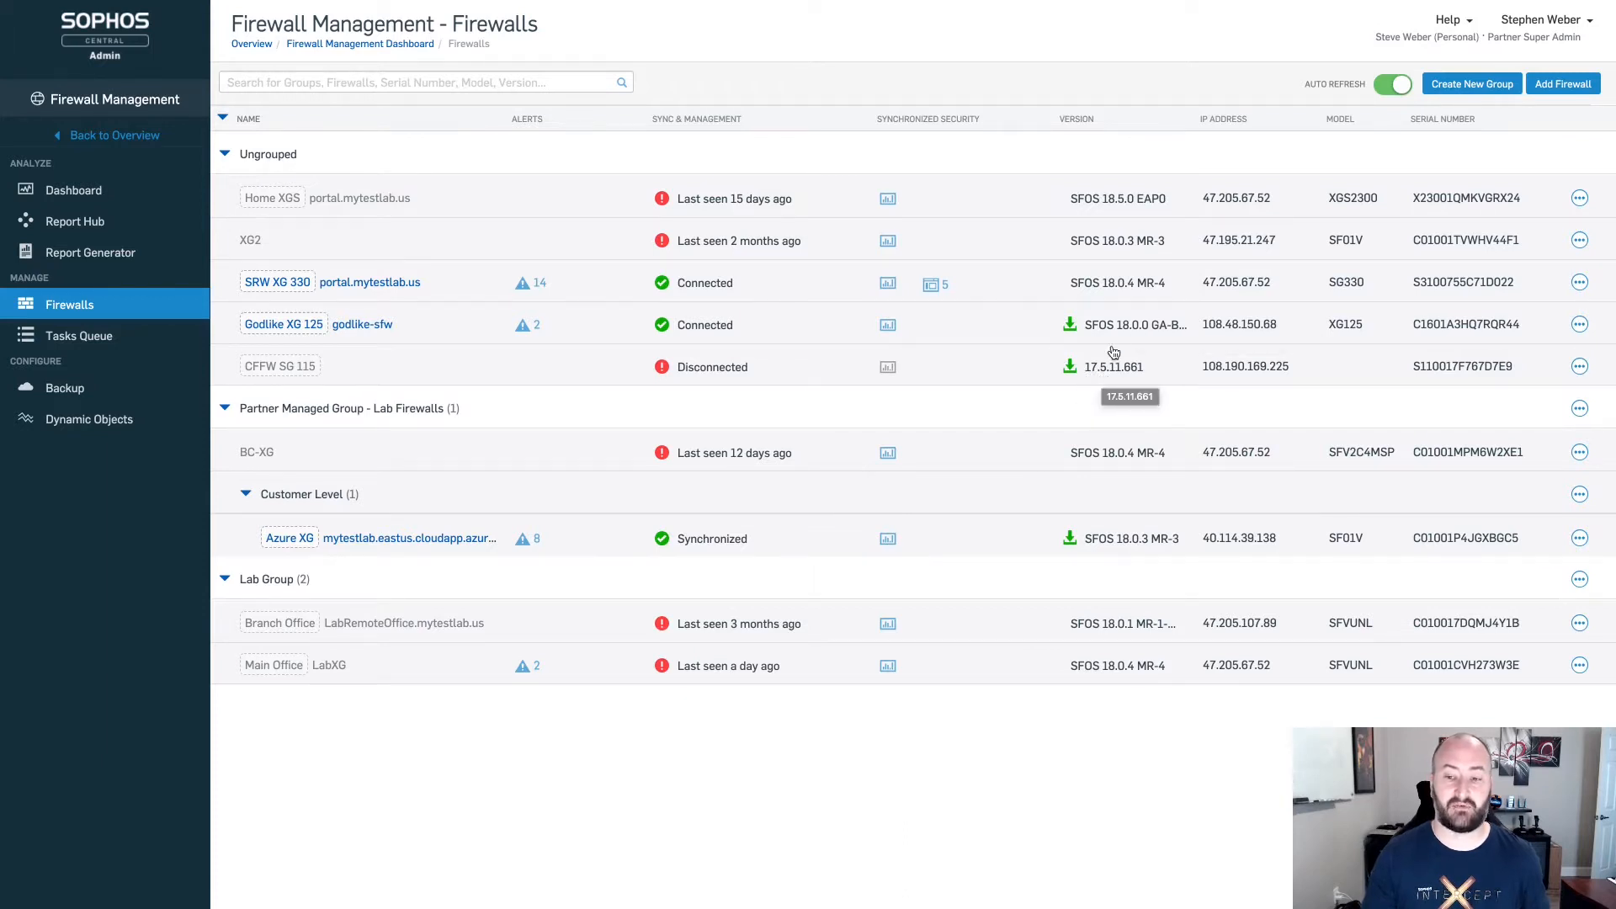
{"action": "mouse_move", "coordinate": [1156, 336]}
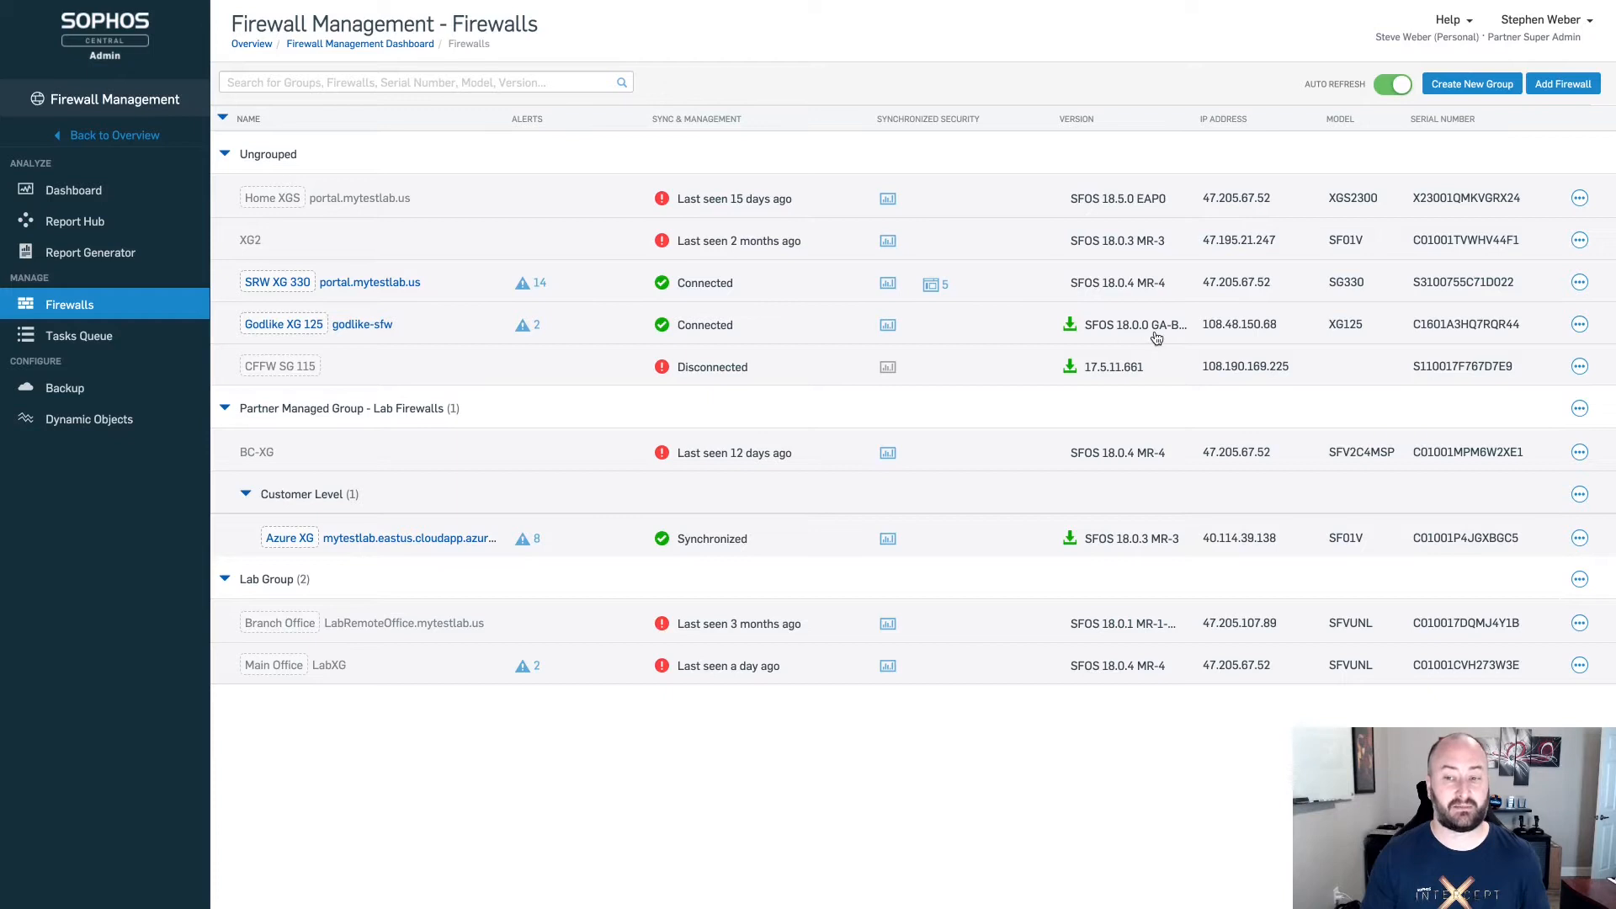
{"action": "mouse_move", "coordinate": [1122, 337]}
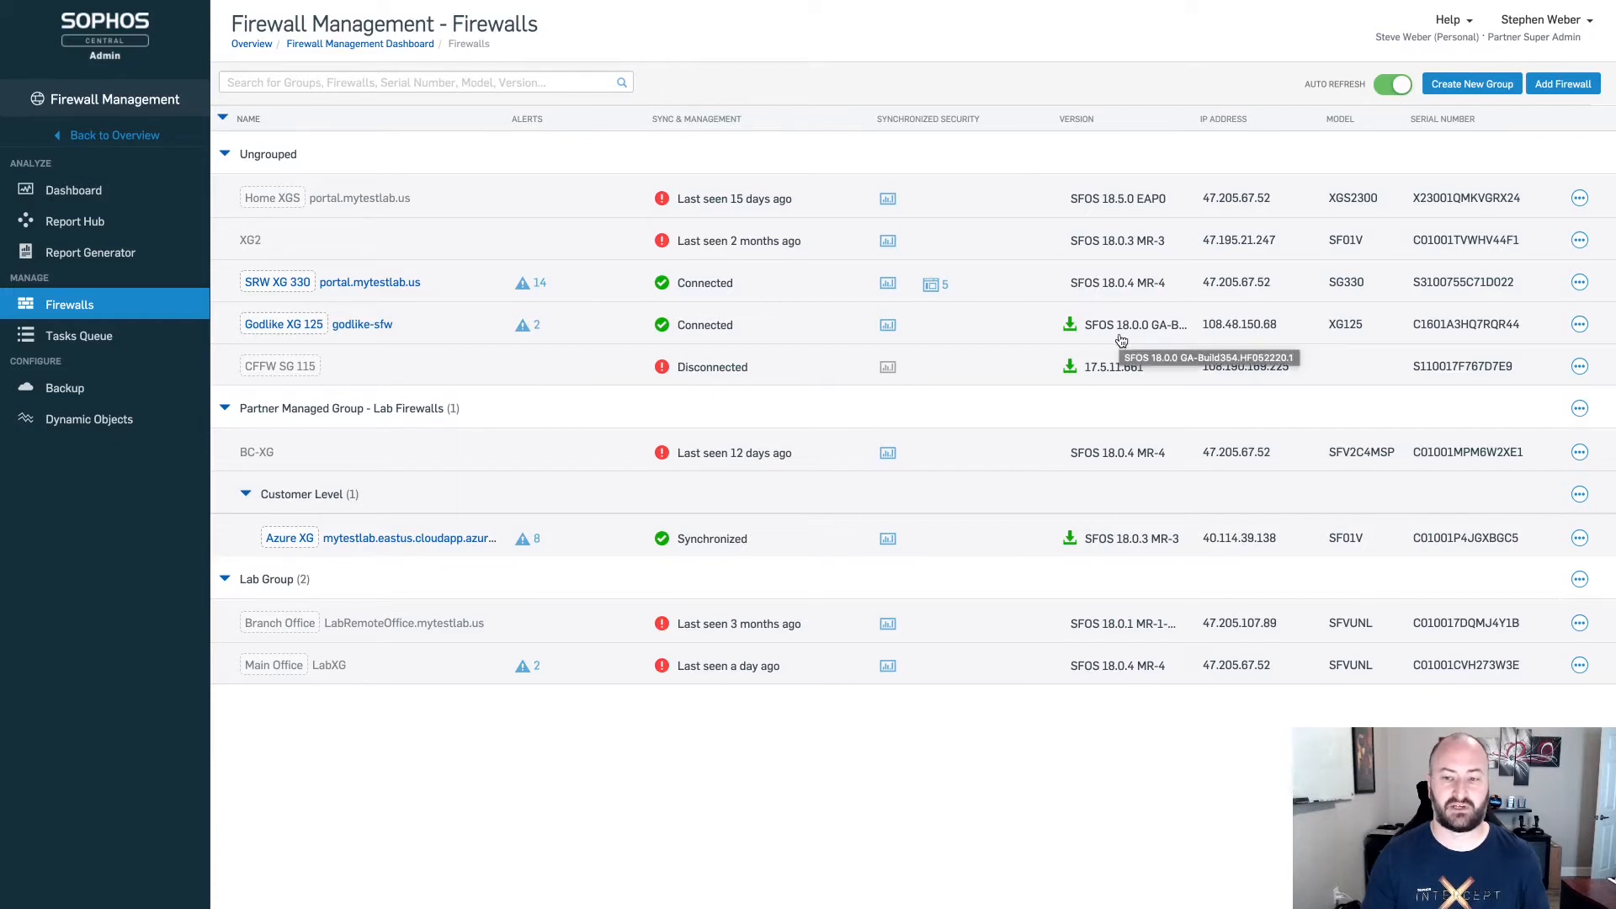
{"action": "mouse_move", "coordinate": [1056, 549]}
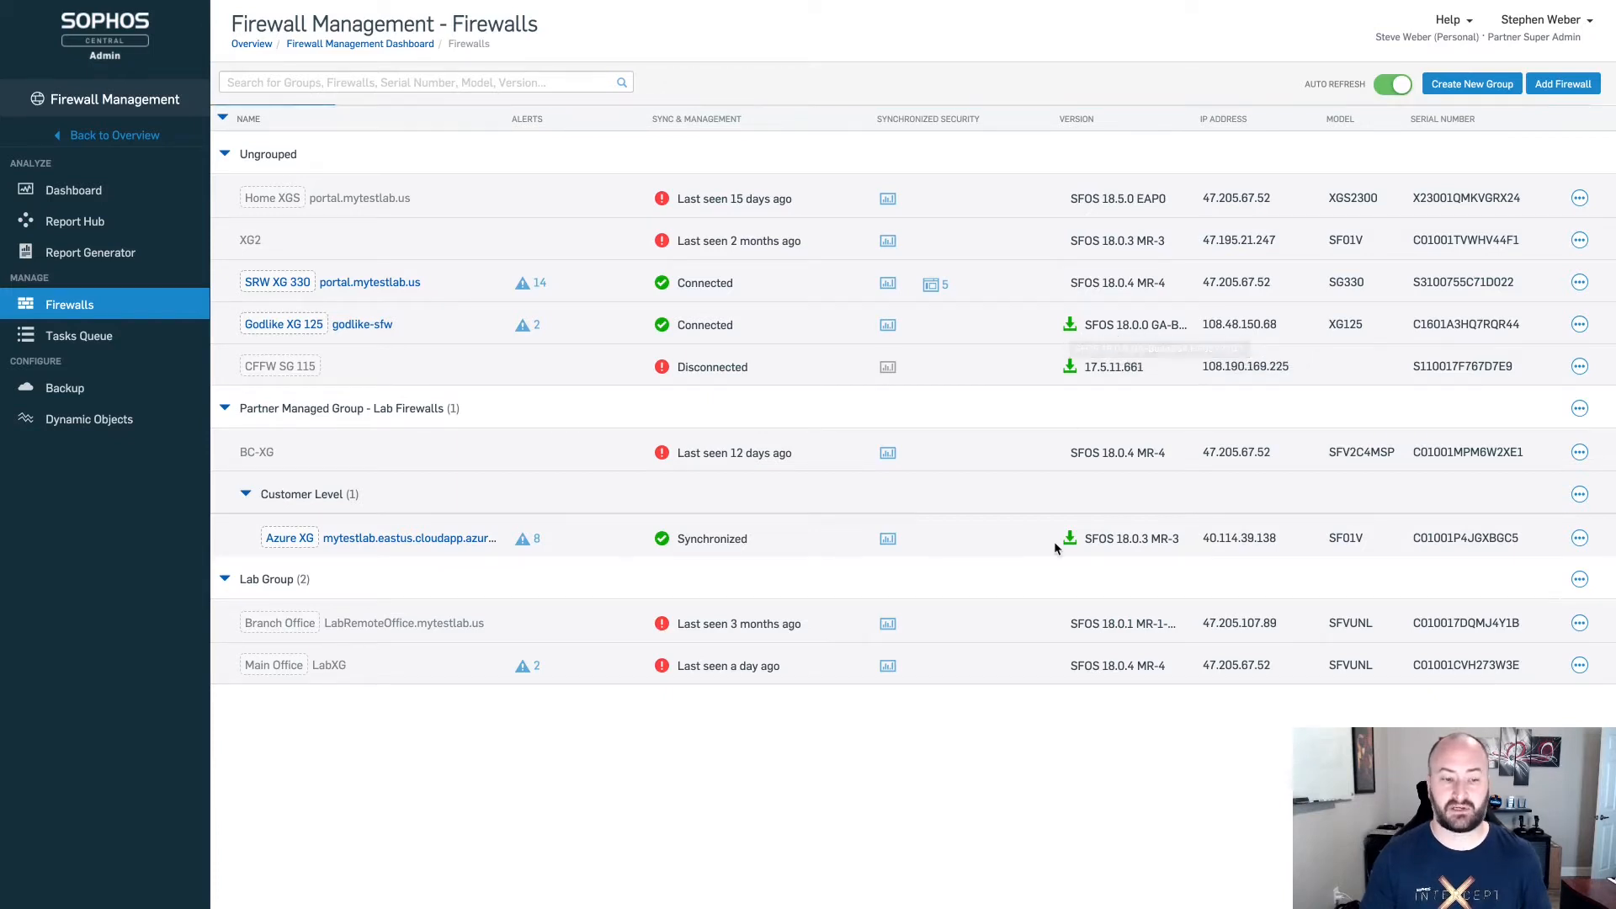
{"action": "mouse_move", "coordinate": [1070, 541]}
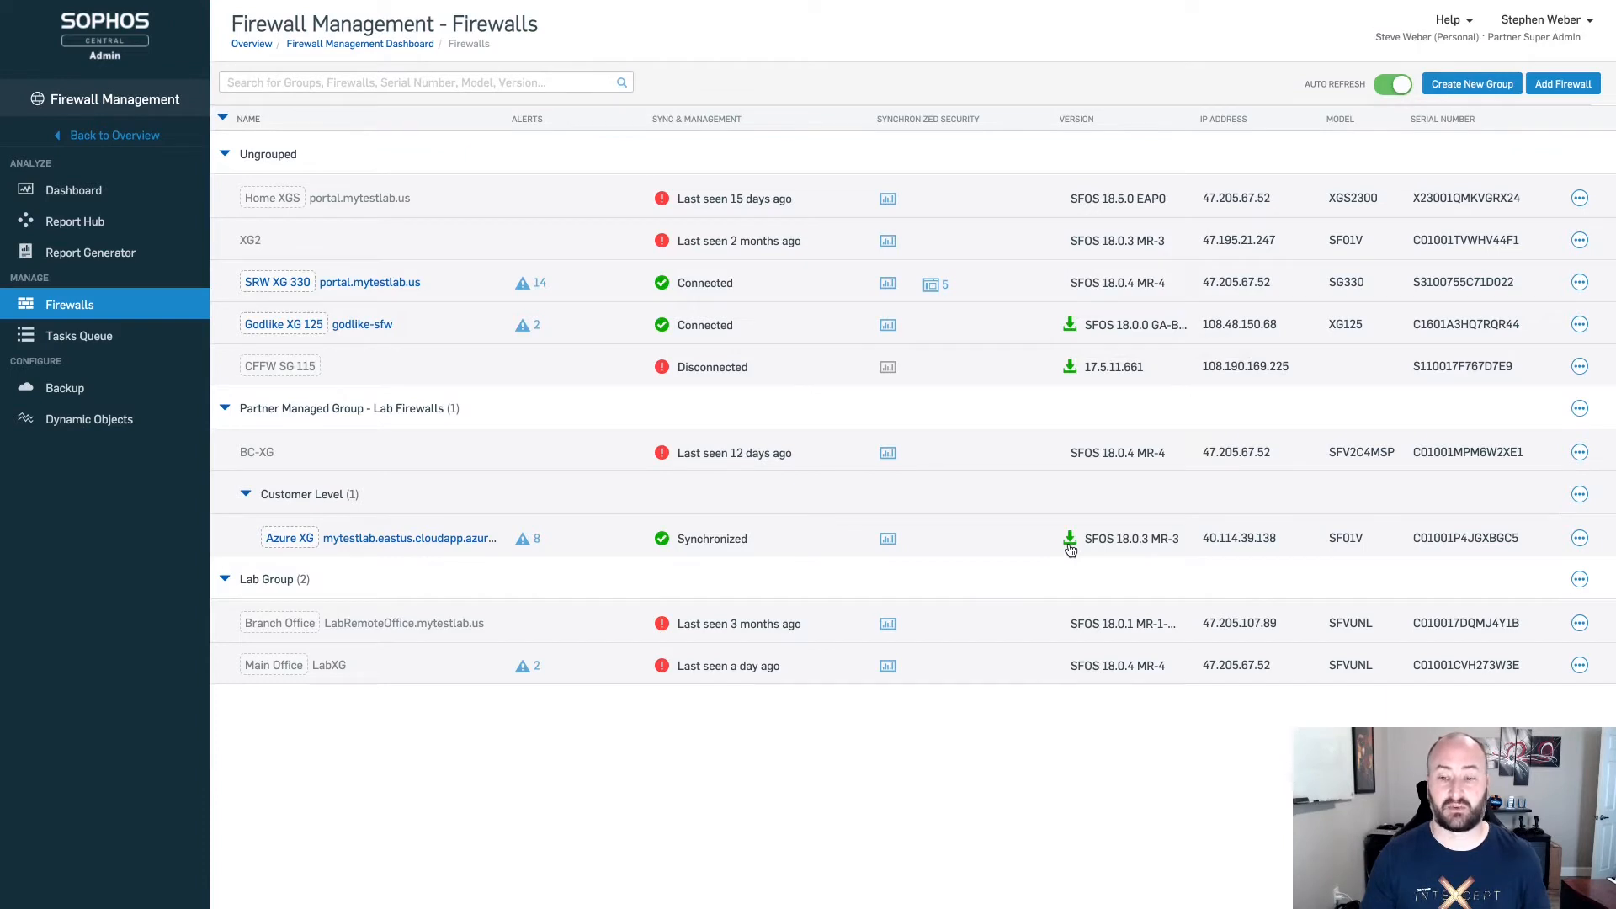
{"action": "mouse_move", "coordinate": [1097, 549]}
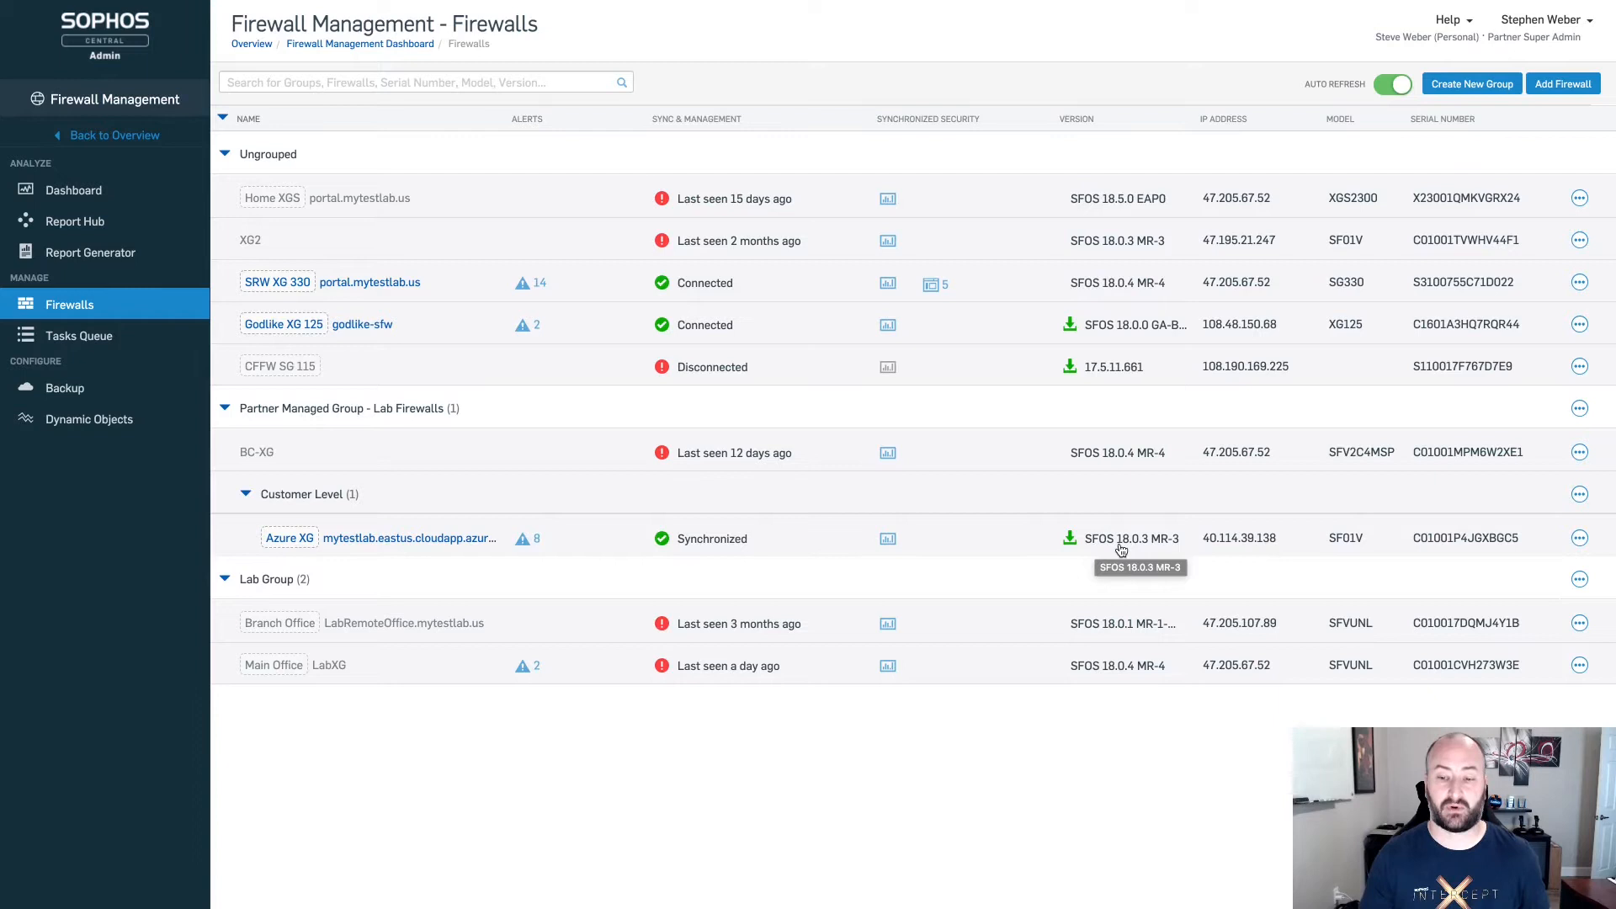
{"action": "mouse_move", "coordinate": [1038, 476]}
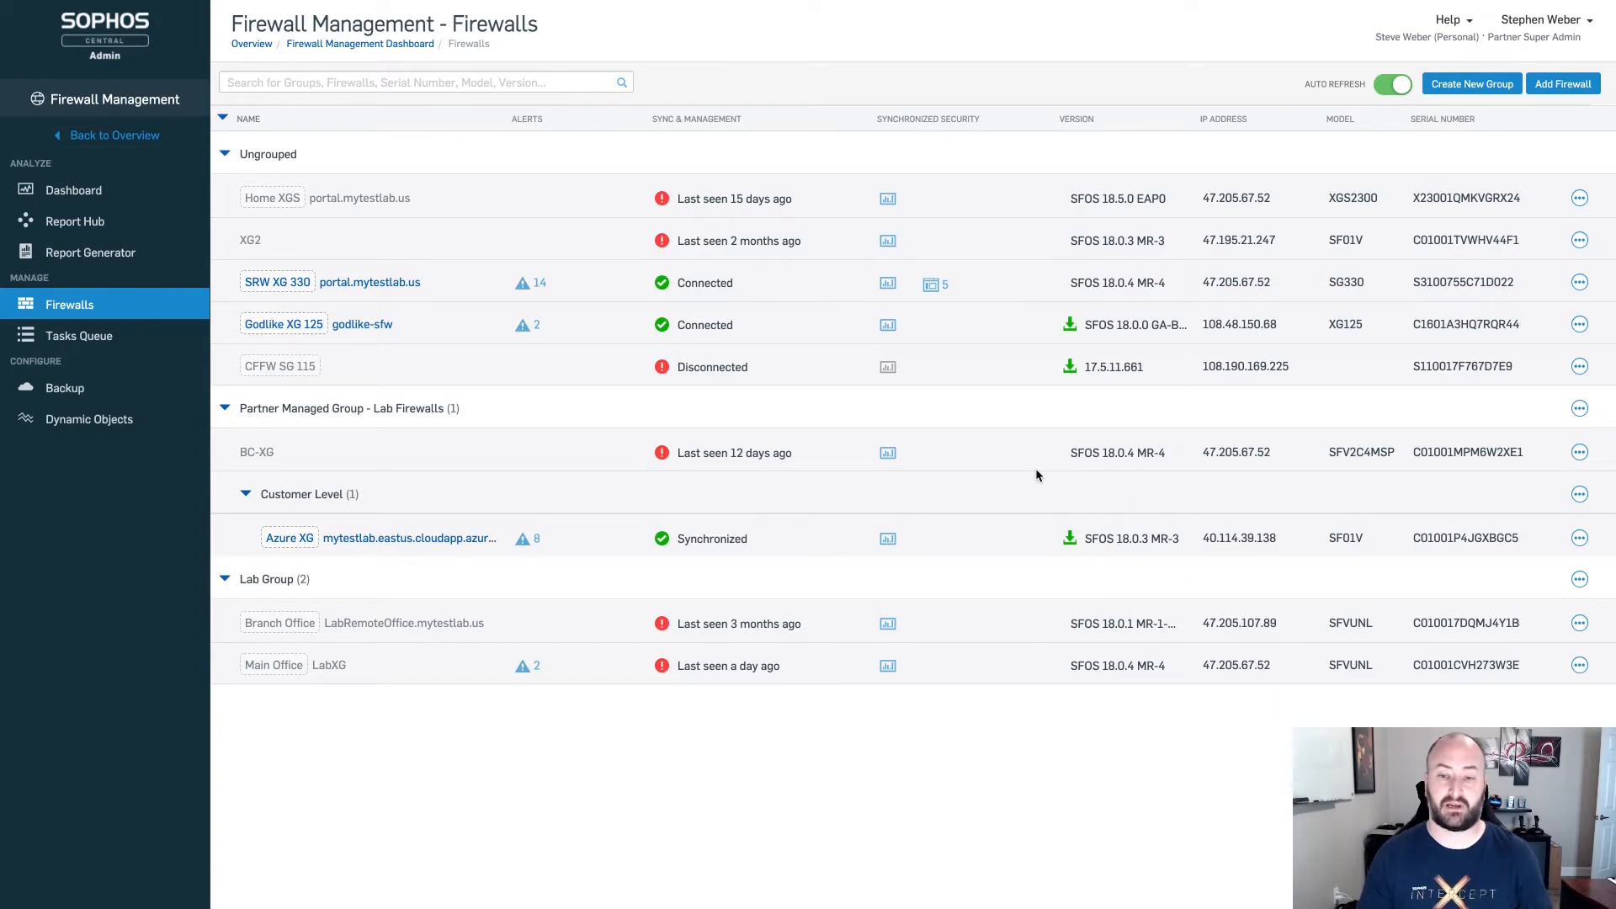
{"action": "mouse_move", "coordinate": [1070, 369]}
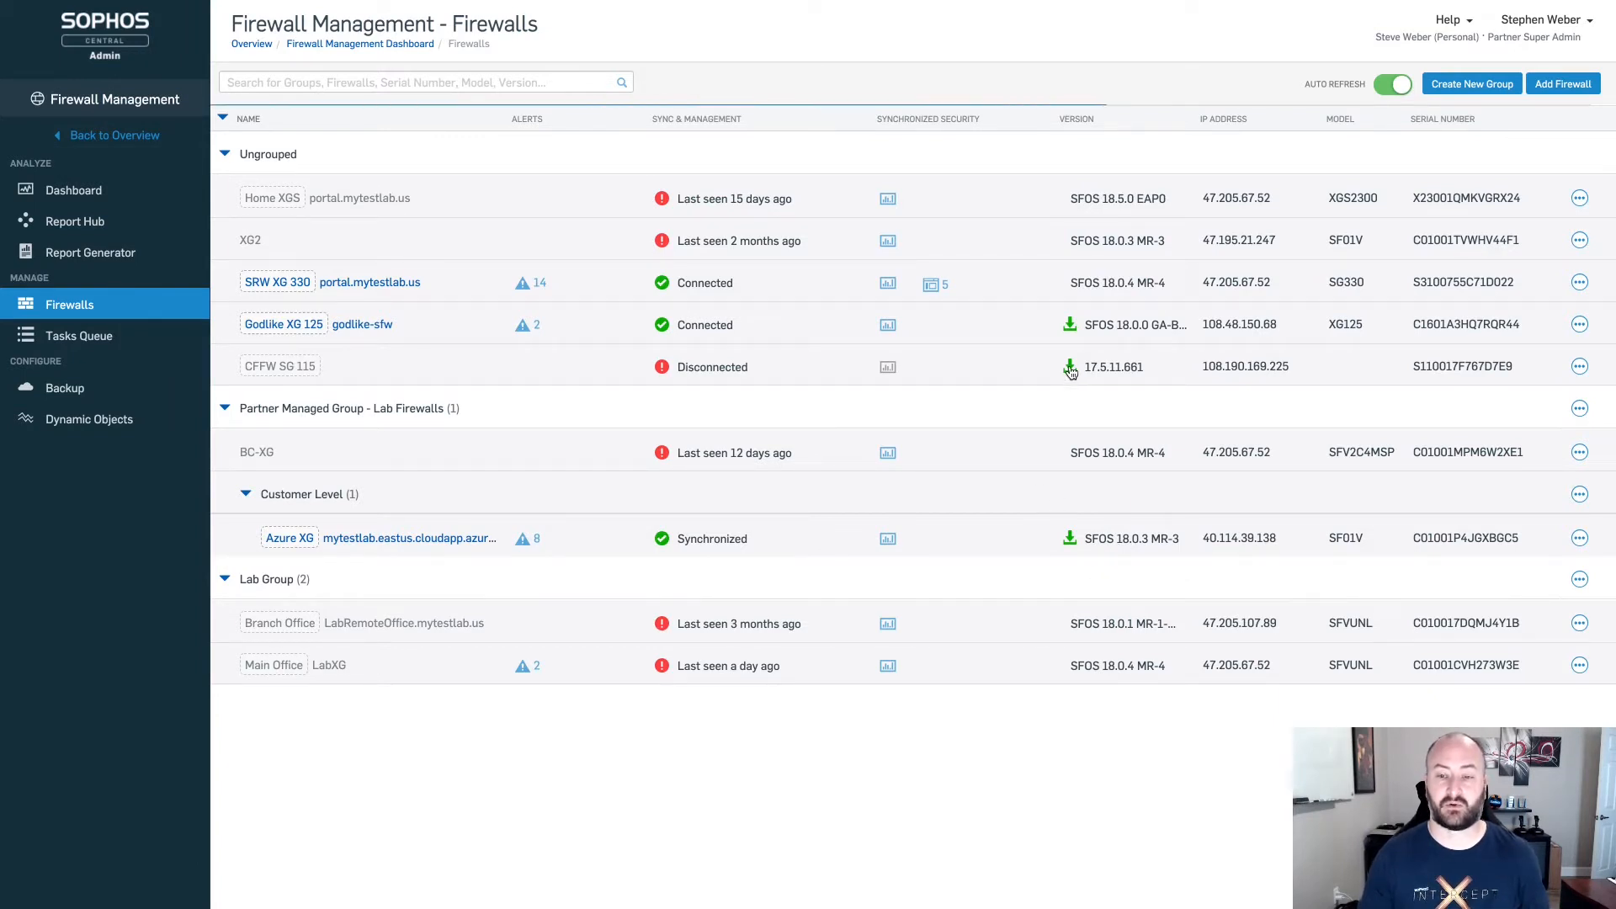
{"action": "mouse_move", "coordinate": [1068, 367]}
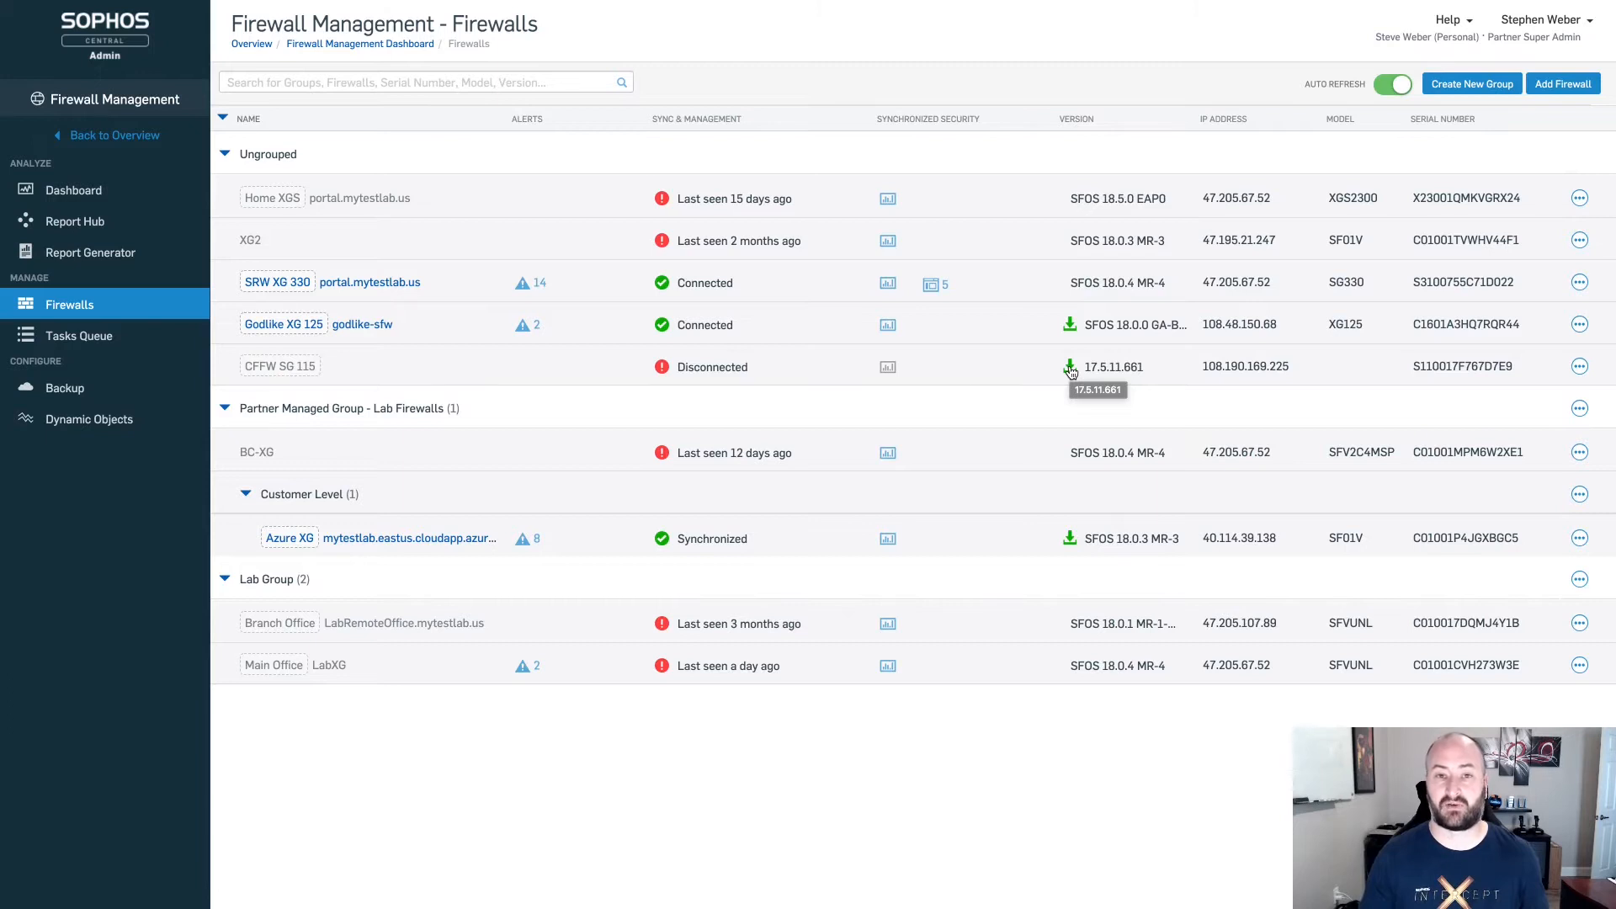
{"action": "left_click", "coordinate": [1070, 366]}
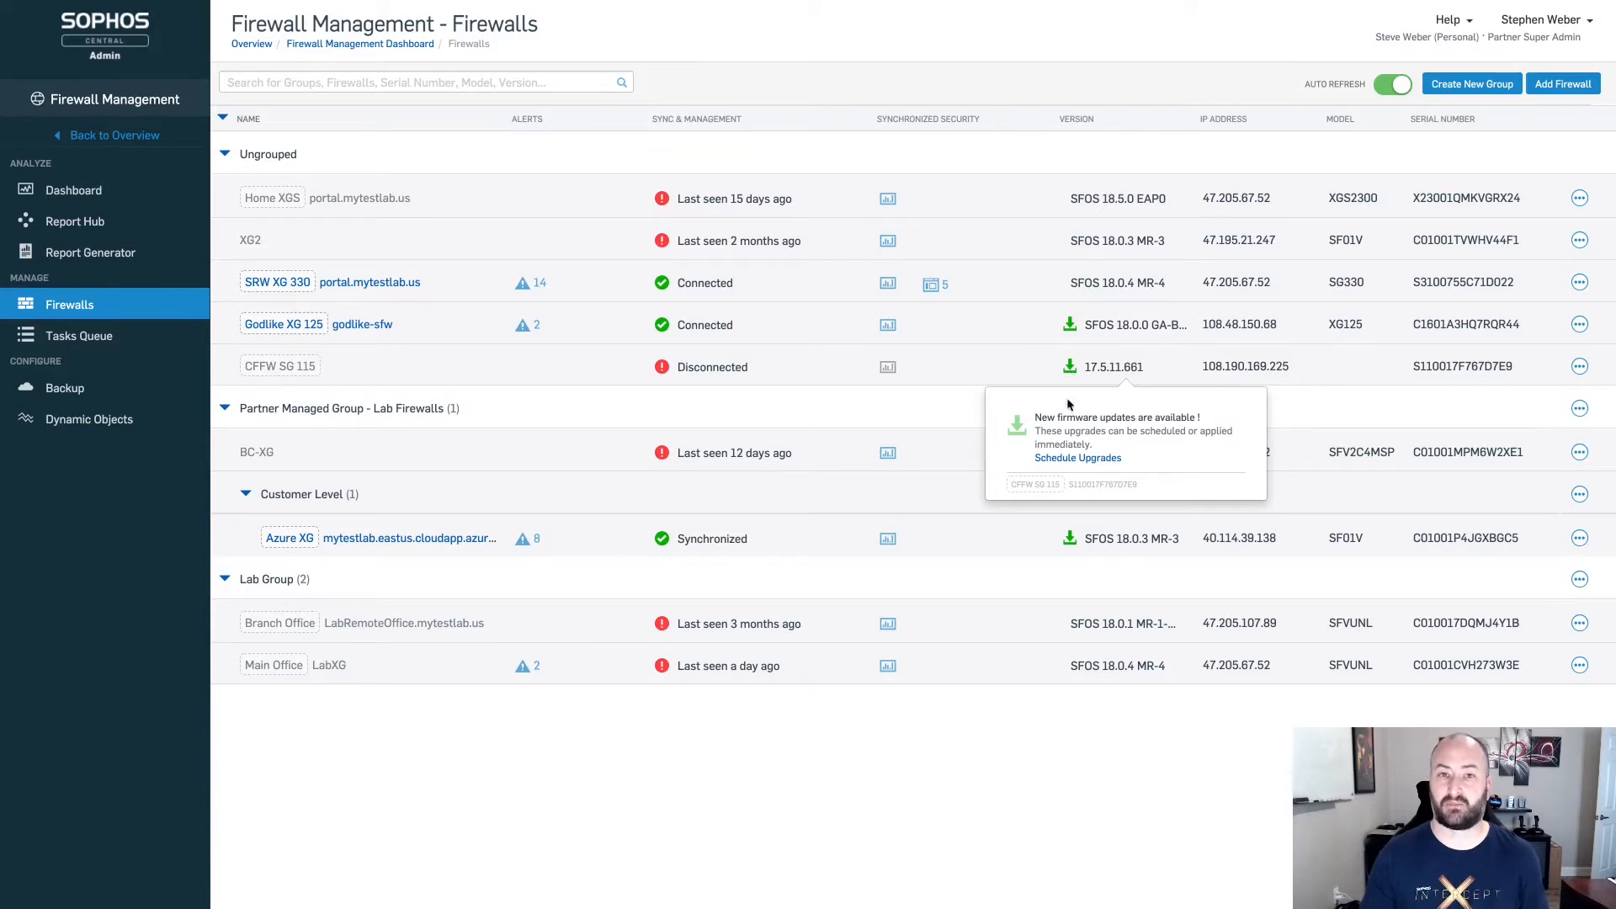
{"action": "mouse_move", "coordinate": [1078, 463]}
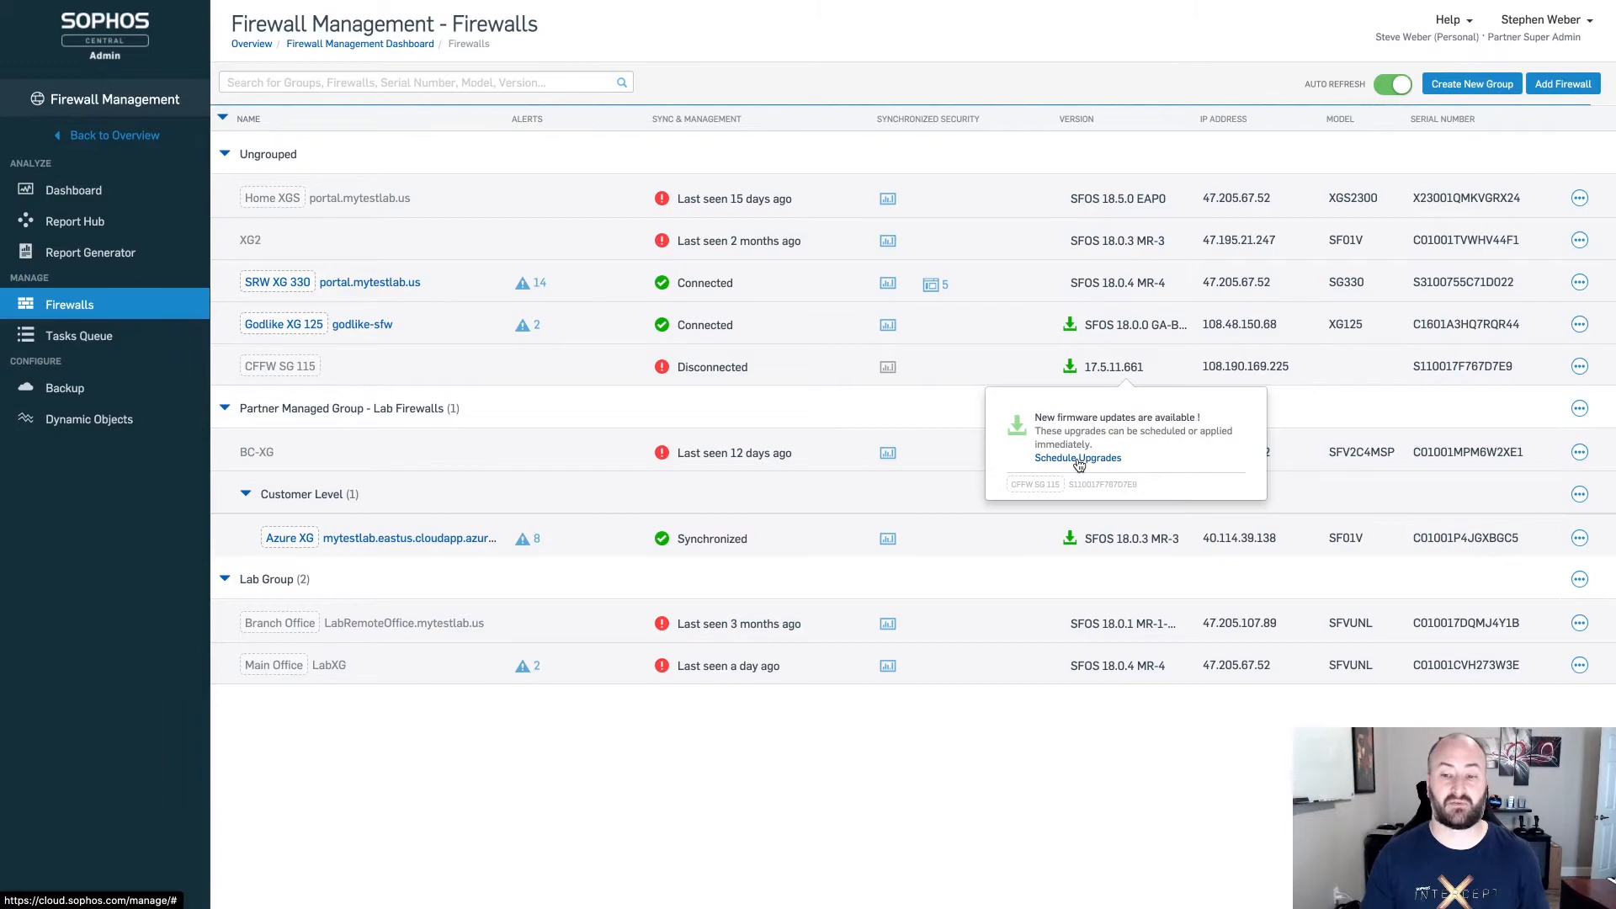
Open Schedule Upgrades and add Godlike XG 125 alongside CFFW SG 115 for upgrade
{"action": "left_click", "coordinate": [1078, 457]}
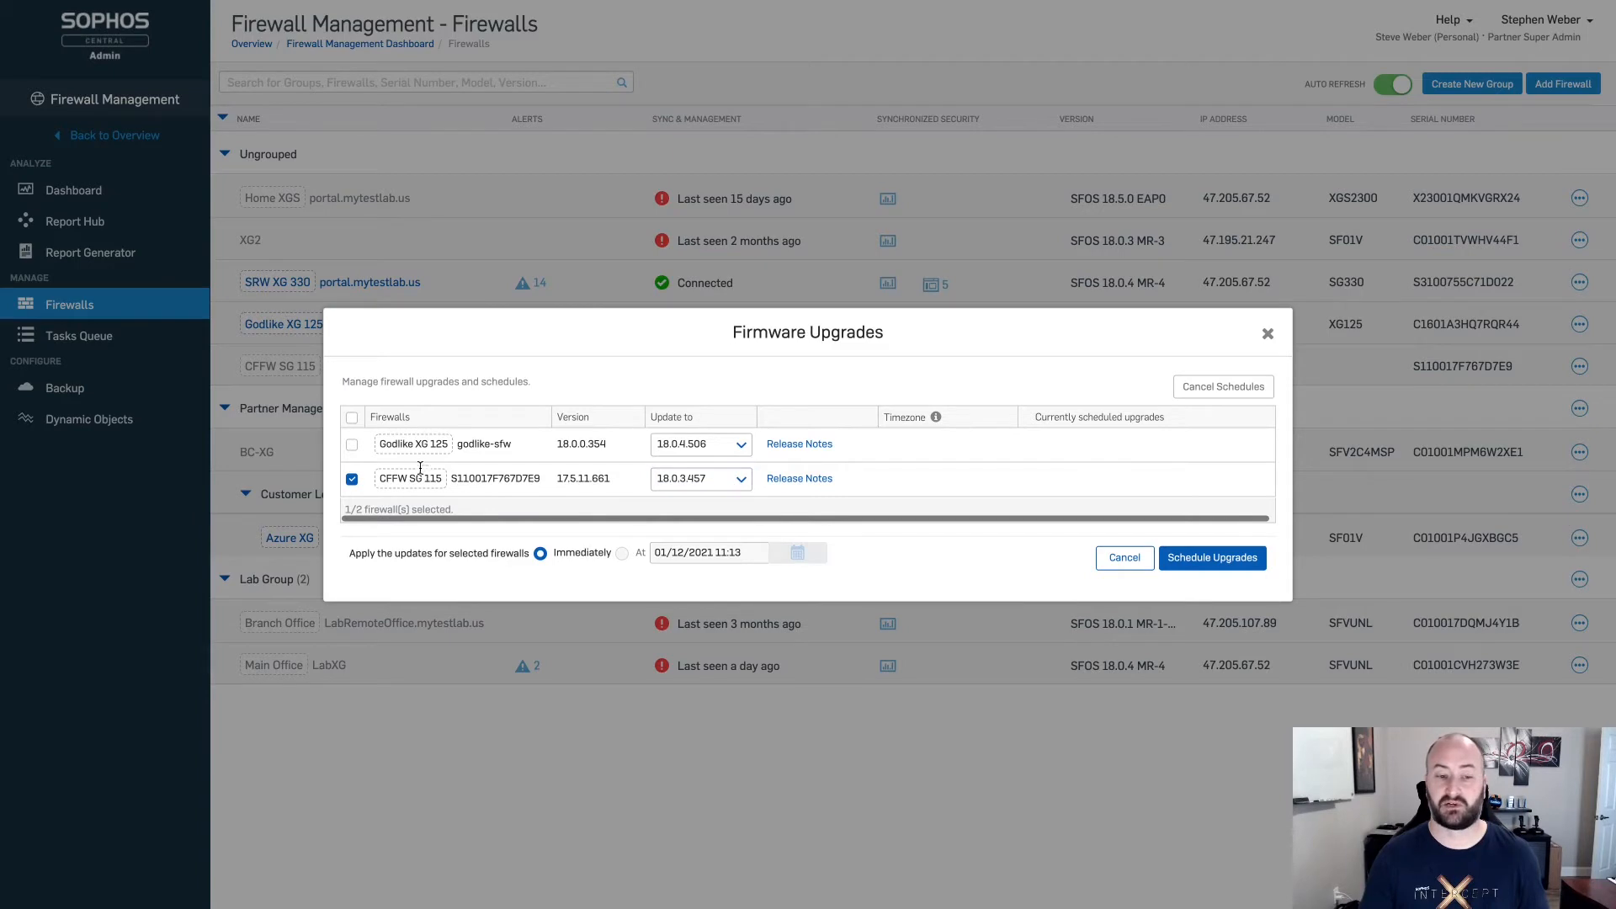
{"action": "mouse_move", "coordinate": [472, 472]}
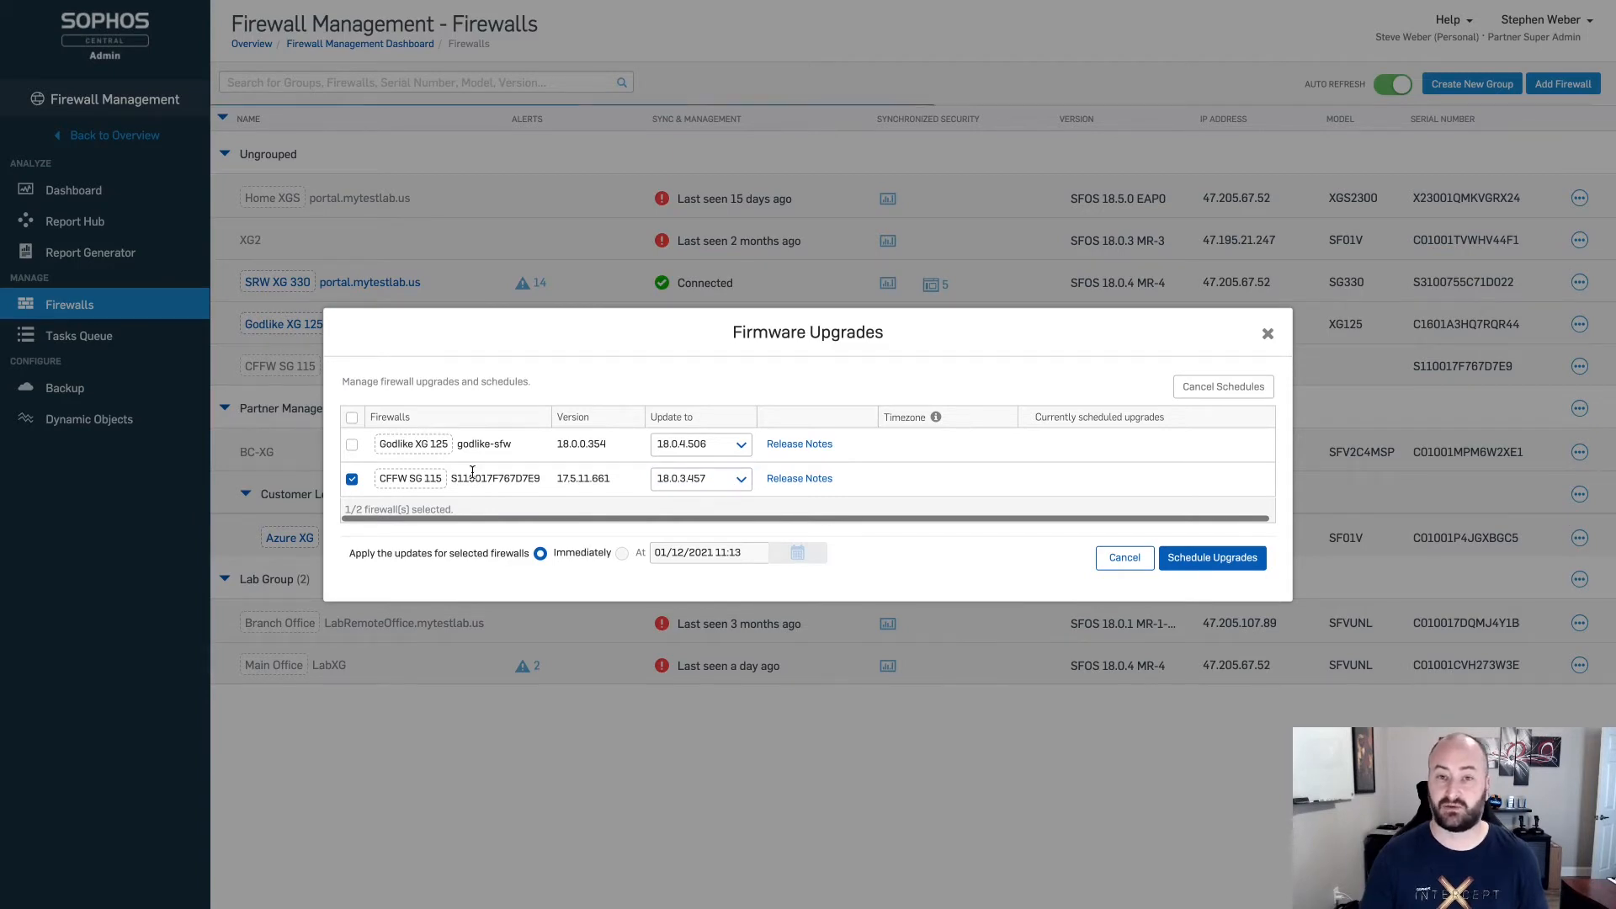
{"action": "mouse_move", "coordinate": [473, 476]}
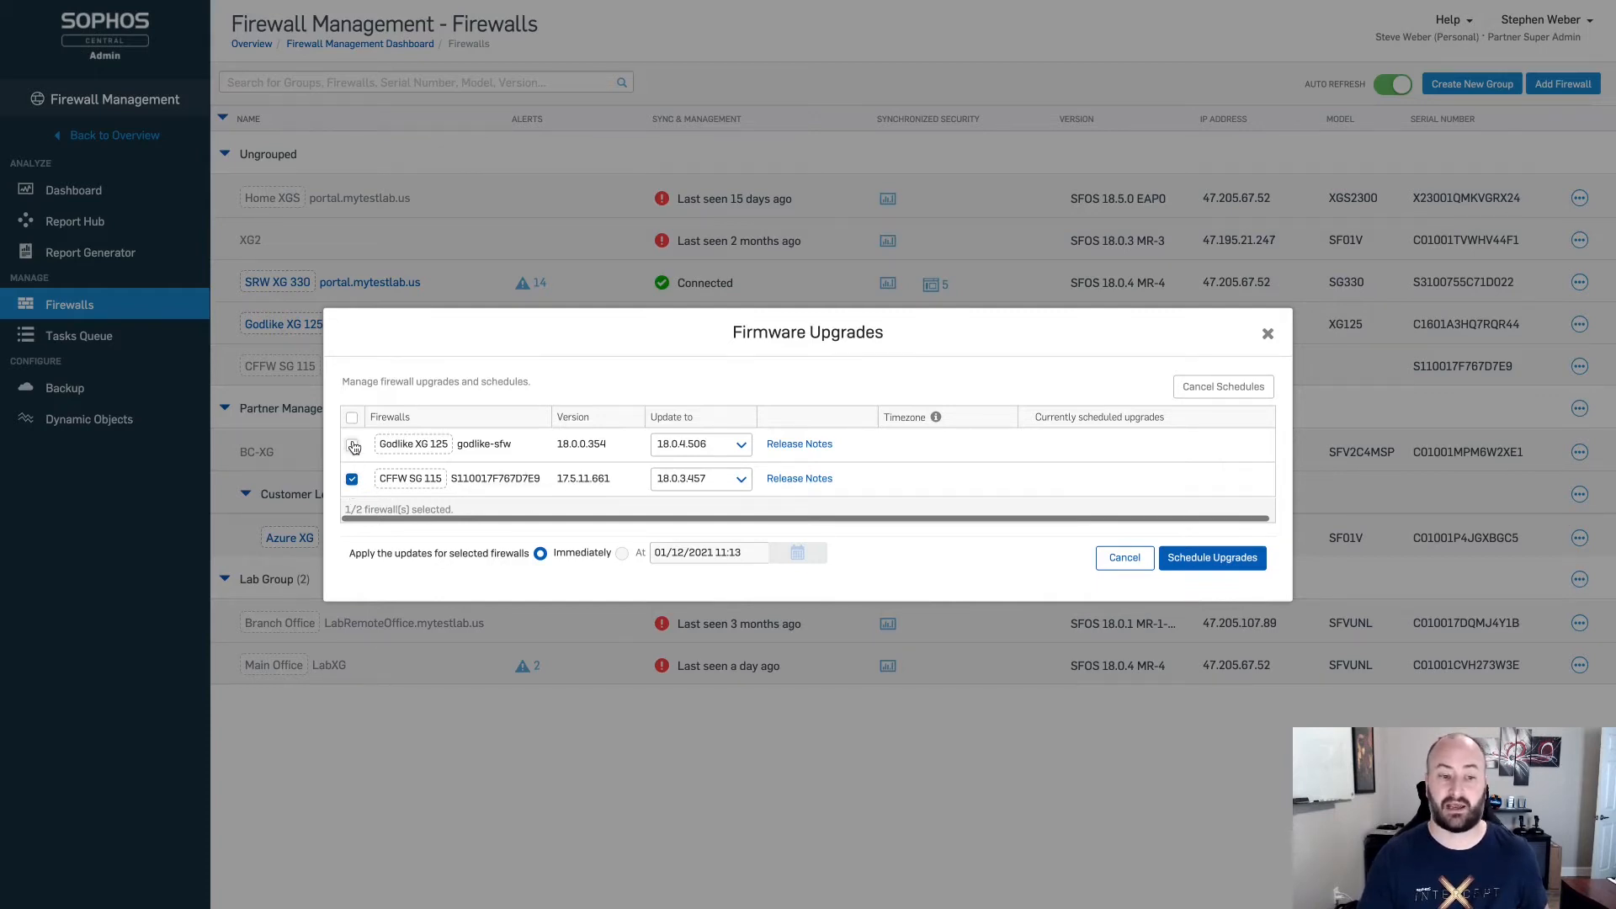
{"action": "left_click", "coordinate": [352, 444]}
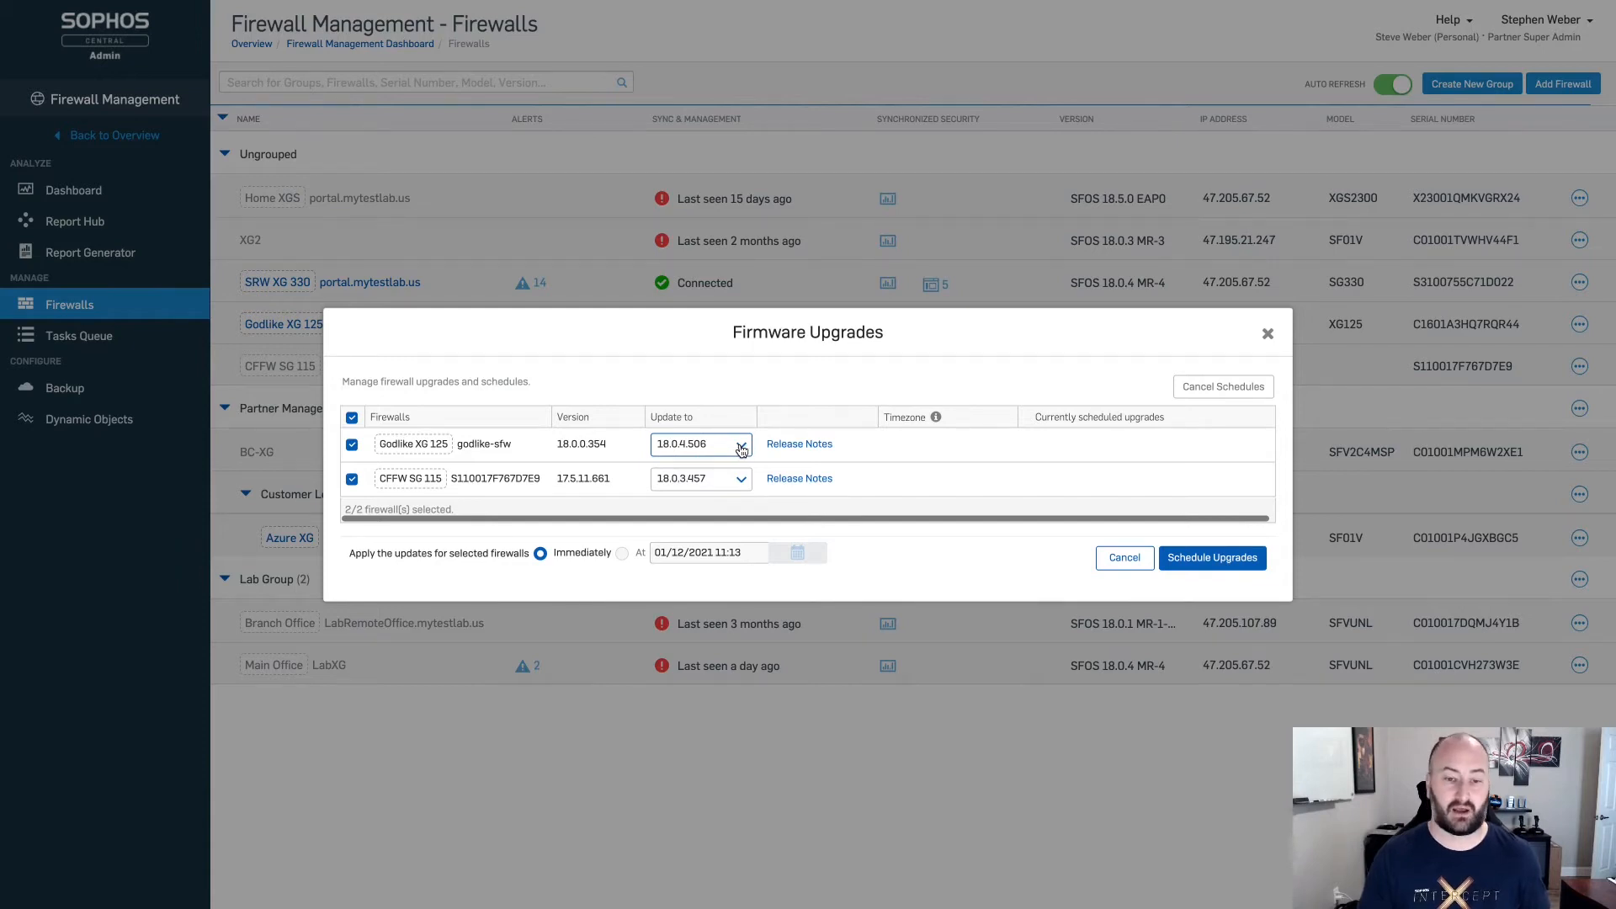
{"action": "left_click", "coordinate": [741, 443]}
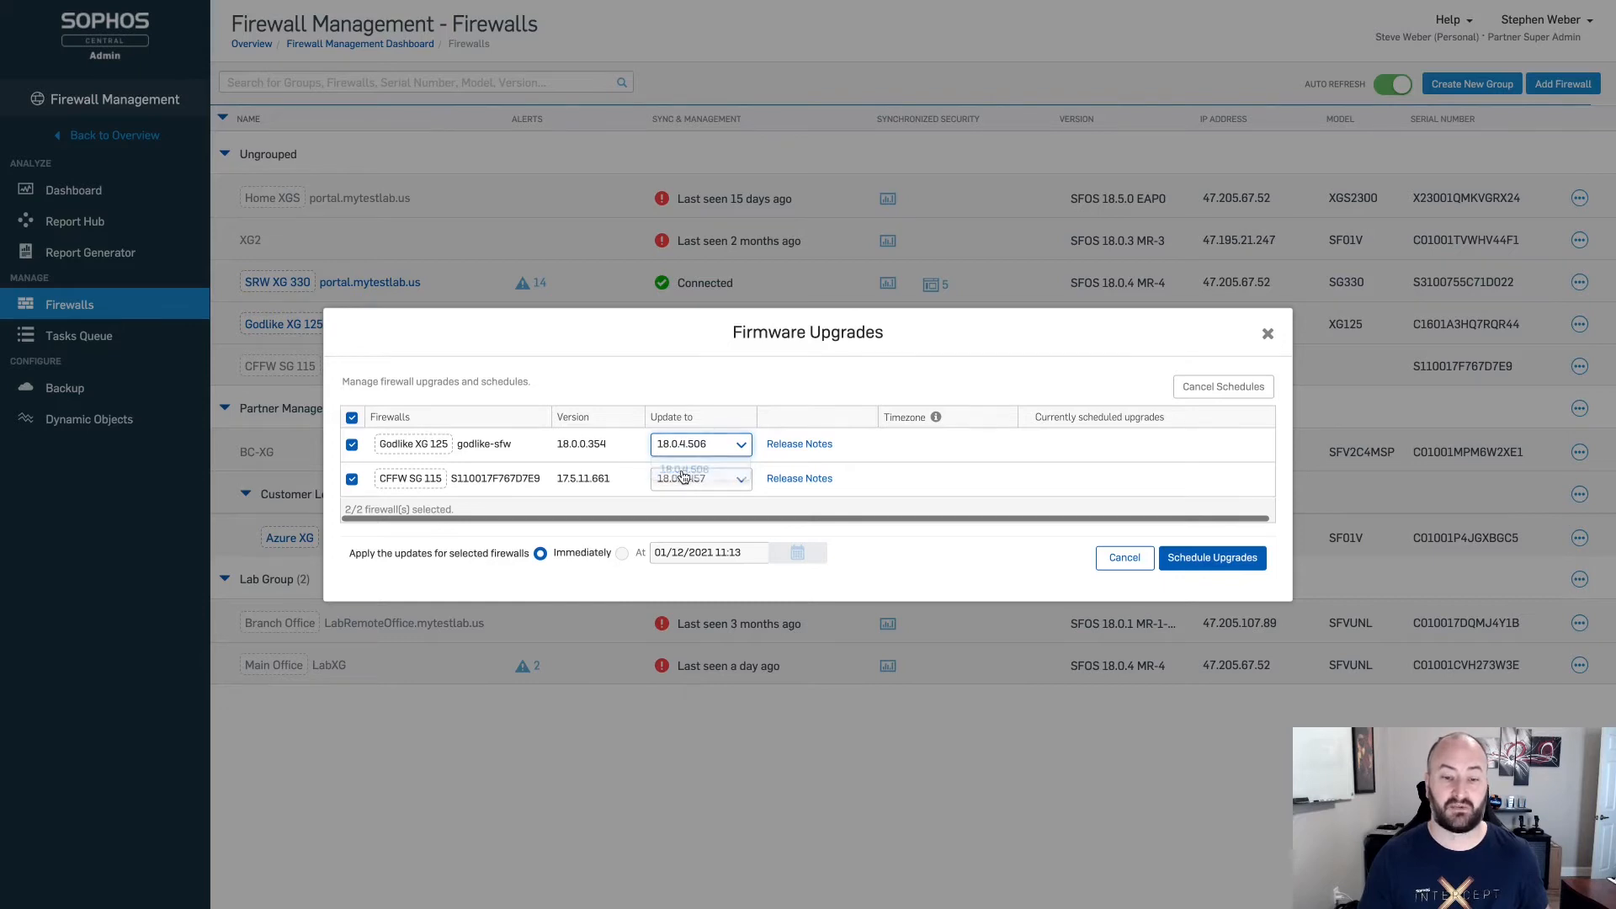
{"action": "left_click", "coordinate": [684, 470]}
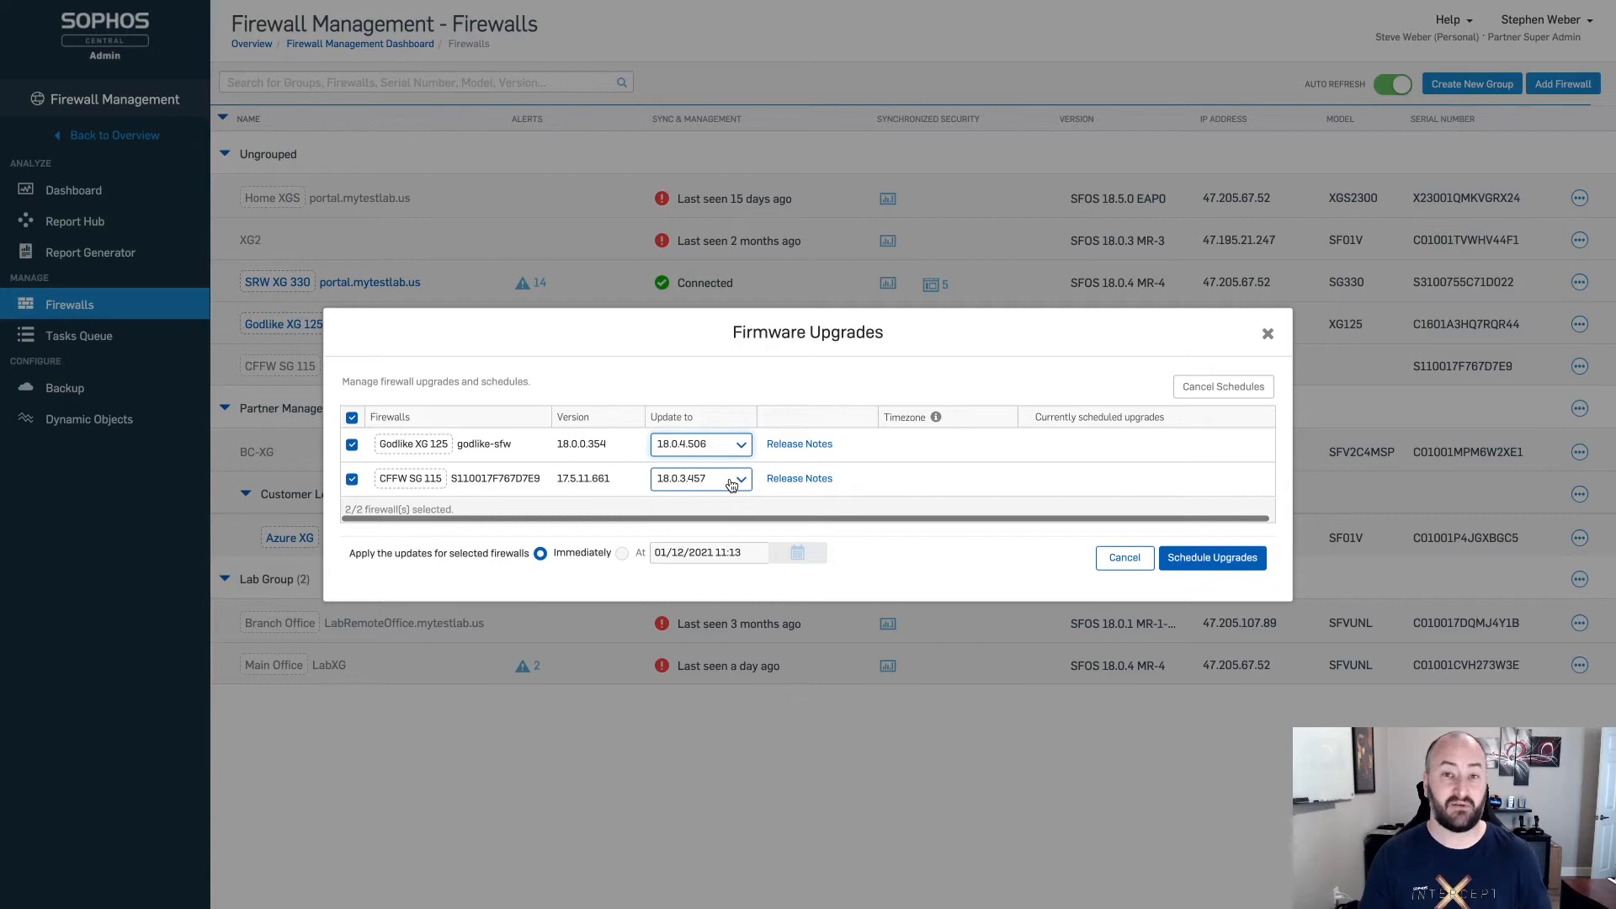
{"action": "left_click", "coordinate": [740, 478]}
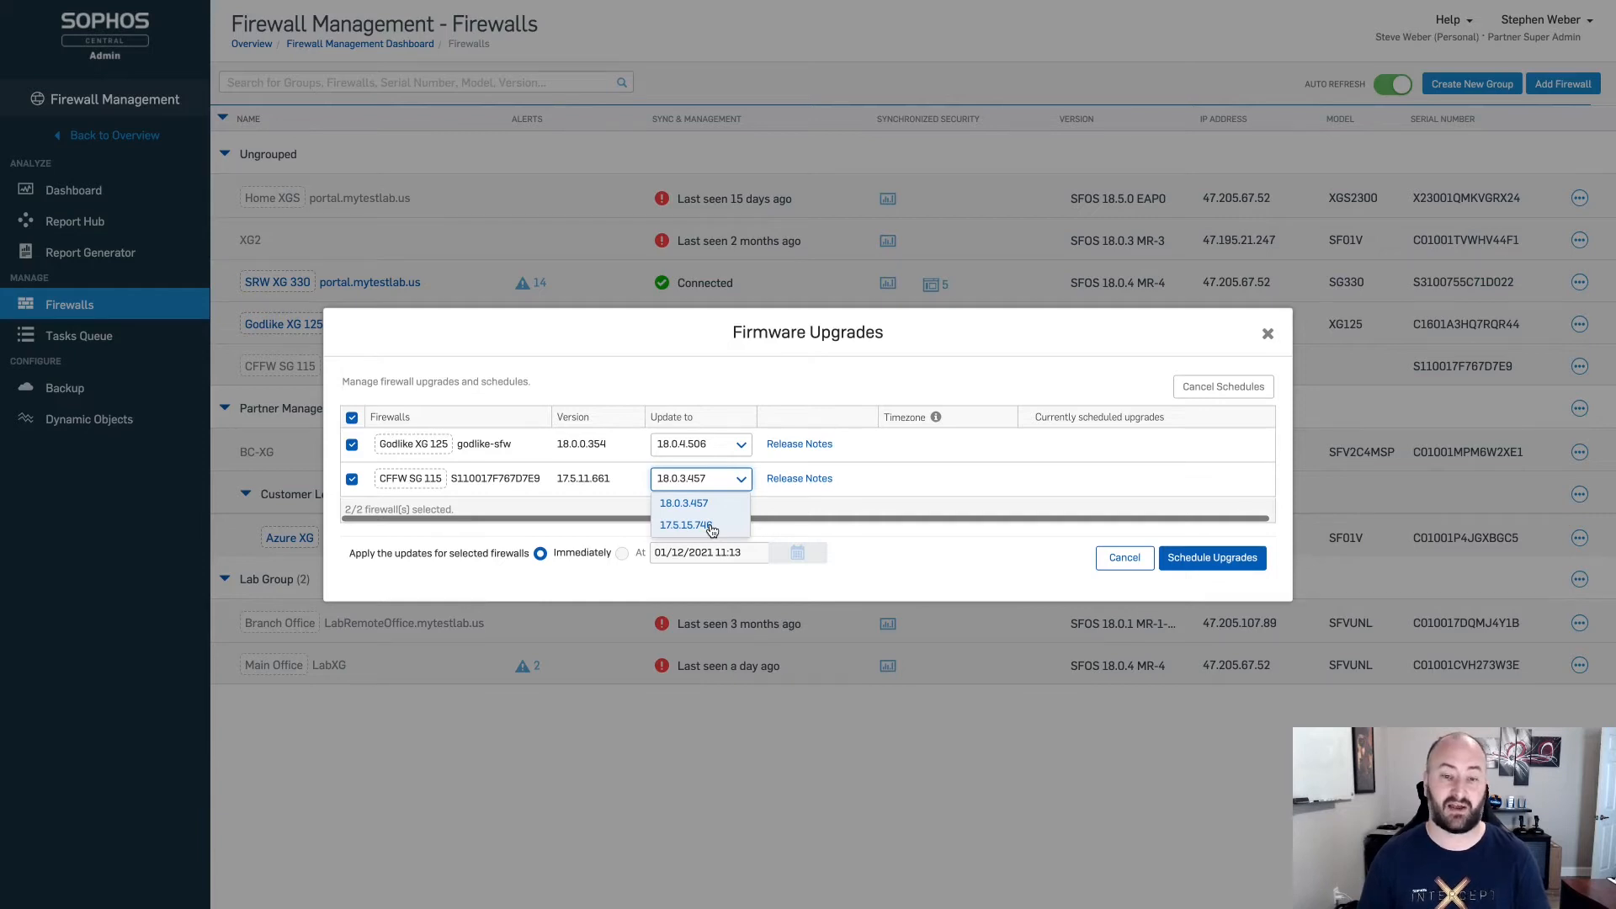
{"action": "mouse_move", "coordinate": [690, 509]}
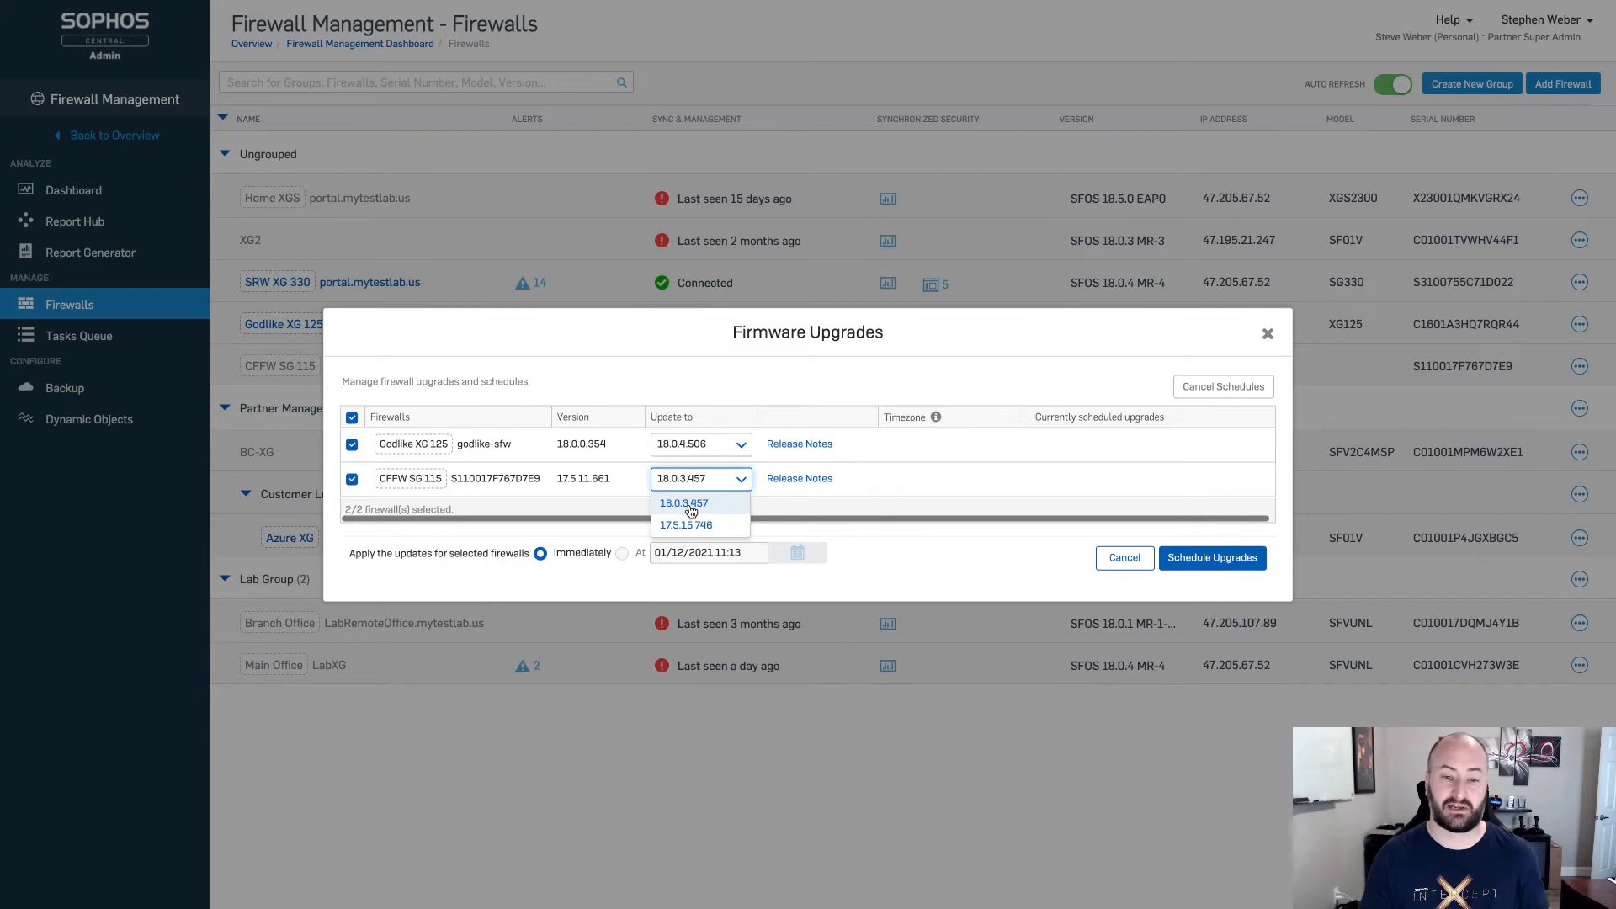
{"action": "left_click", "coordinate": [683, 502]}
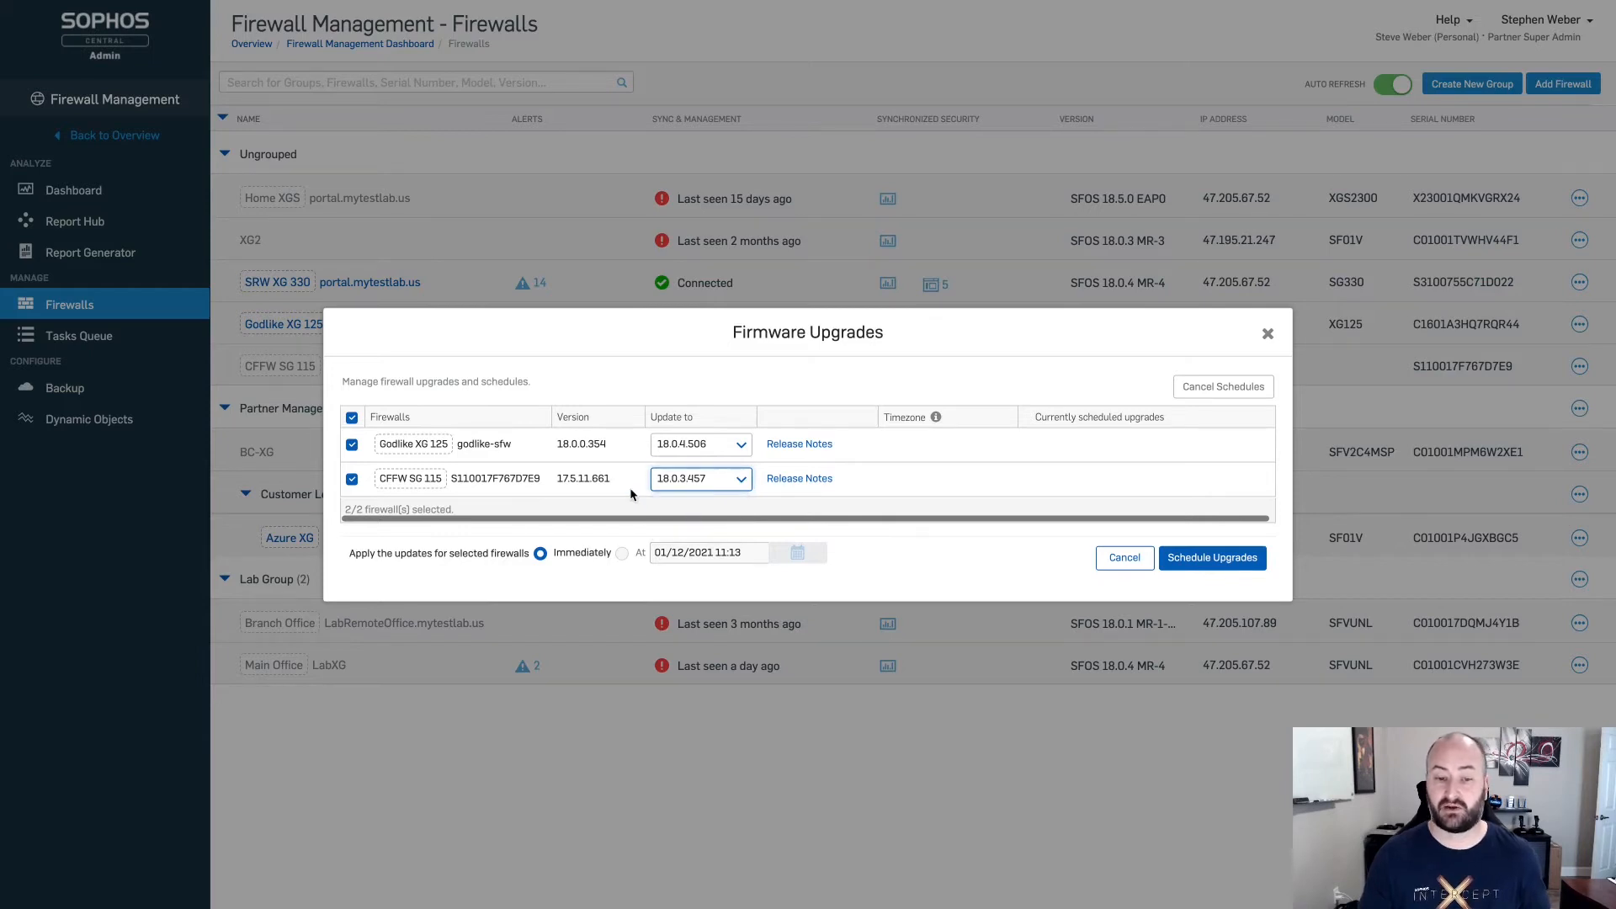
{"action": "mouse_move", "coordinate": [575, 483]}
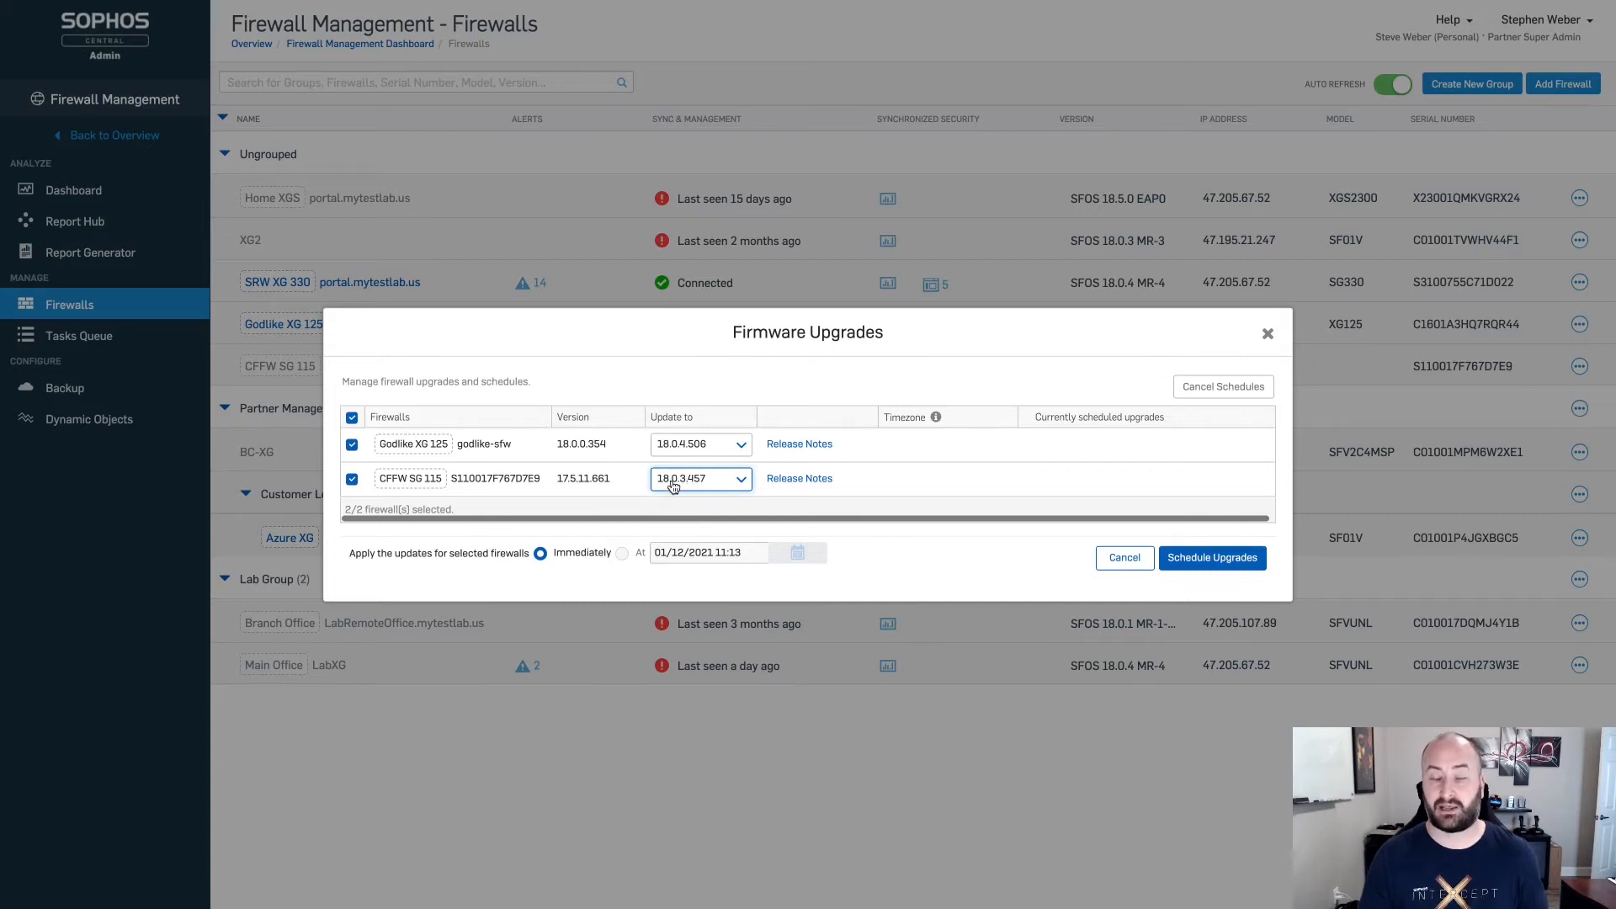
{"action": "mouse_move", "coordinate": [677, 489]}
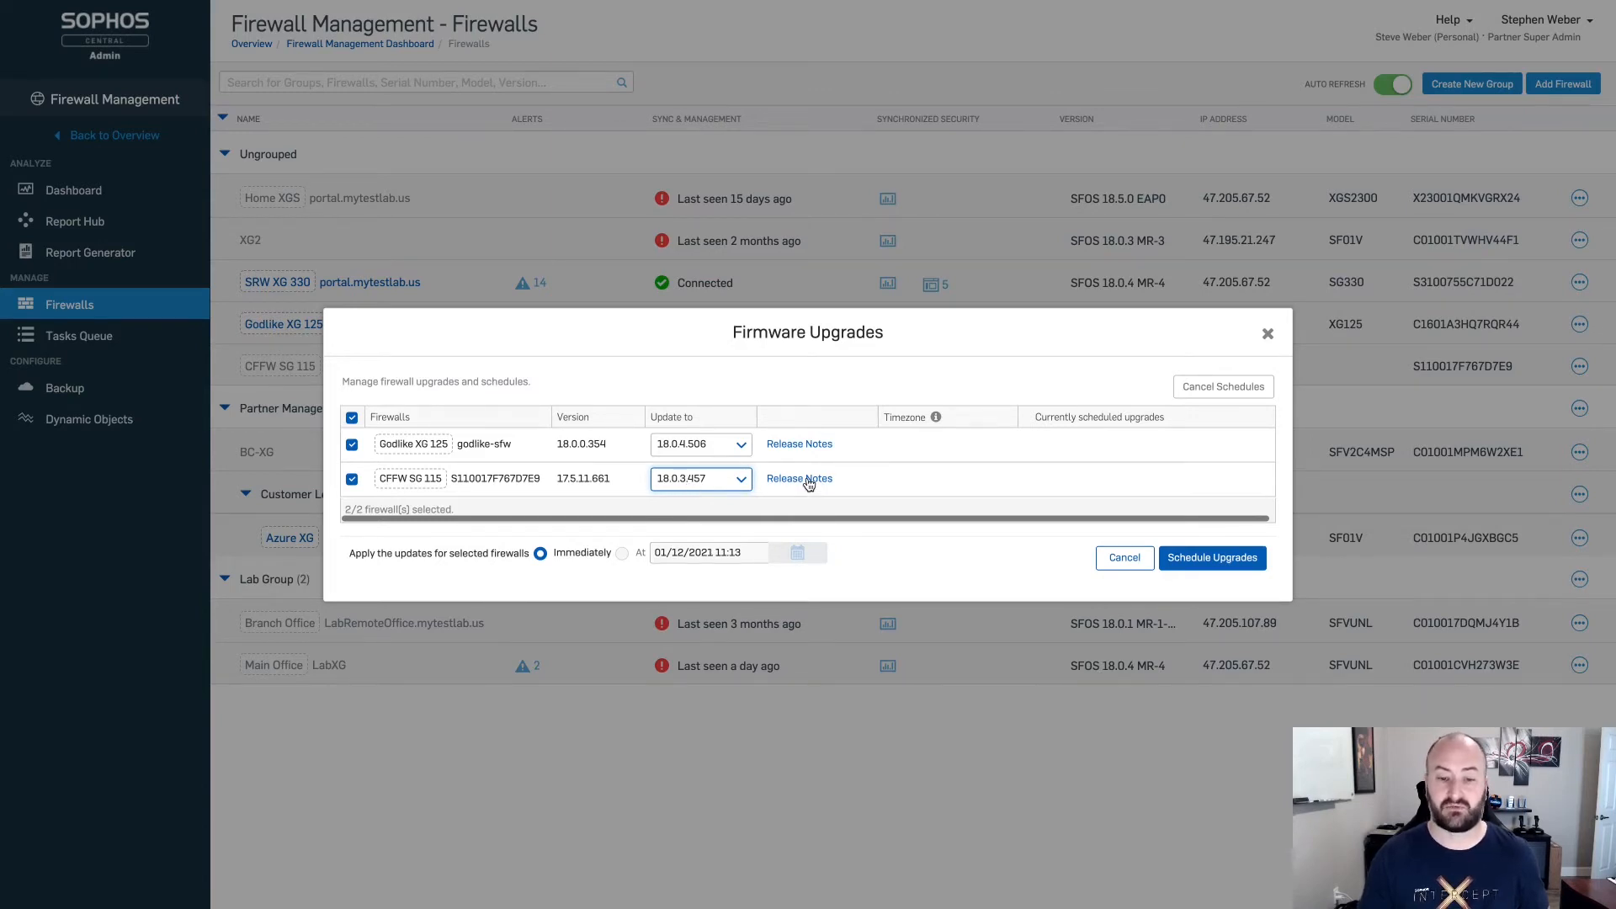
{"action": "left_click", "coordinate": [799, 479]}
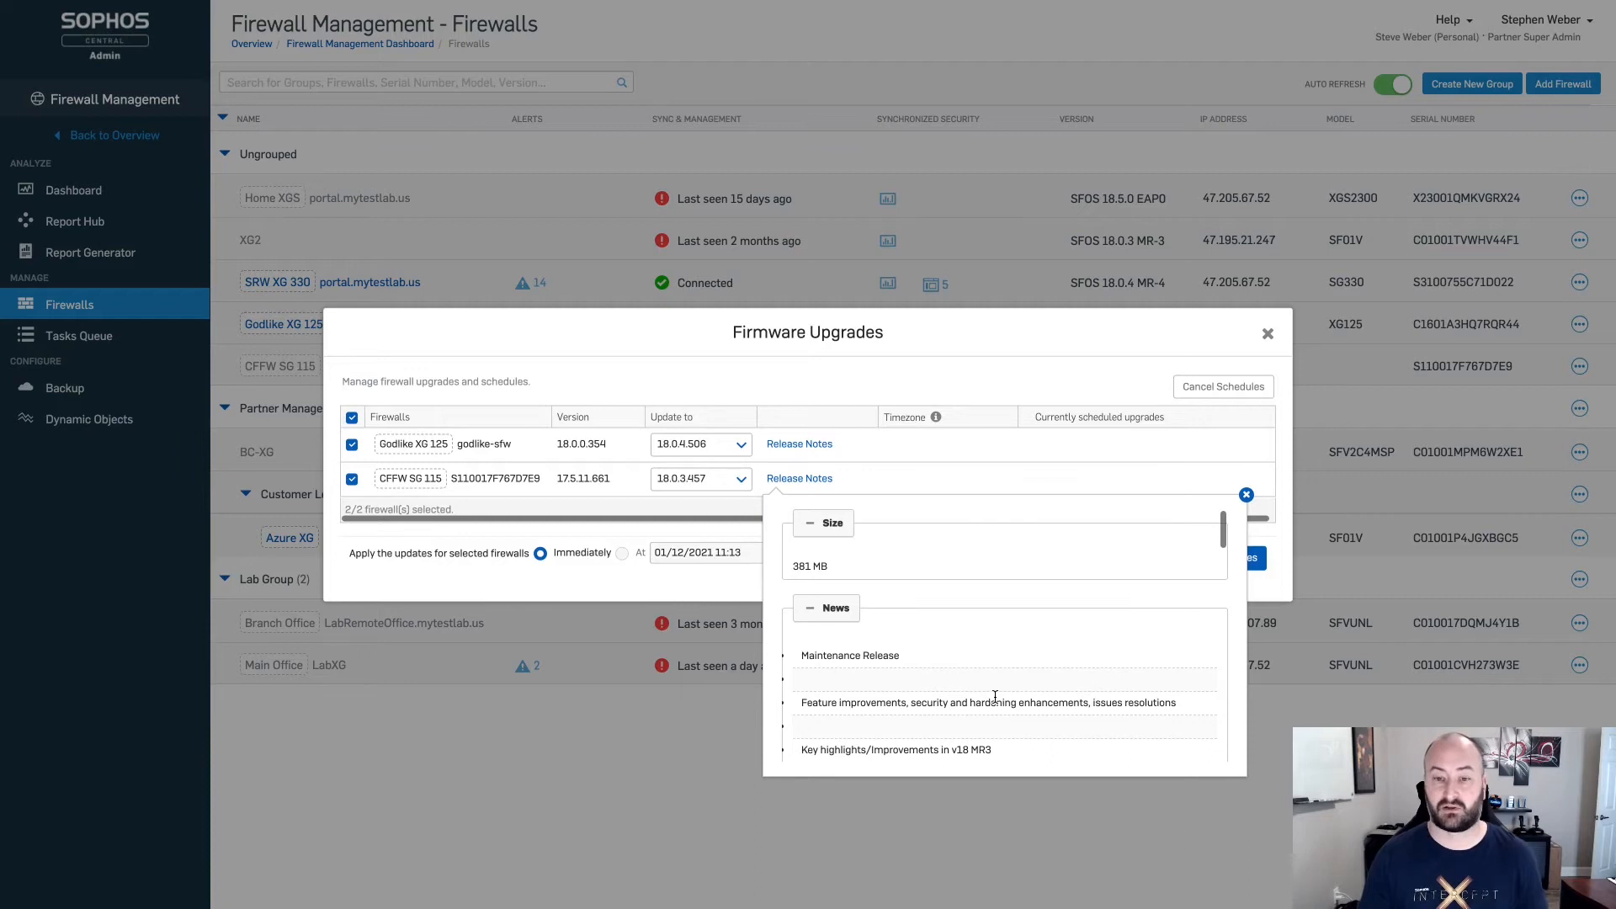
{"action": "mouse_move", "coordinate": [1181, 564]}
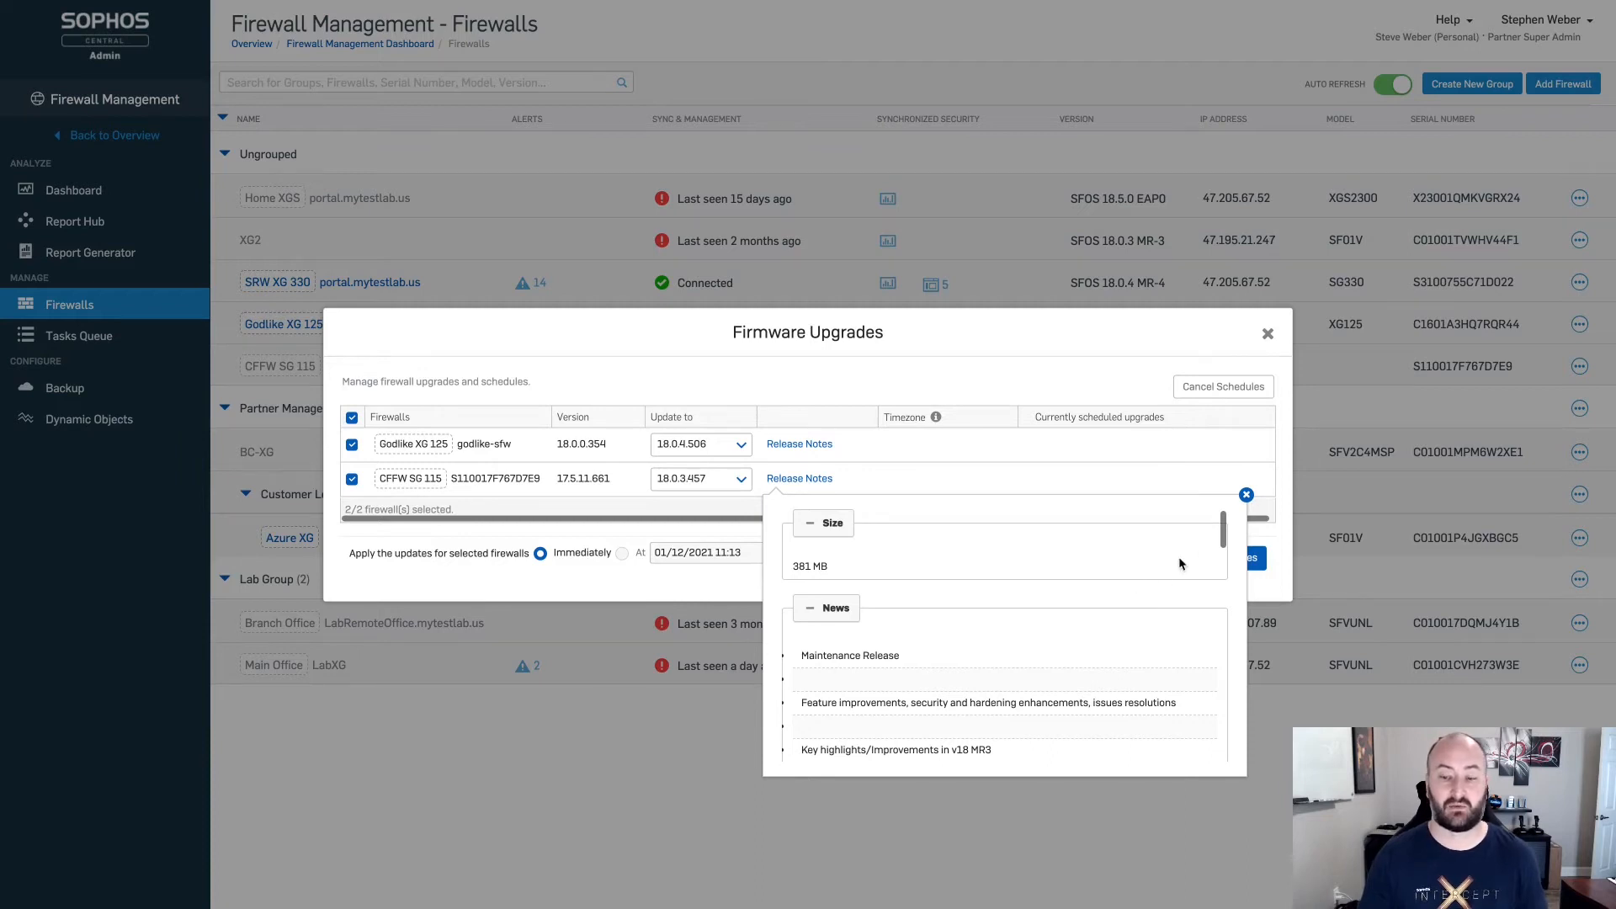
Close the CFFW SG 115 release notes in the Firmware Upgrades dialog
{"action": "left_click", "coordinate": [1246, 494]}
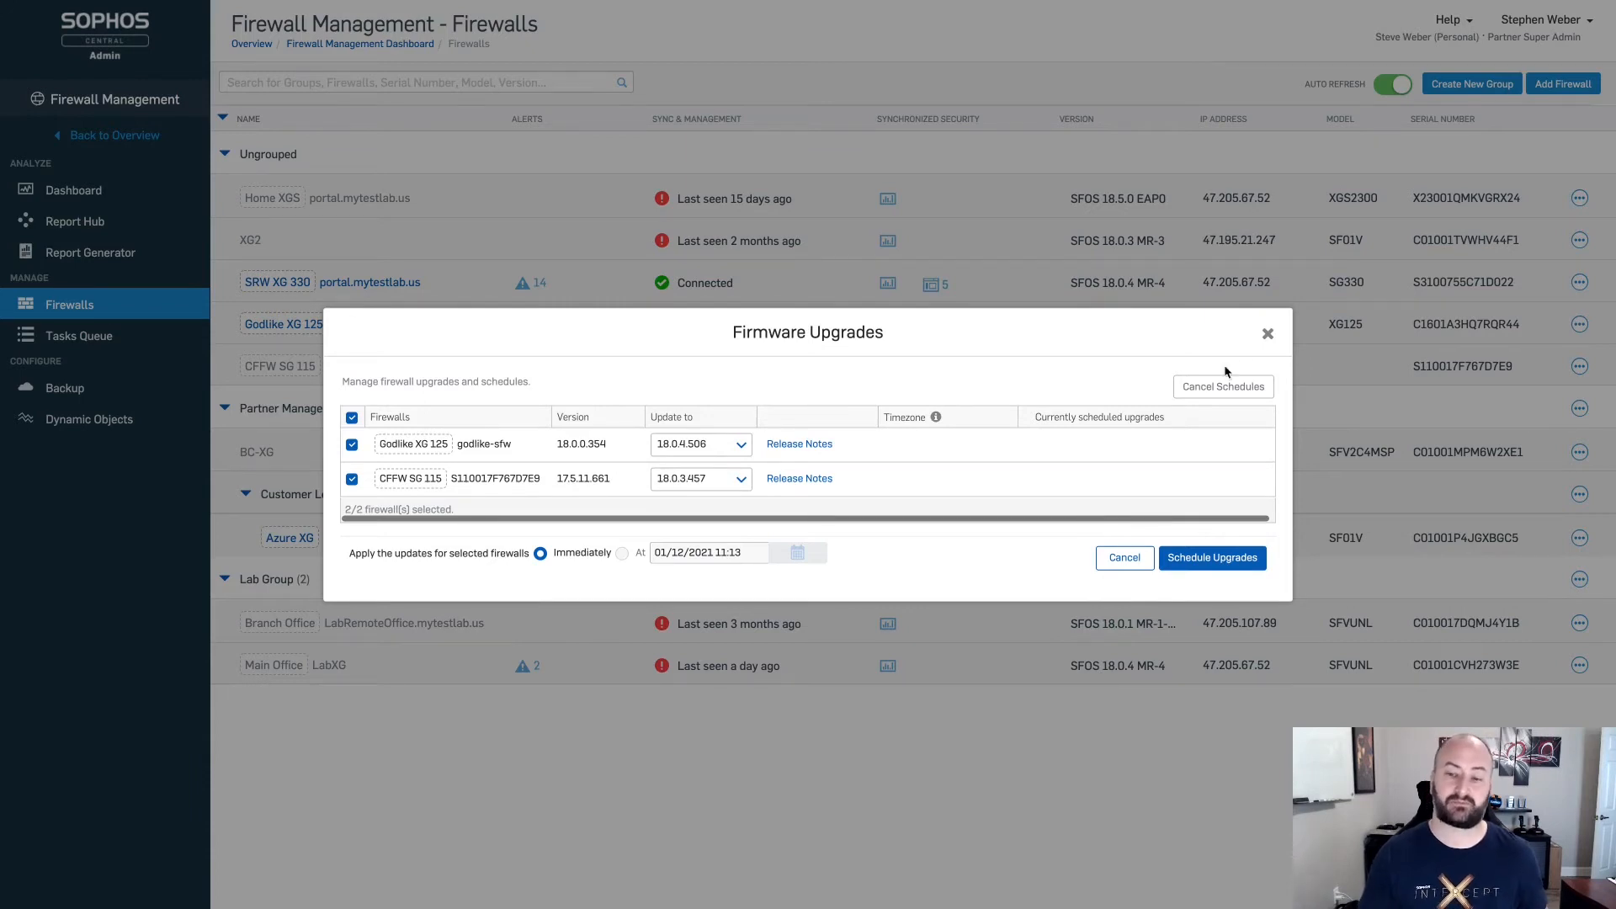
Cancel the Firmware Upgrades dialog without scheduling the upgrade
{"action": "left_click", "coordinate": [1212, 558]}
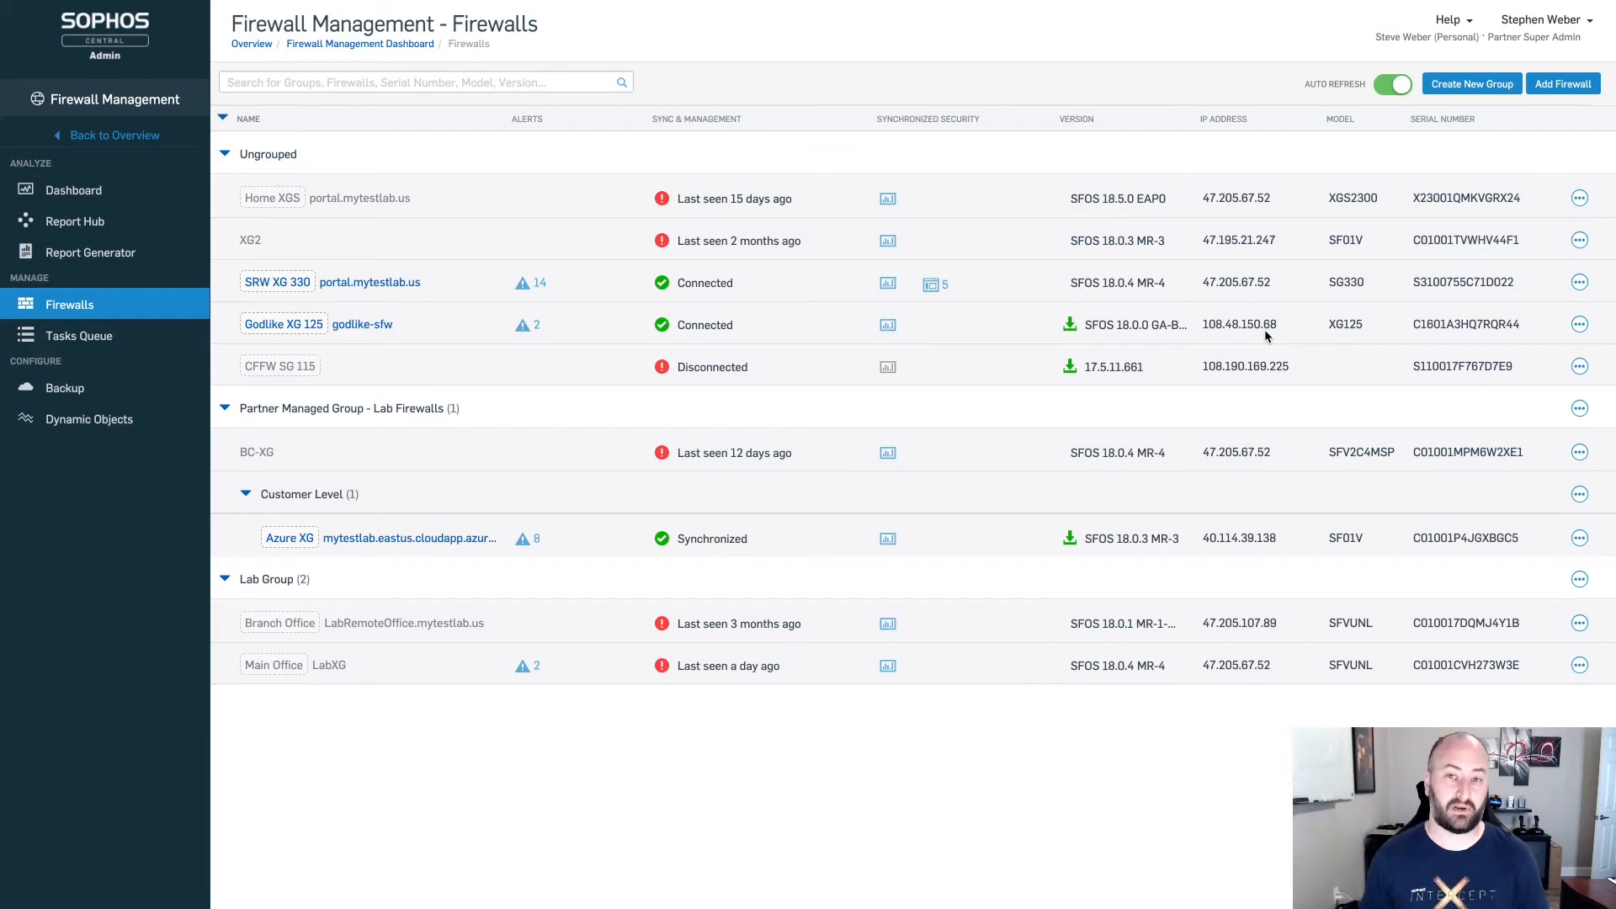
{"action": "mouse_move", "coordinate": [1127, 432]}
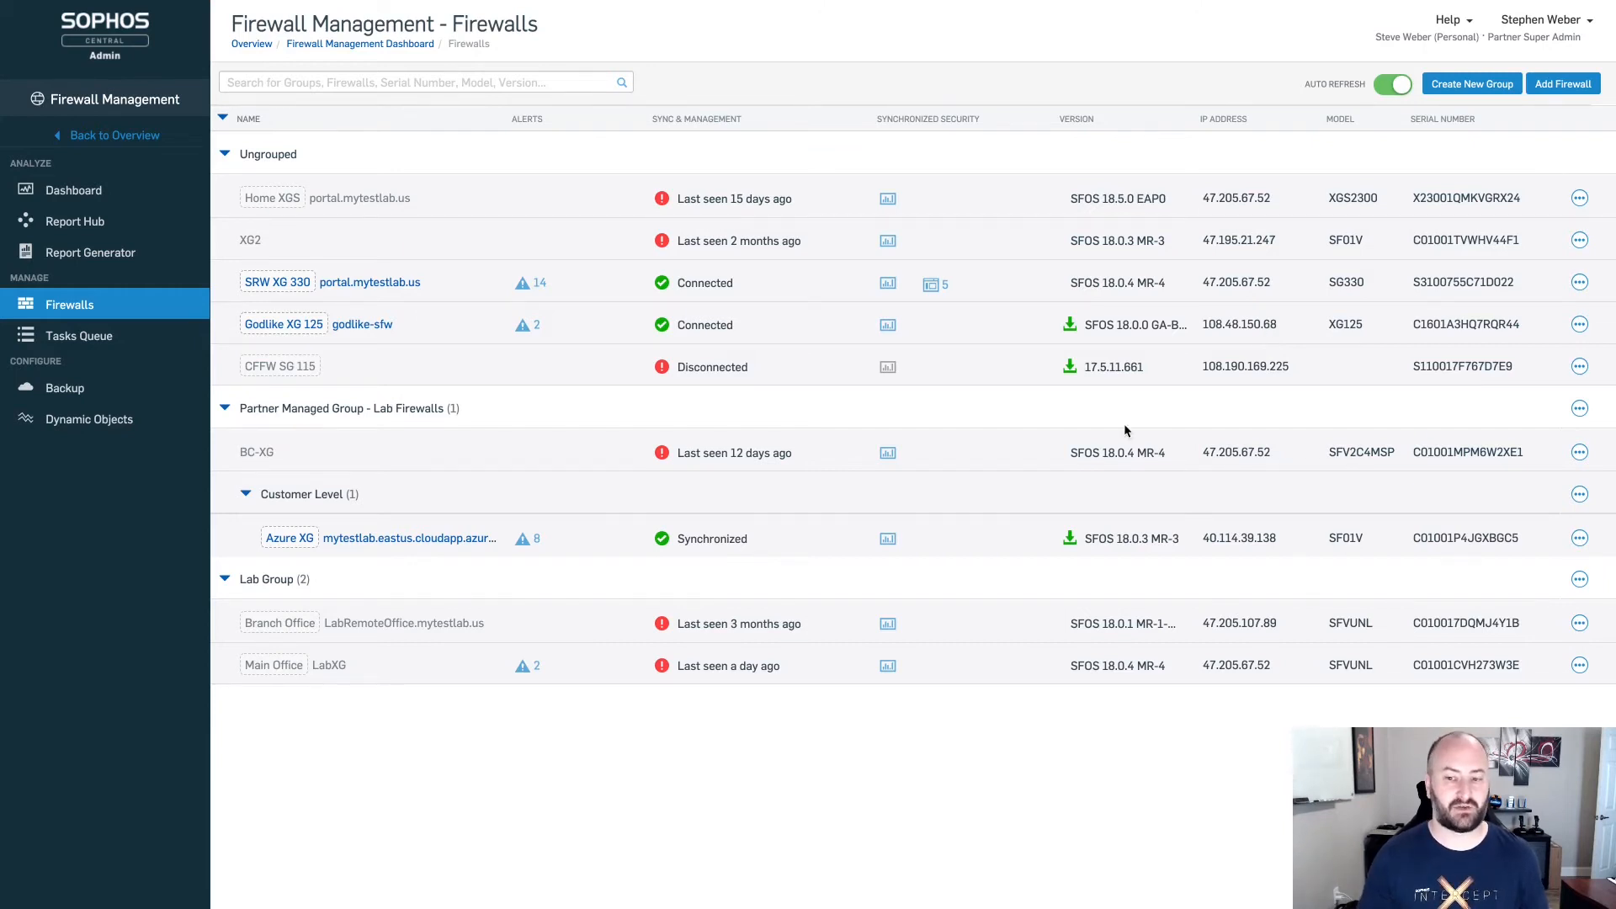
{"action": "mouse_move", "coordinate": [1071, 539]}
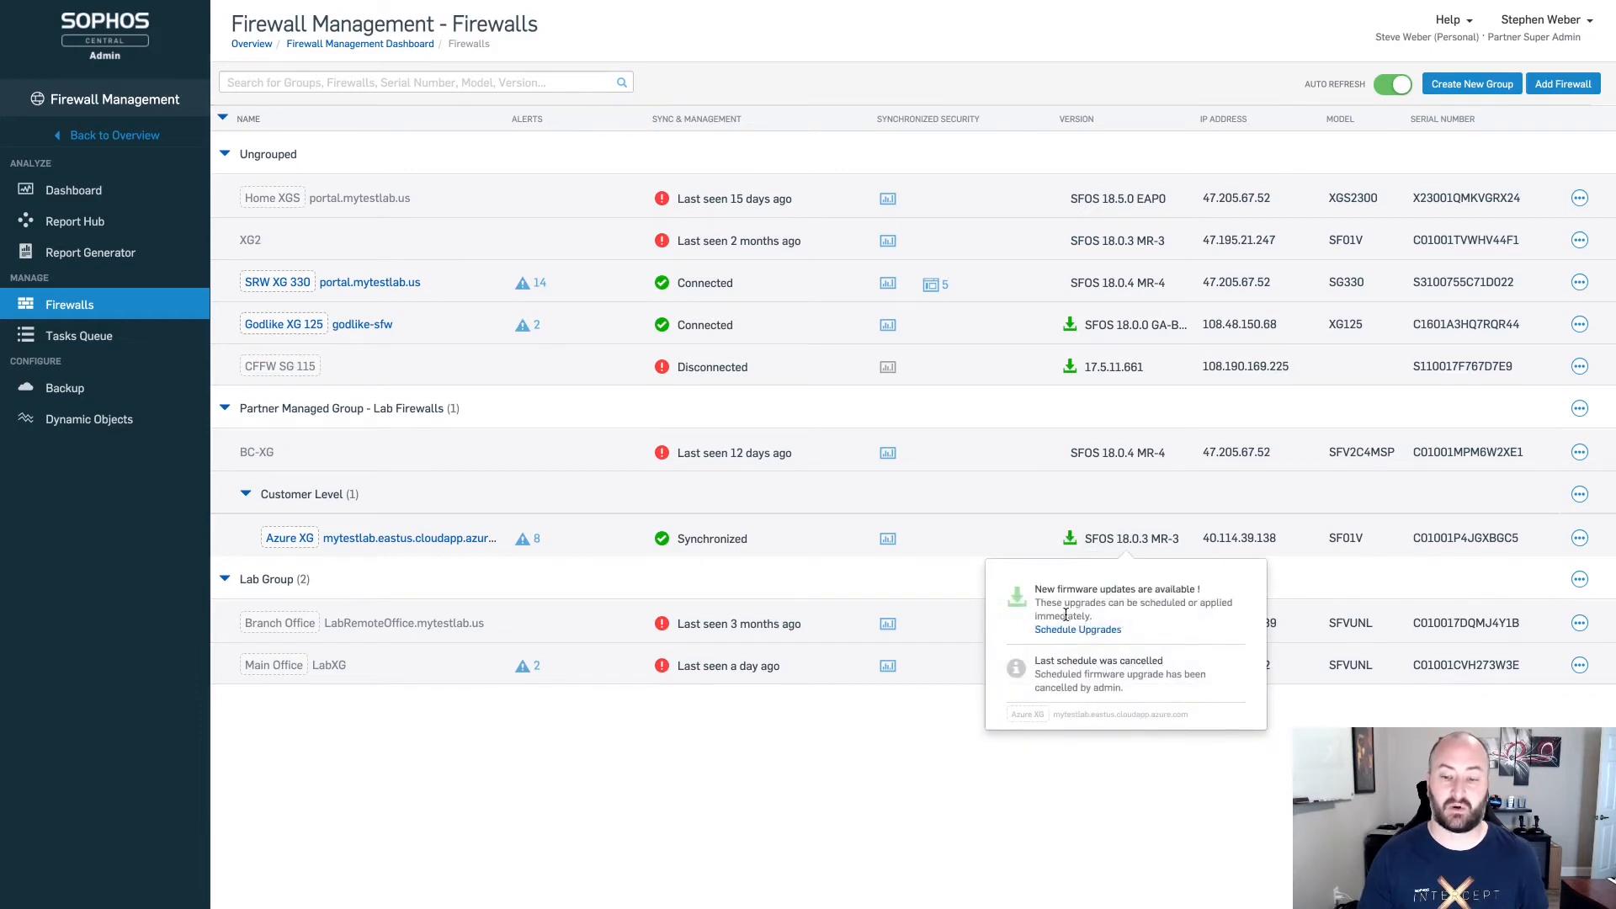
Schedule Azure XG's upgrade to 18.0.4.506 to run at a set time, not immediately
{"action": "left_click", "coordinate": [1077, 629]}
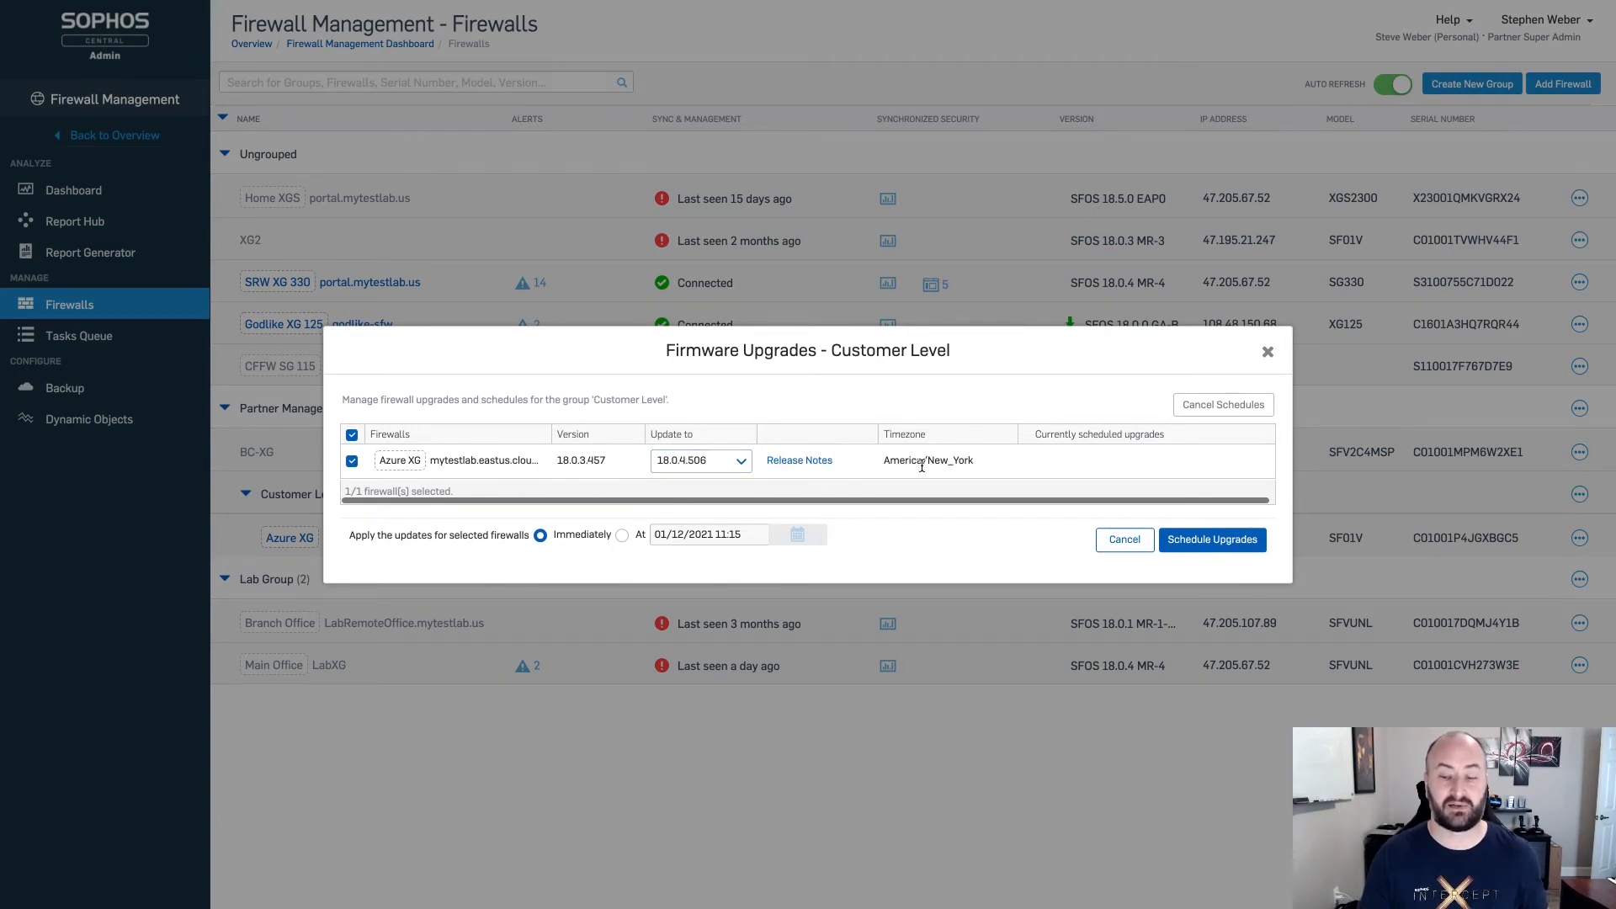
{"action": "mouse_move", "coordinate": [952, 475]}
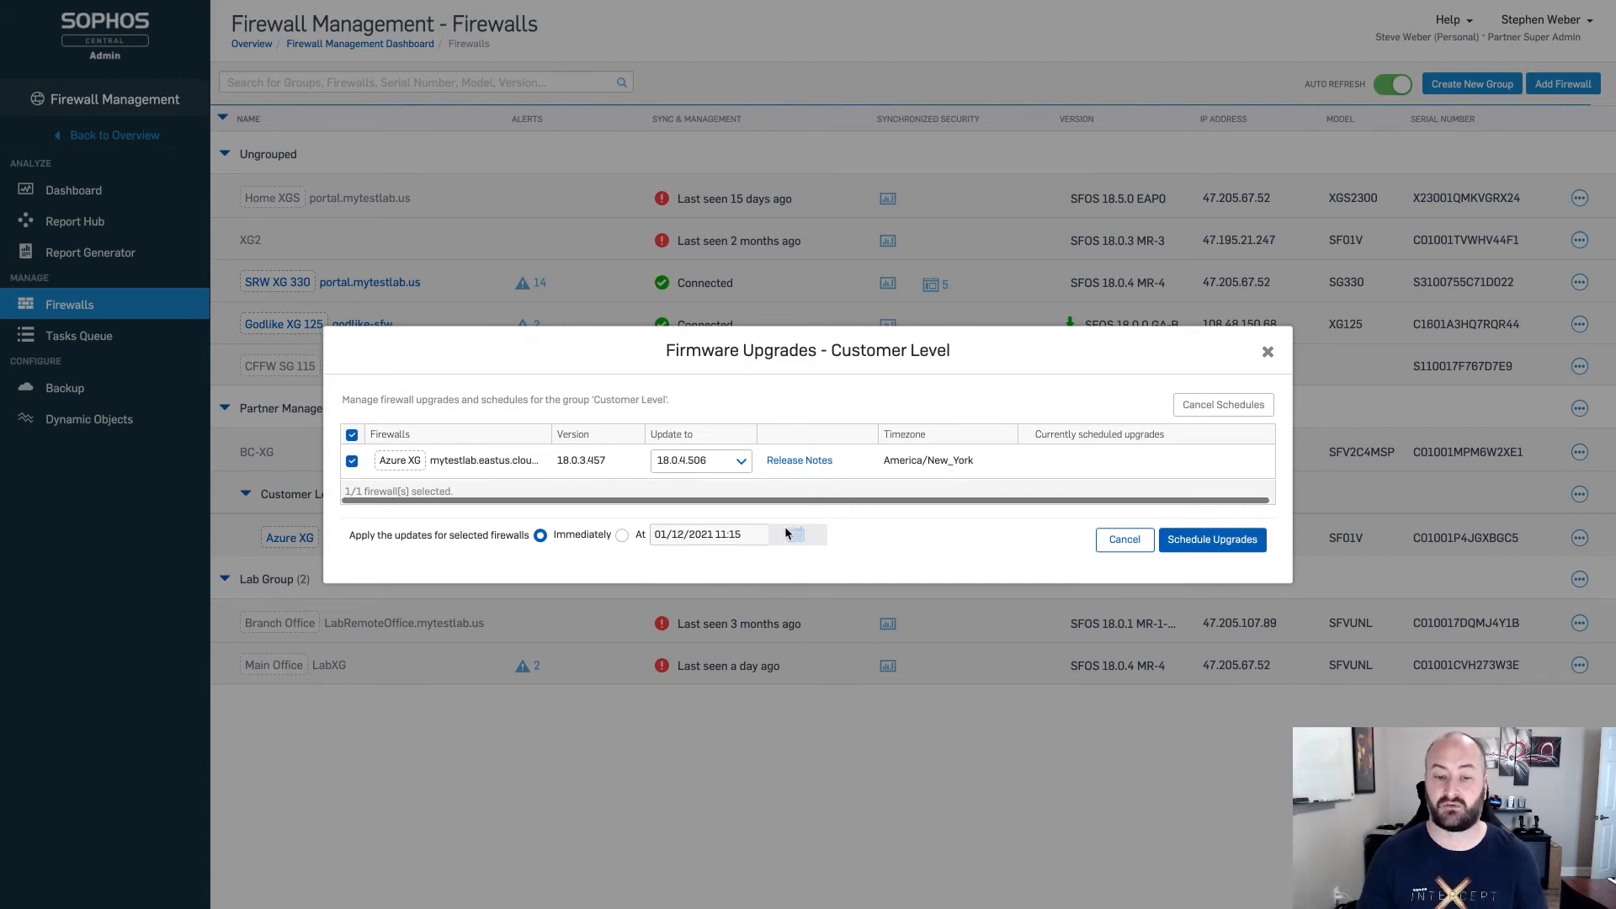
{"action": "mouse_move", "coordinate": [736, 542]}
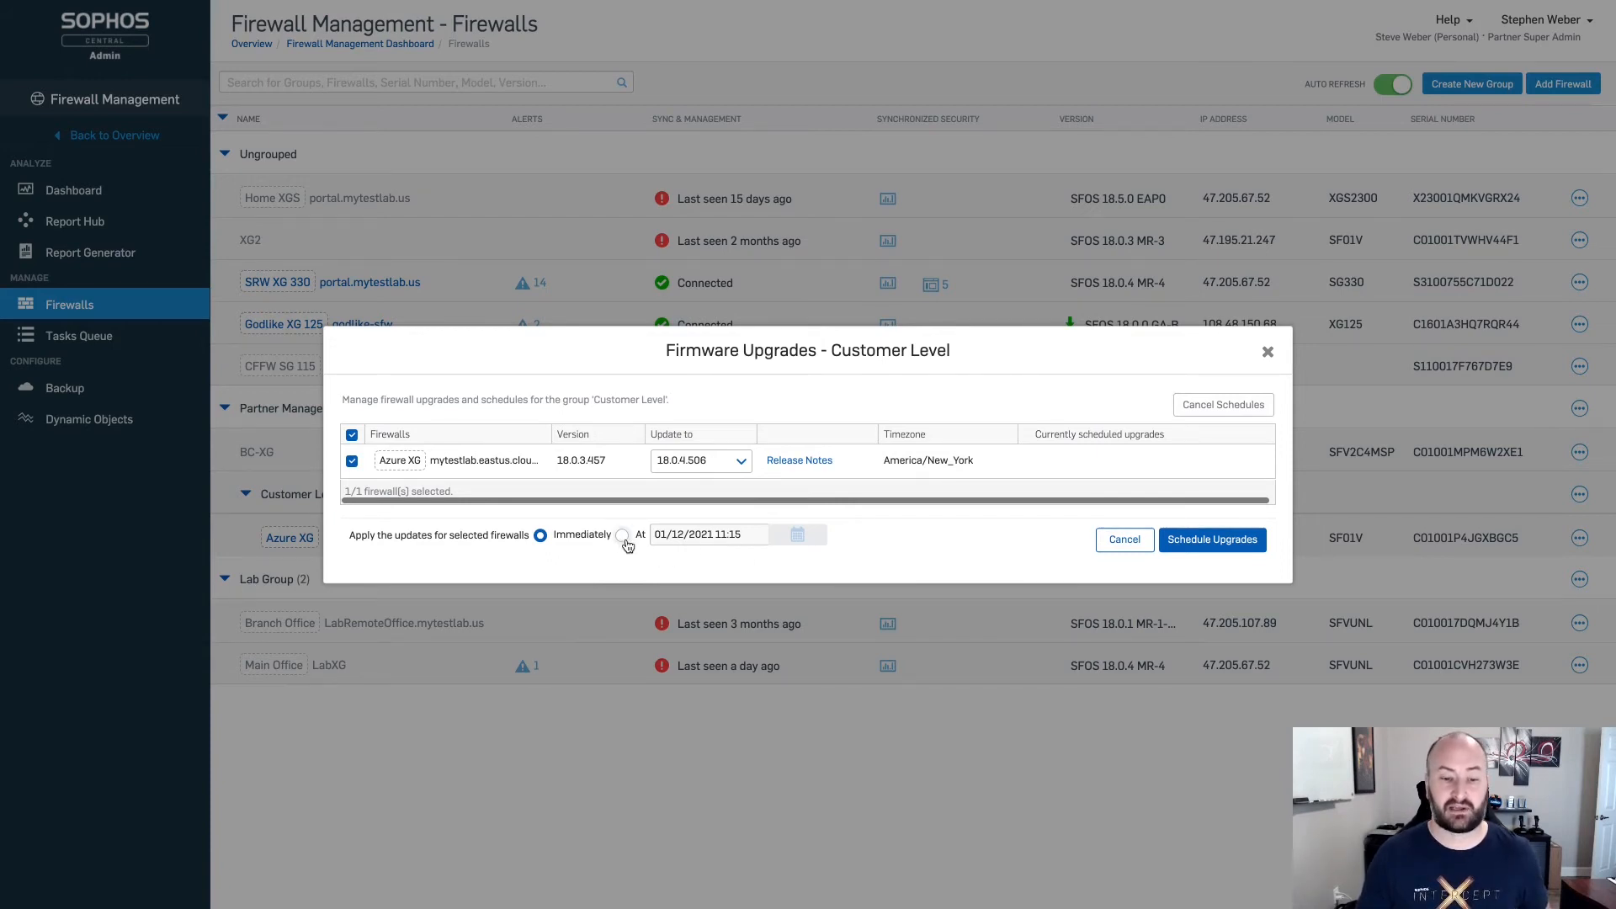
{"action": "left_click", "coordinate": [623, 534]}
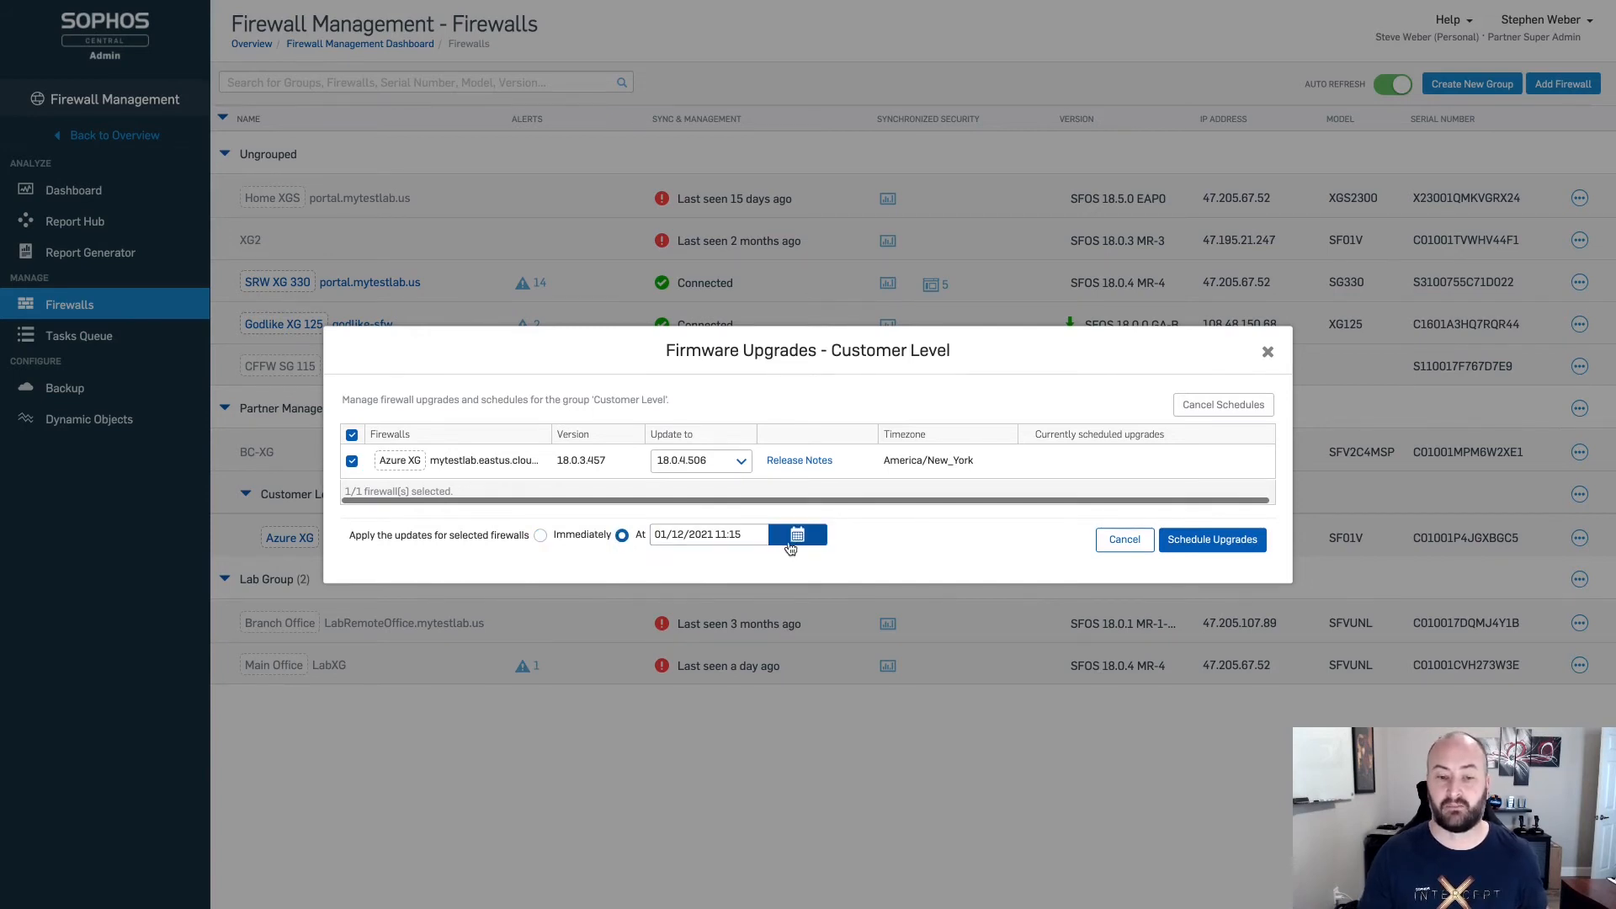
Set the Azure XG upgrade date to January 16, 2021 and the time to 00:00
{"action": "left_click", "coordinate": [797, 535]}
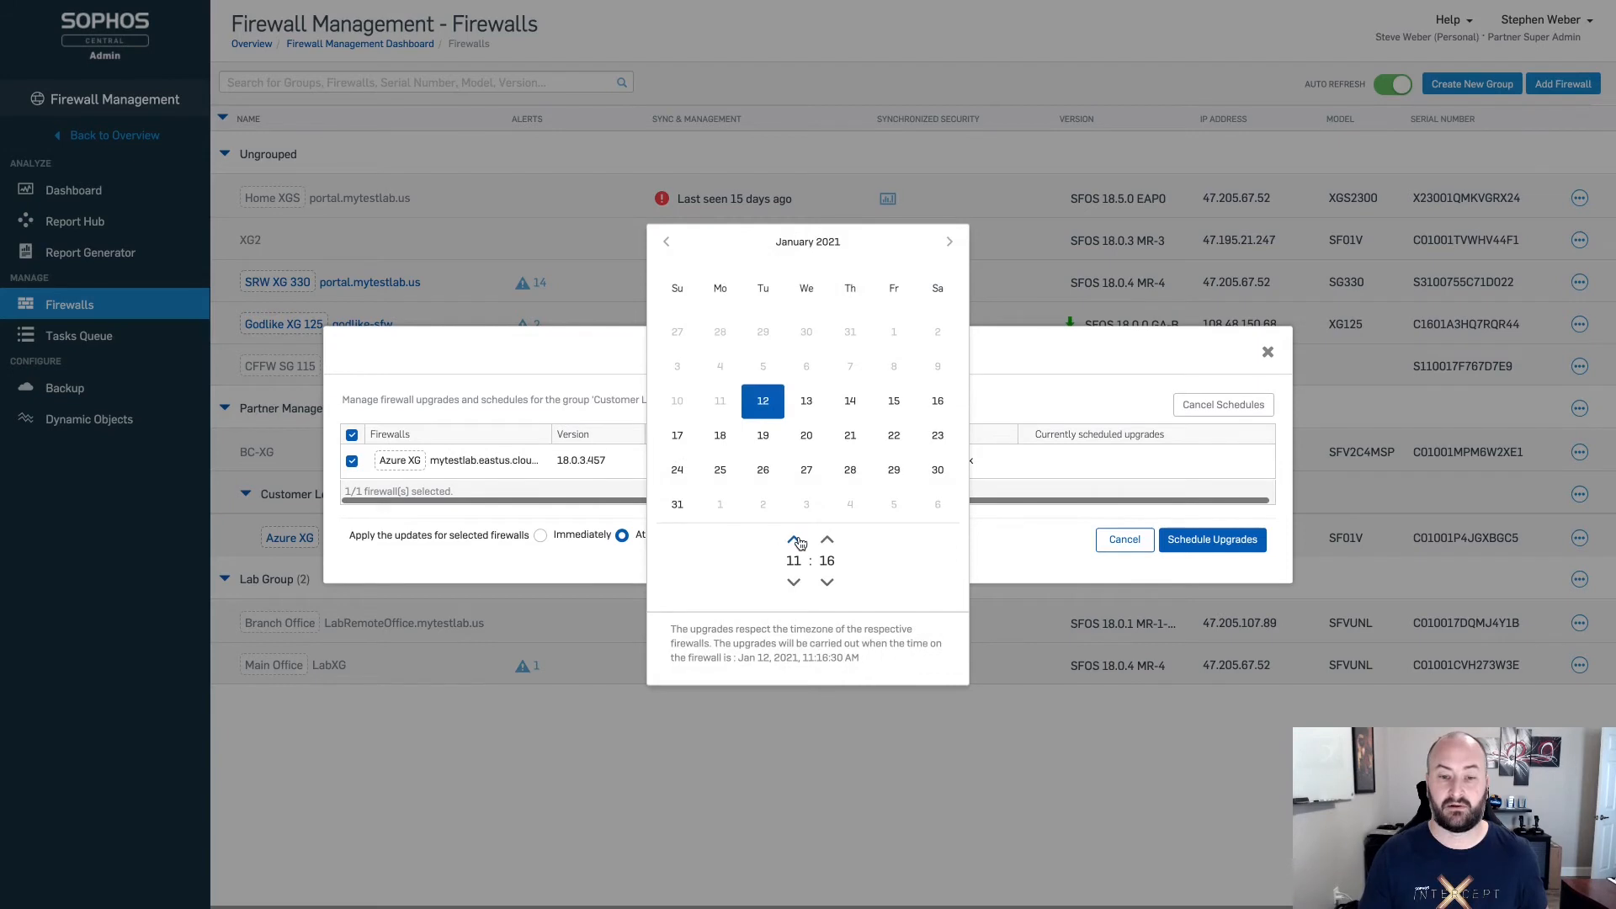
{"action": "mouse_move", "coordinate": [937, 400]}
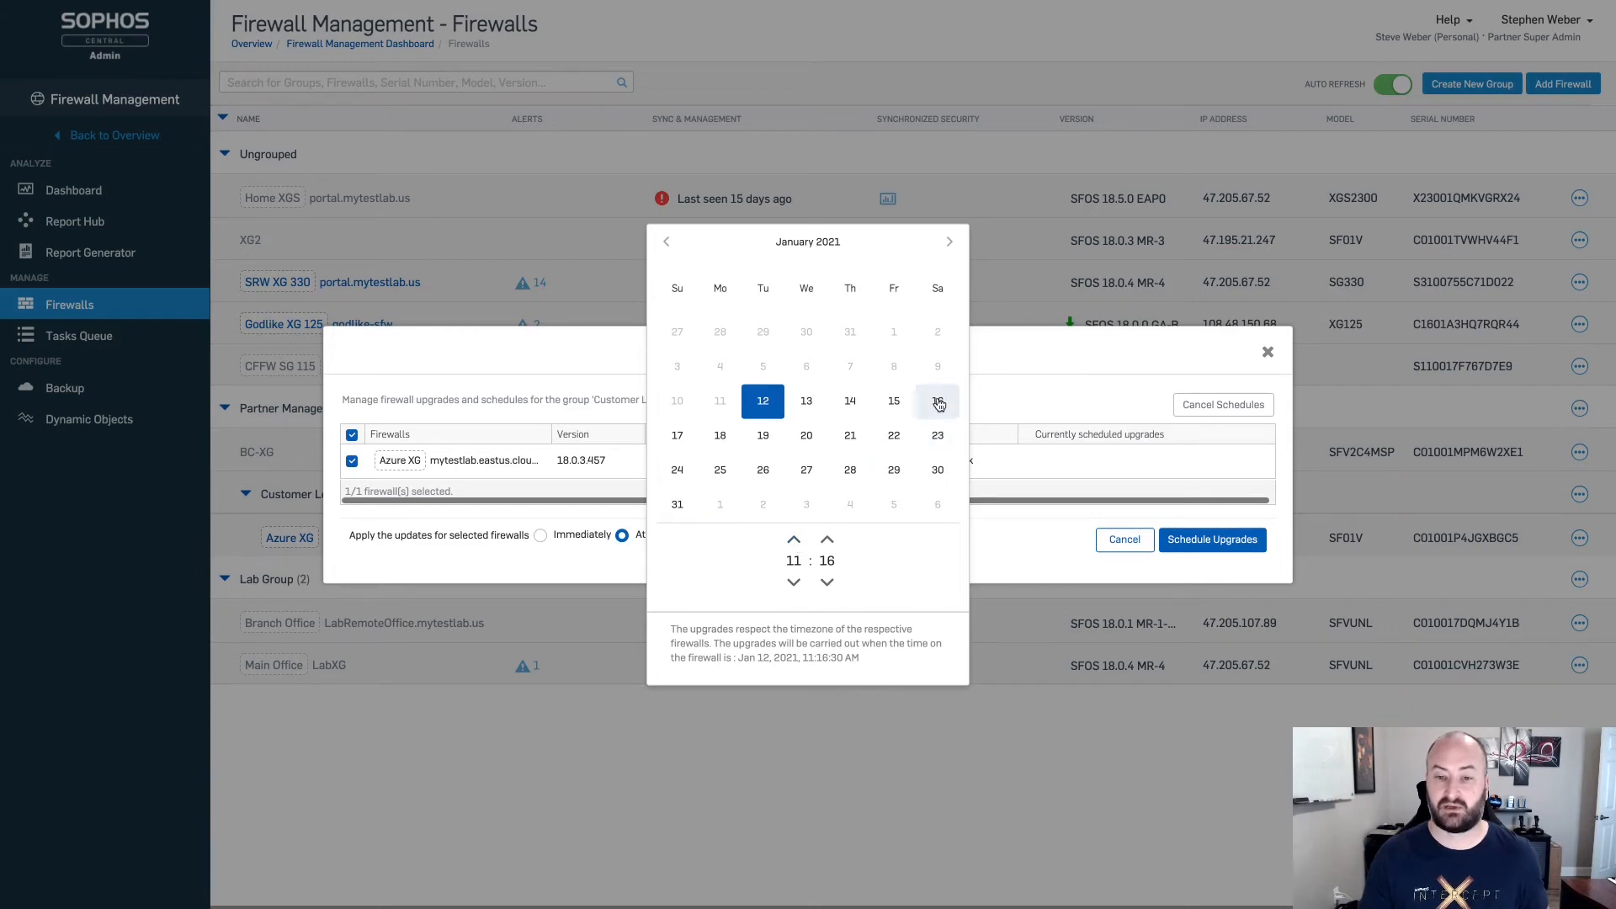
{"action": "left_click", "coordinate": [937, 400]}
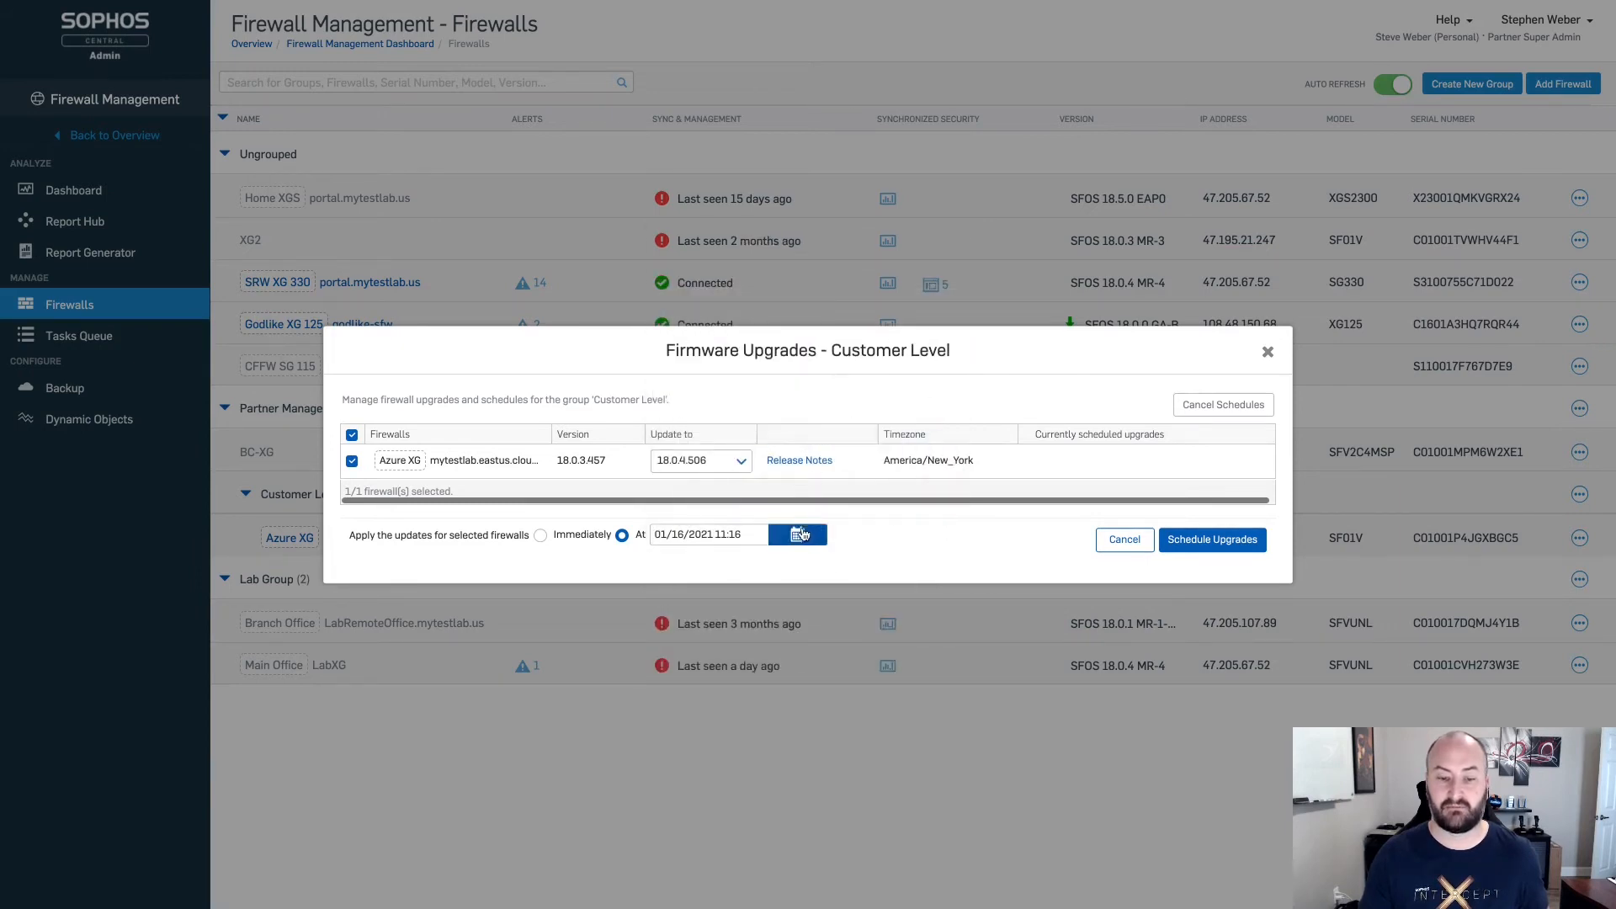
{"action": "left_click", "coordinate": [797, 534]}
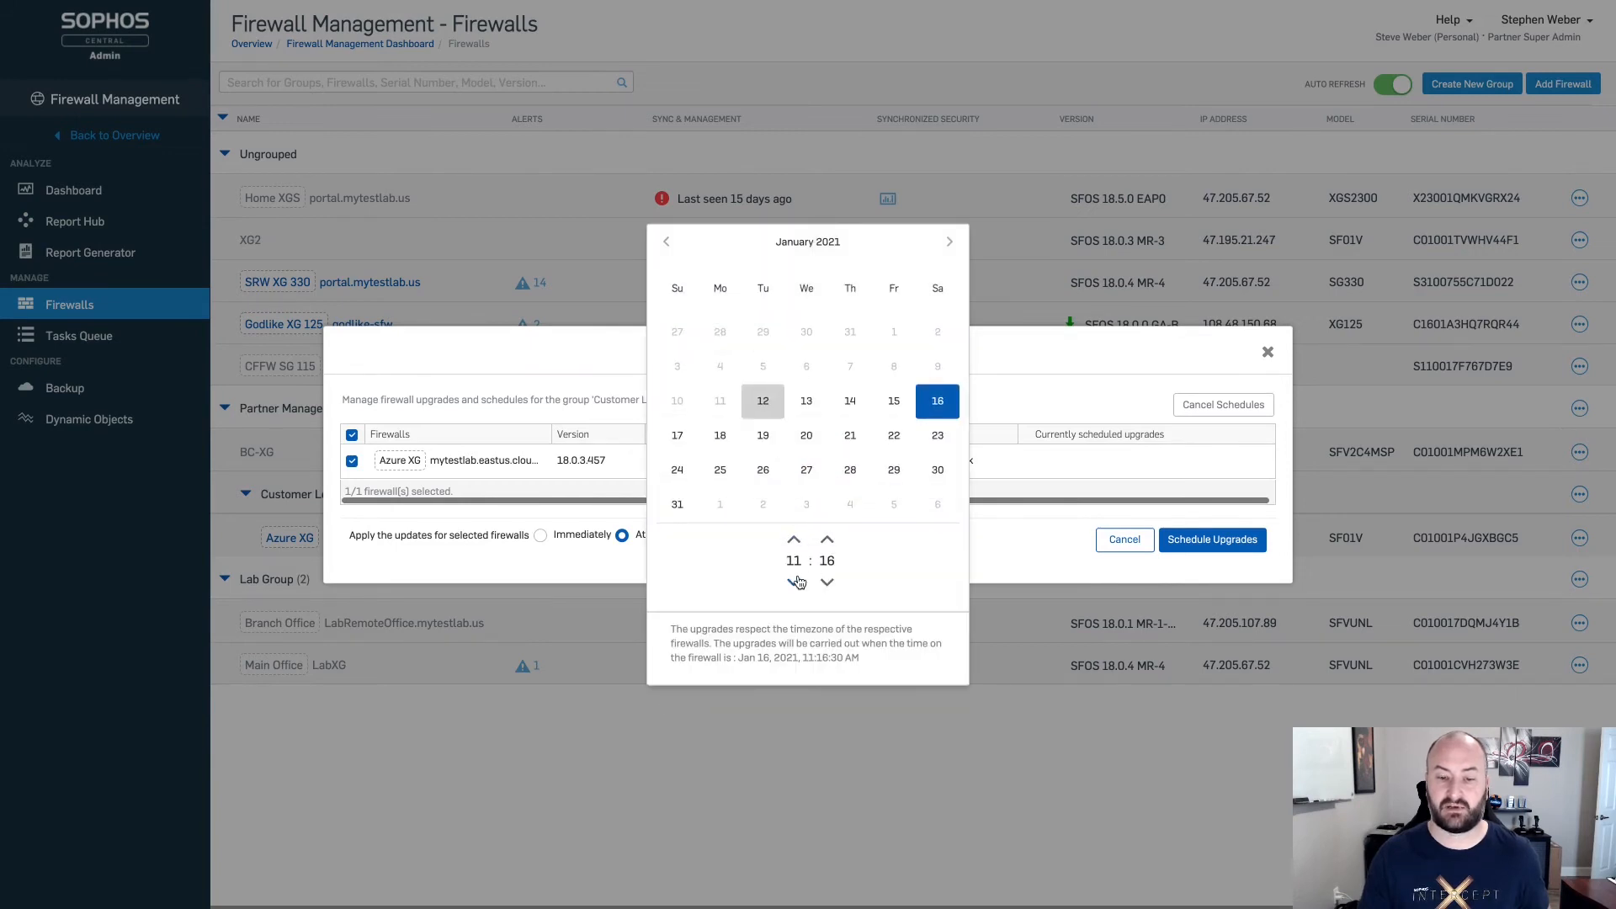
{"action": "left_click", "coordinate": [794, 583]}
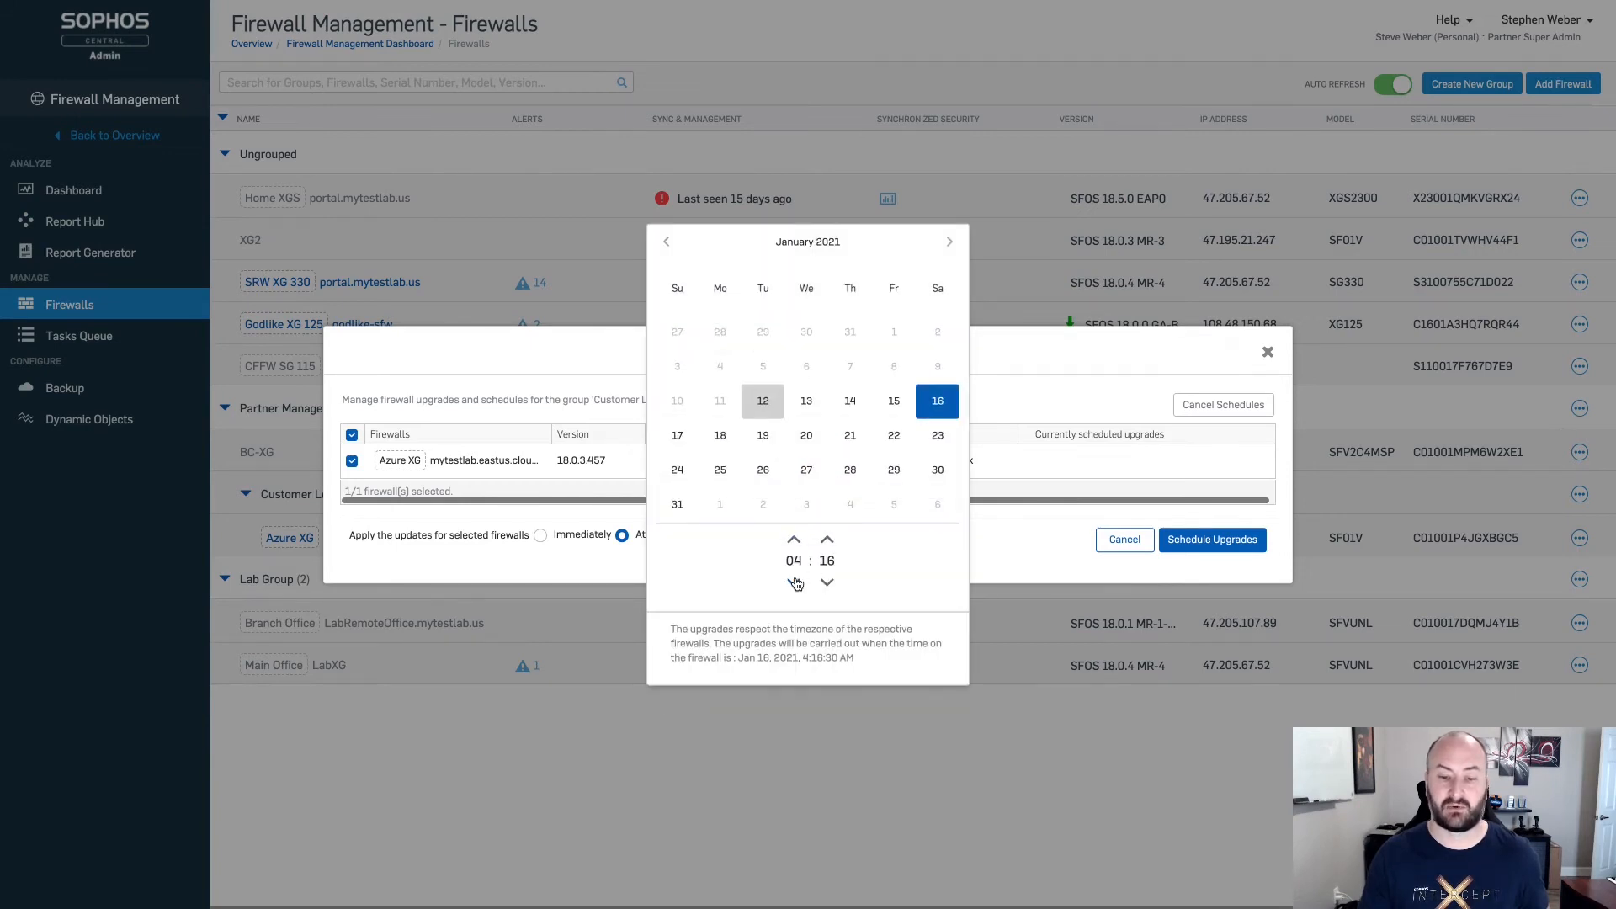
{"action": "left_click", "coordinate": [794, 582]}
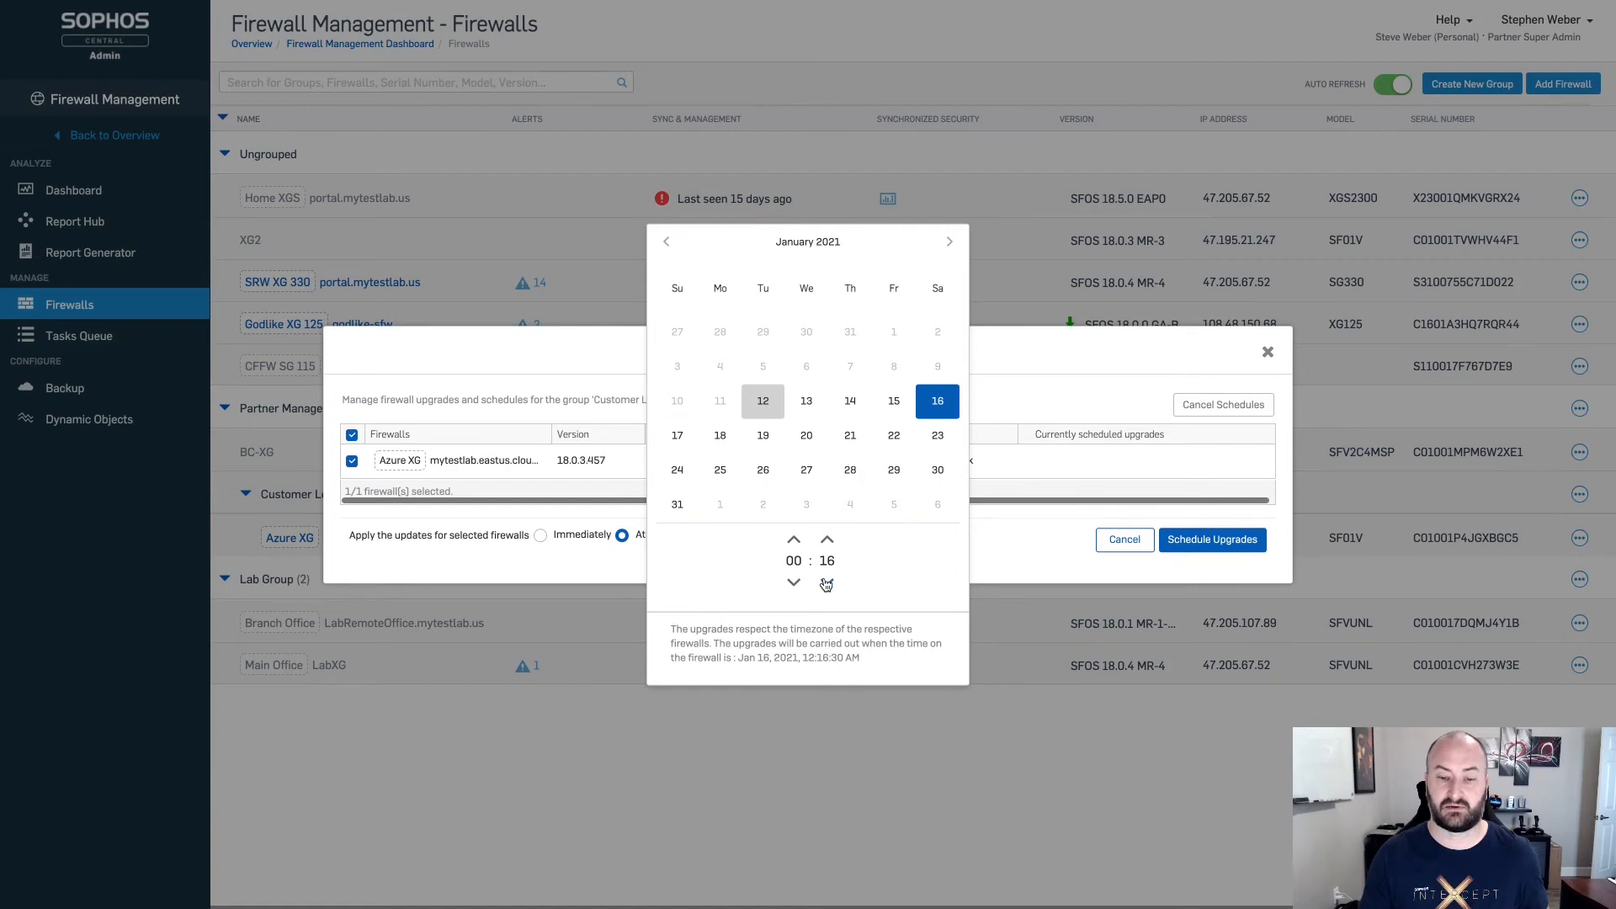
{"action": "left_click", "coordinate": [794, 583]}
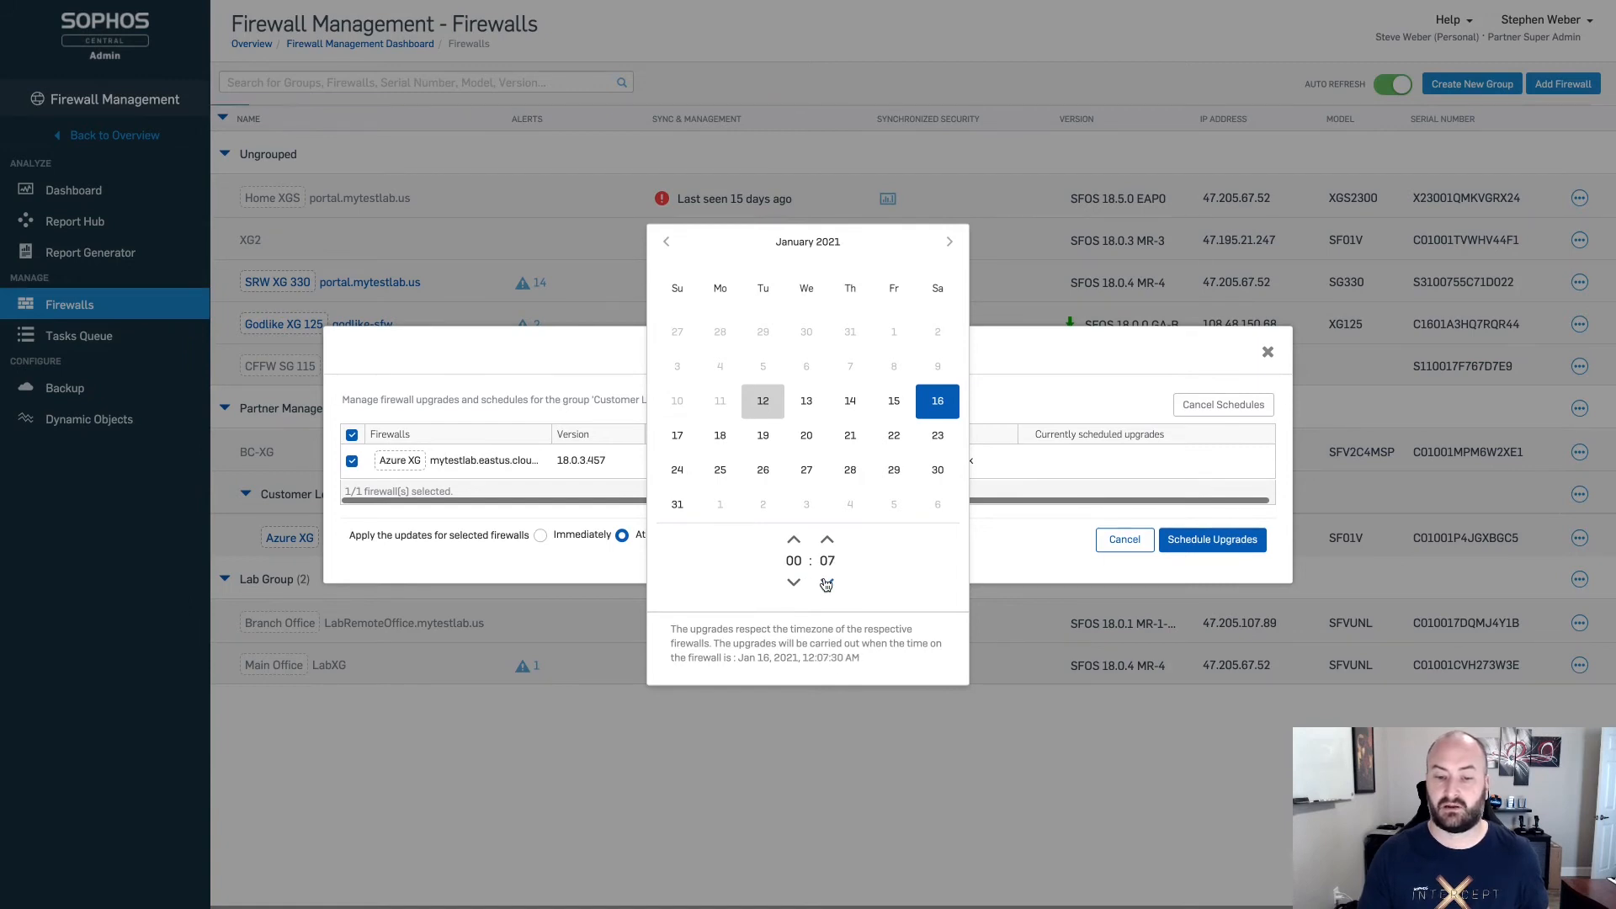
{"action": "left_click", "coordinate": [794, 583]}
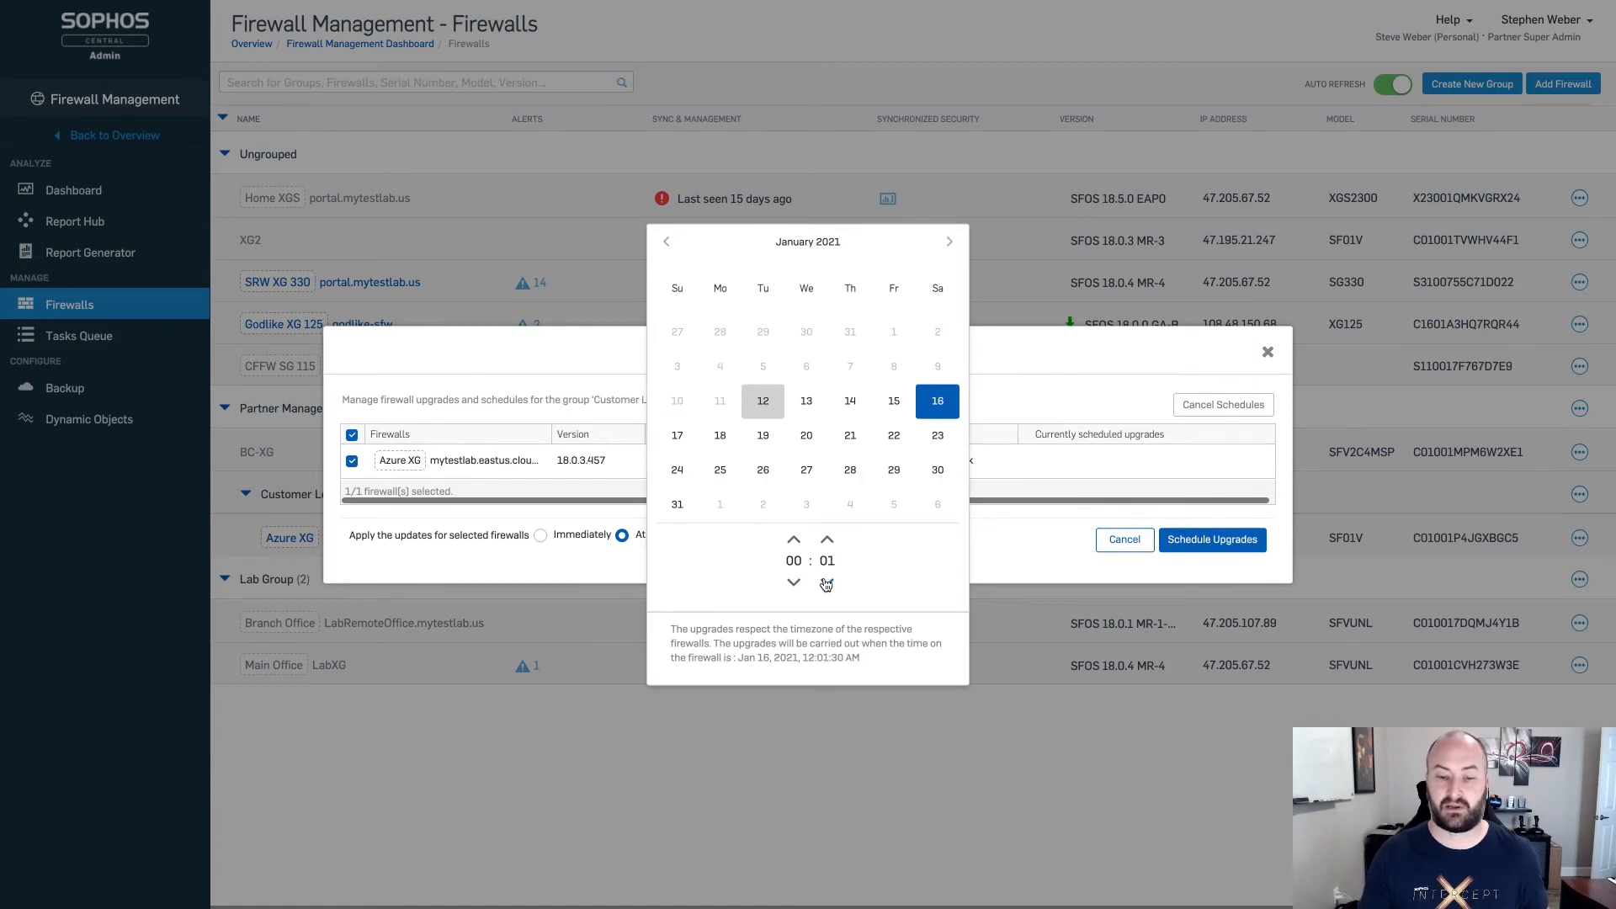
{"action": "left_click", "coordinate": [826, 583]}
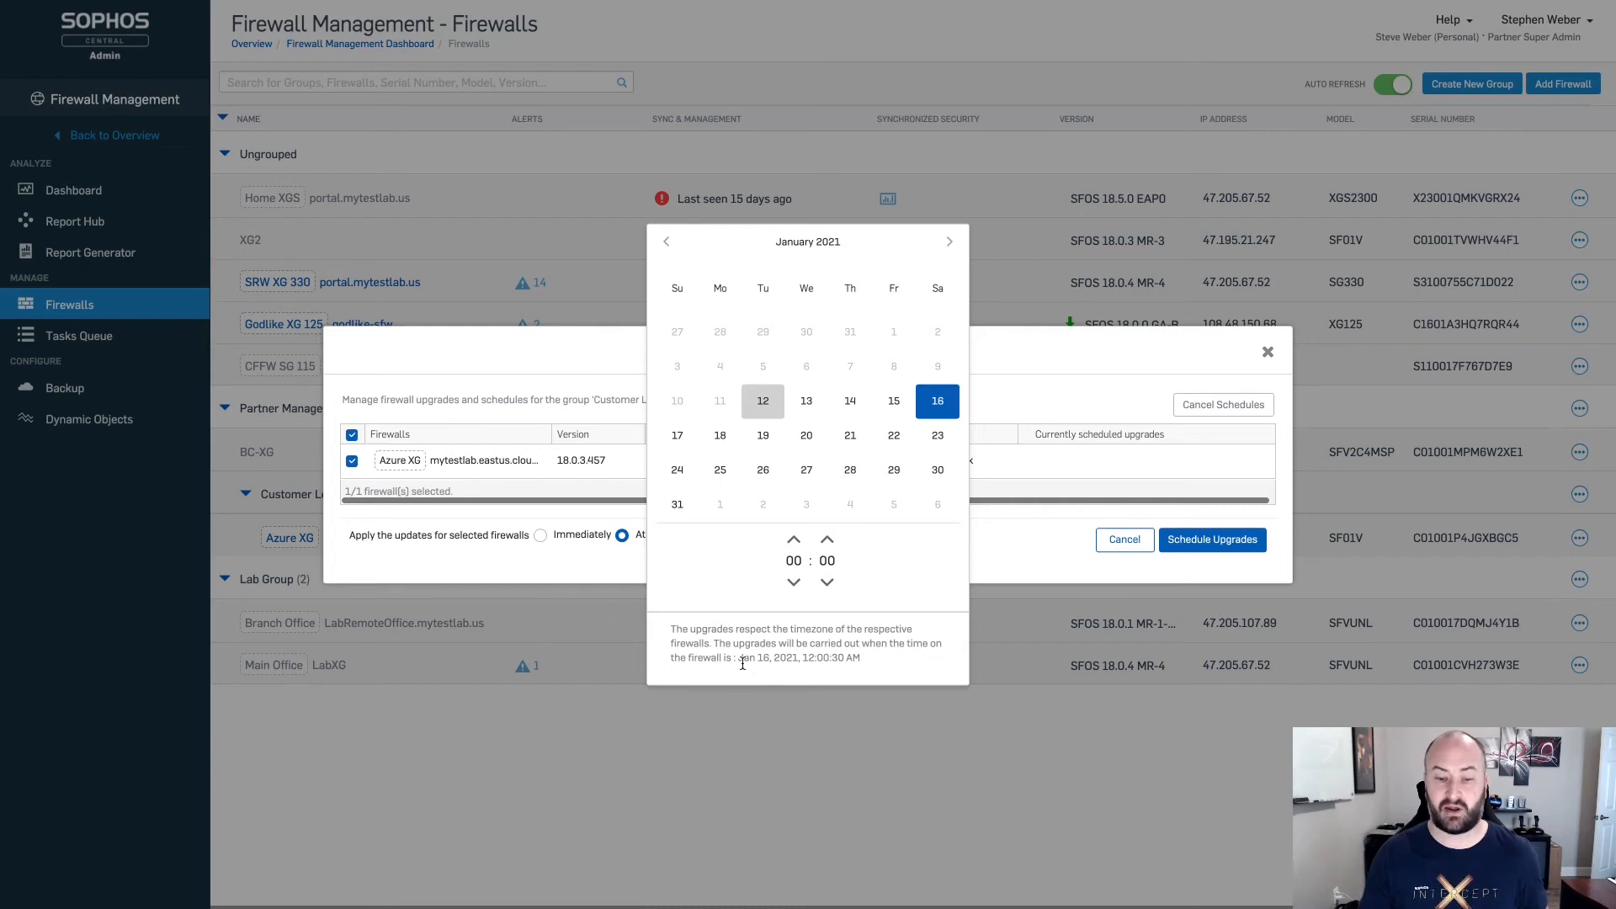
{"action": "mouse_move", "coordinate": [724, 643]}
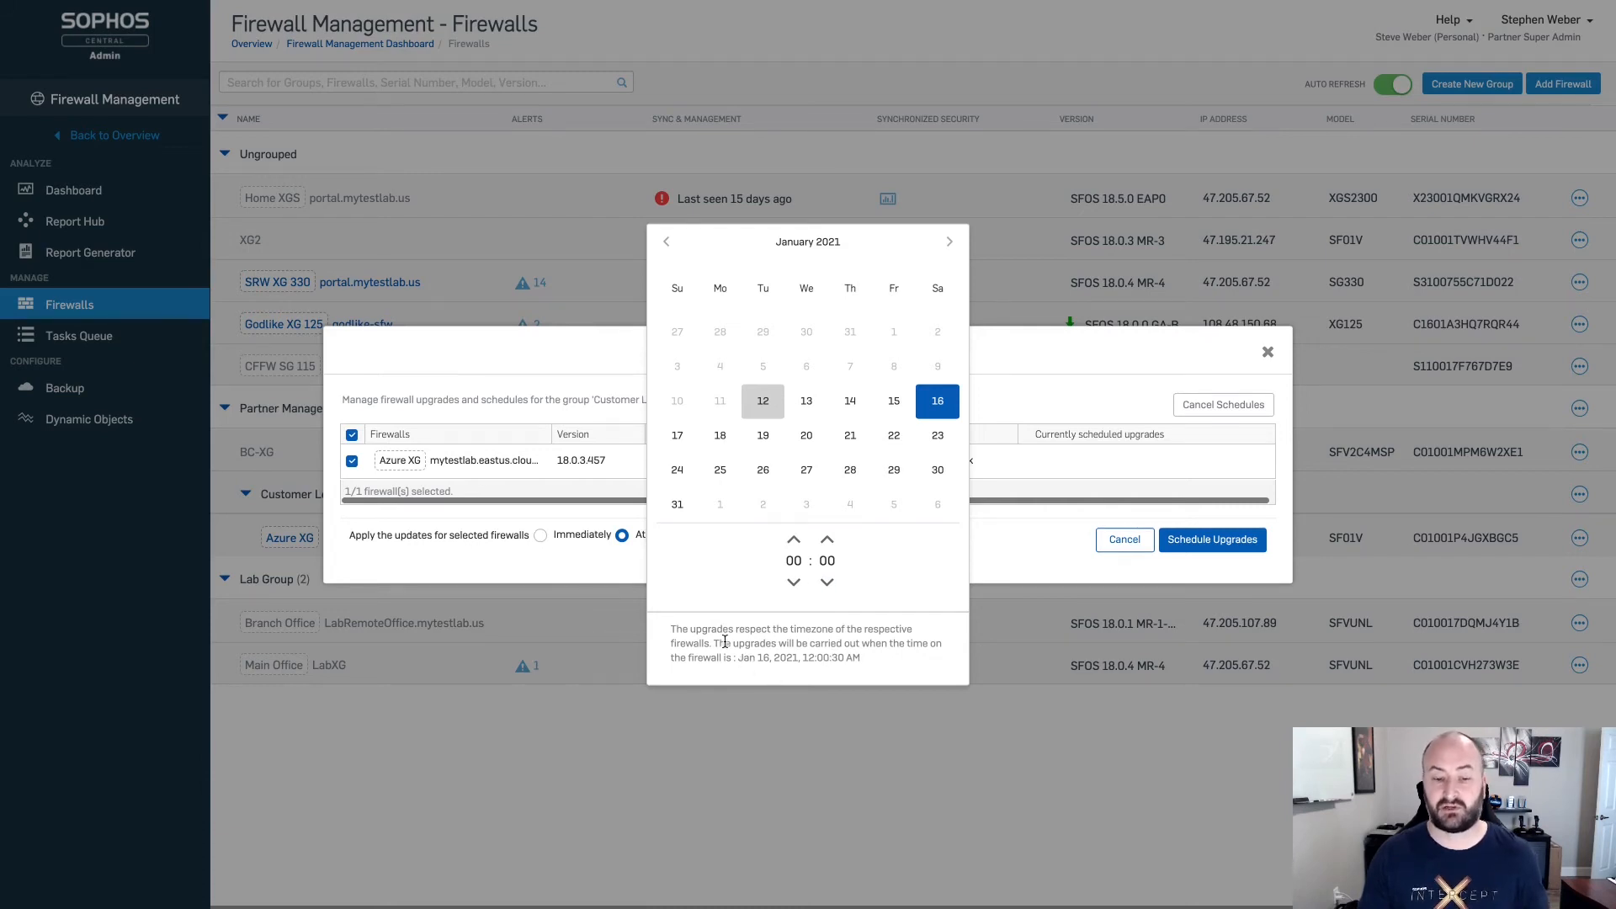
{"action": "mouse_move", "coordinate": [856, 631]}
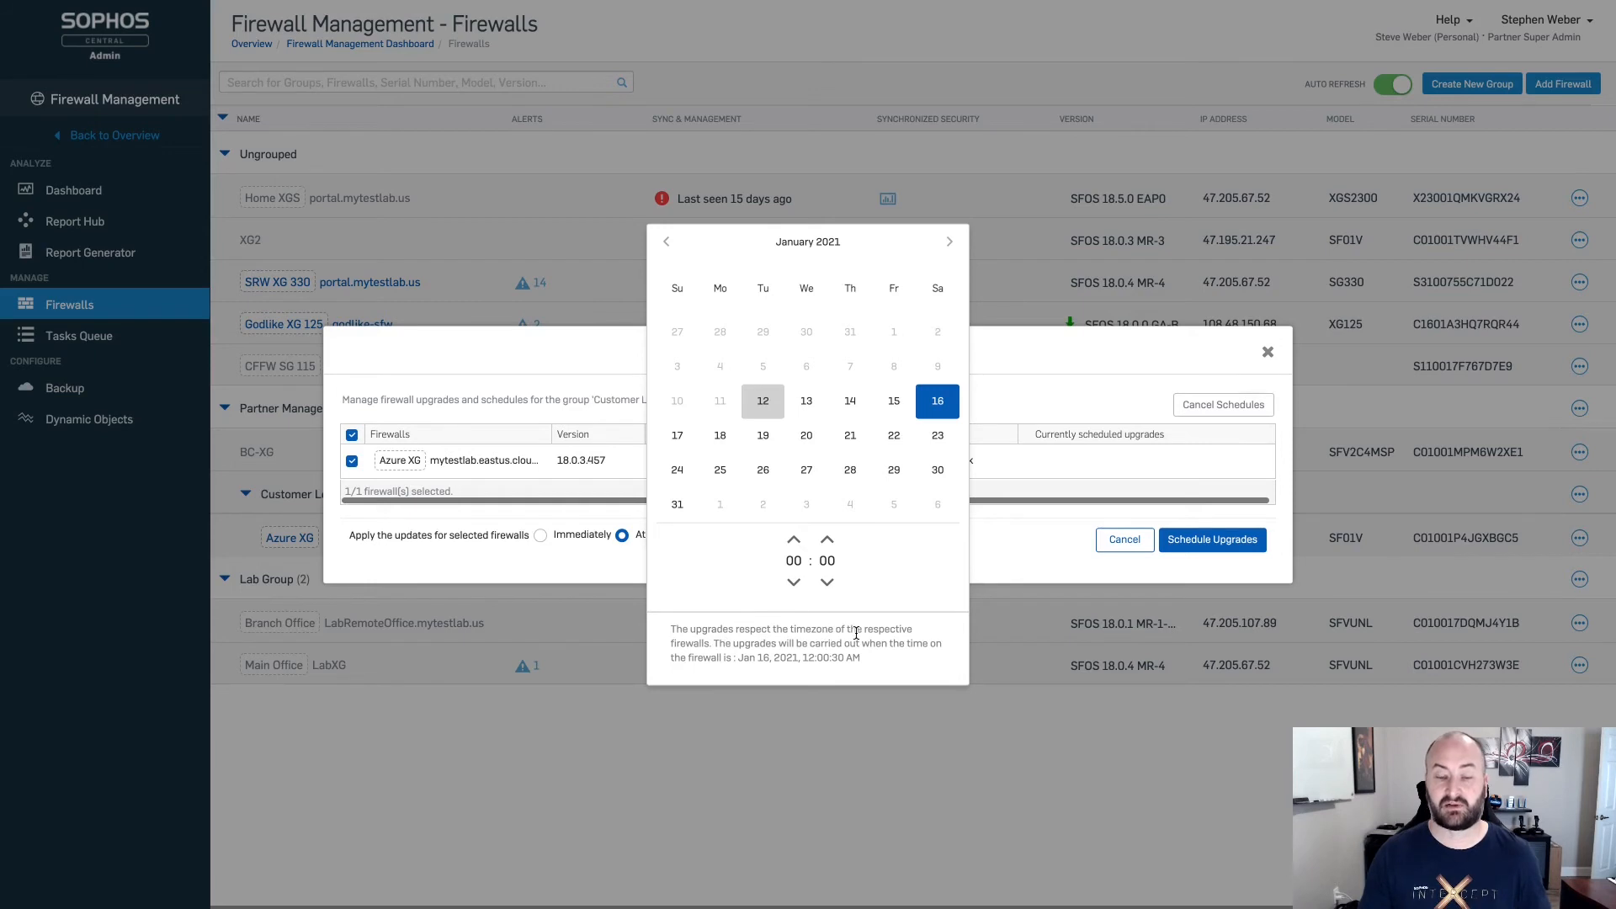
{"action": "mouse_move", "coordinate": [753, 661]}
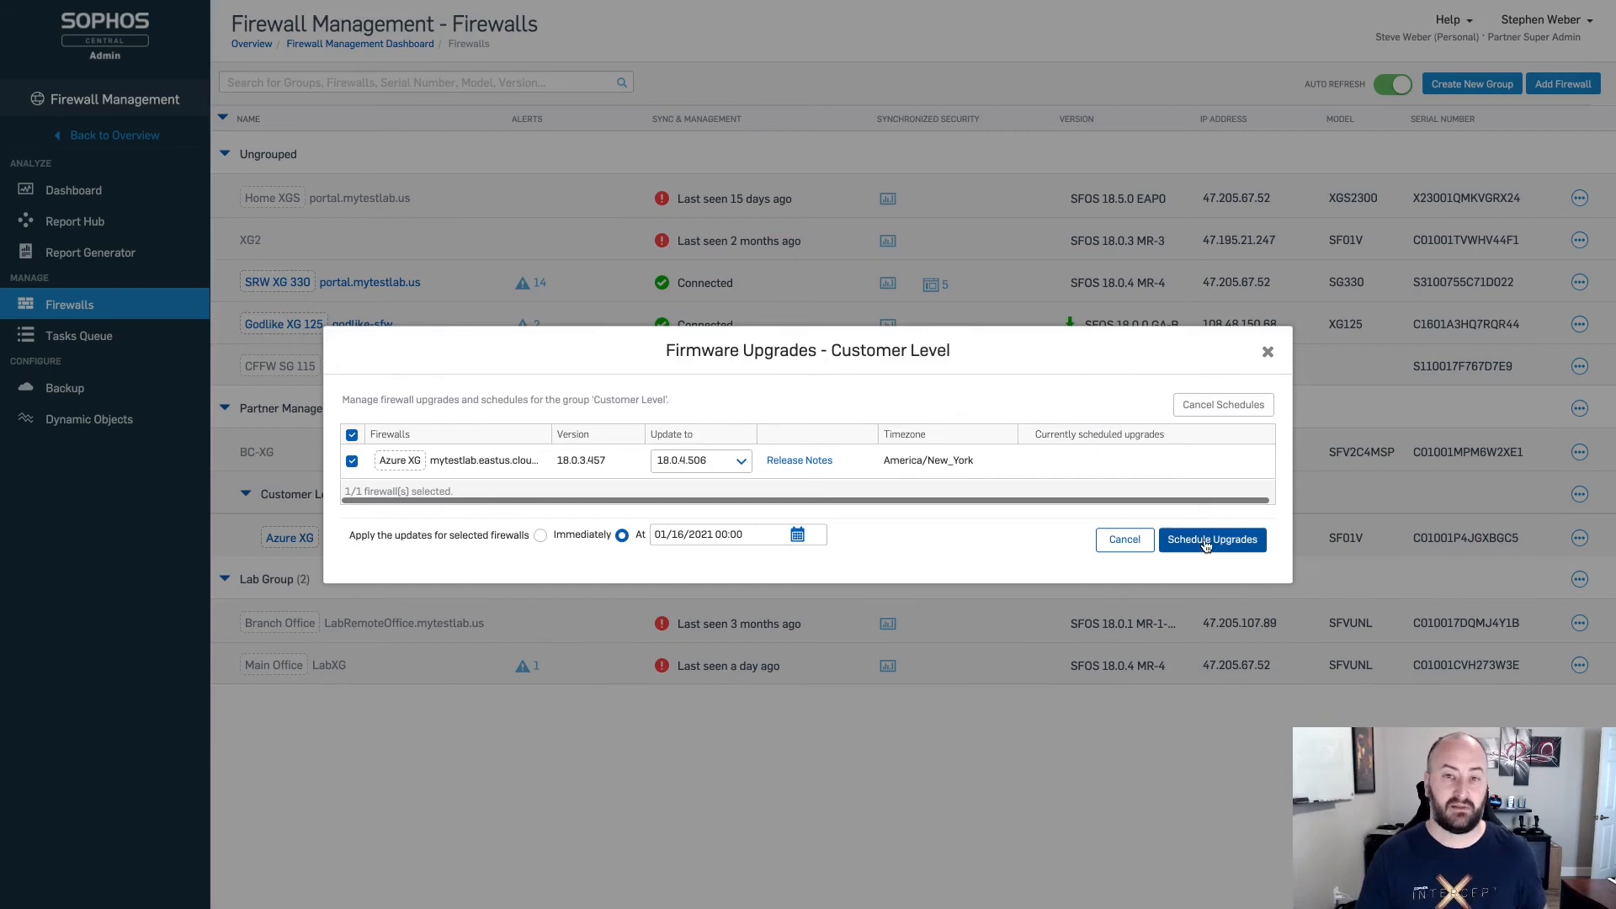
Save the Azure XG midnight upgrade schedule with Schedule Upgrades
{"action": "left_click", "coordinate": [1212, 540]}
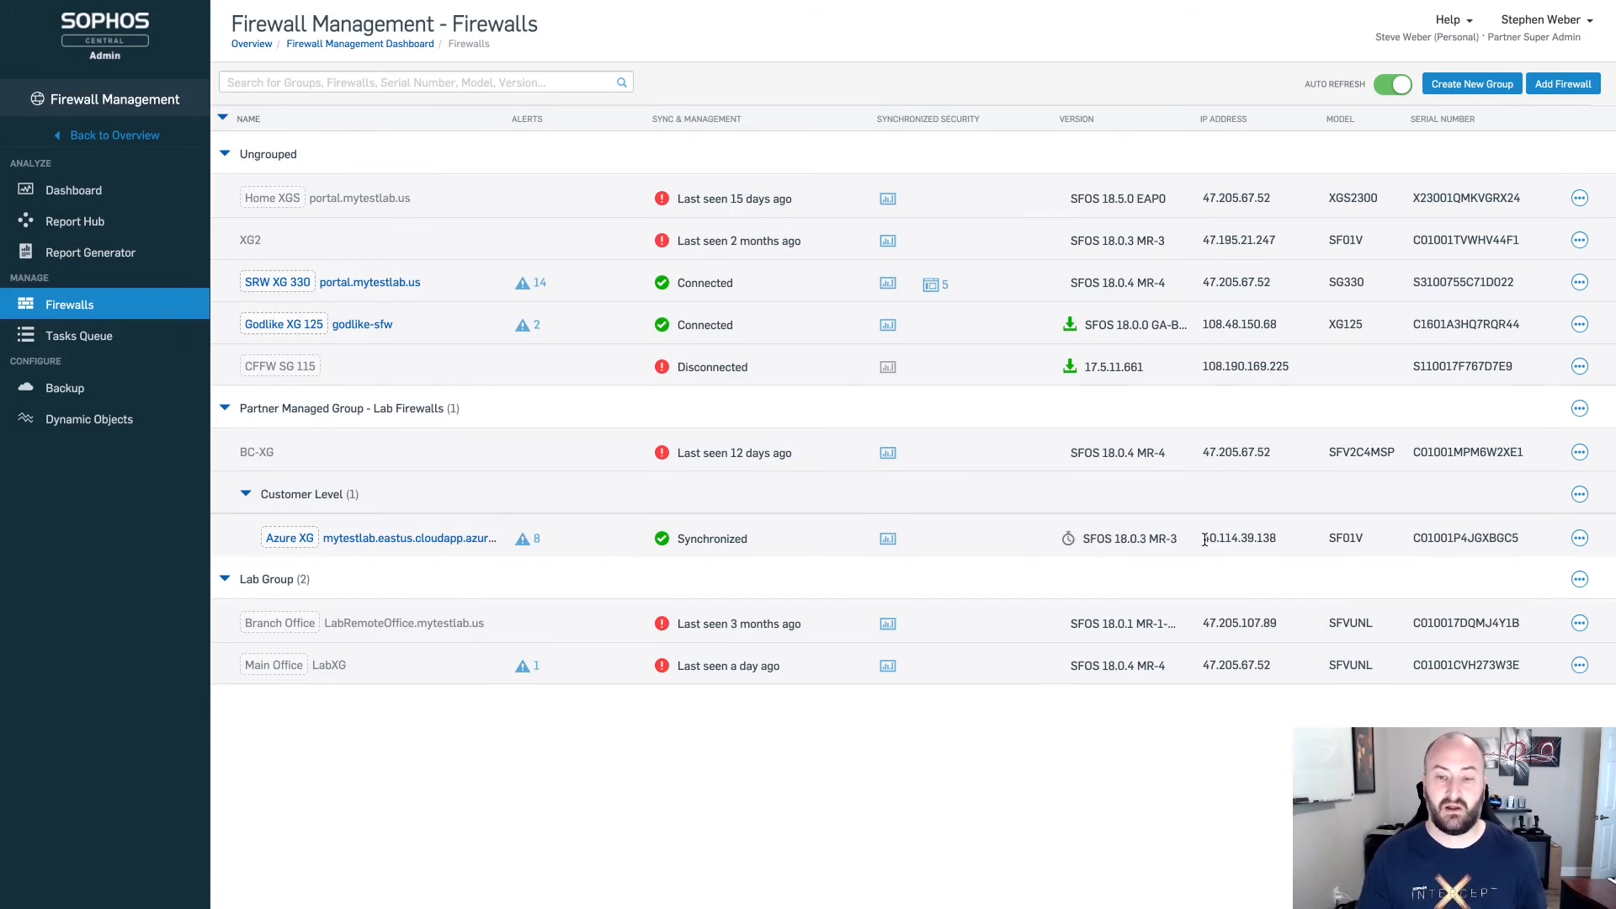
{"action": "mouse_move", "coordinate": [1080, 496]}
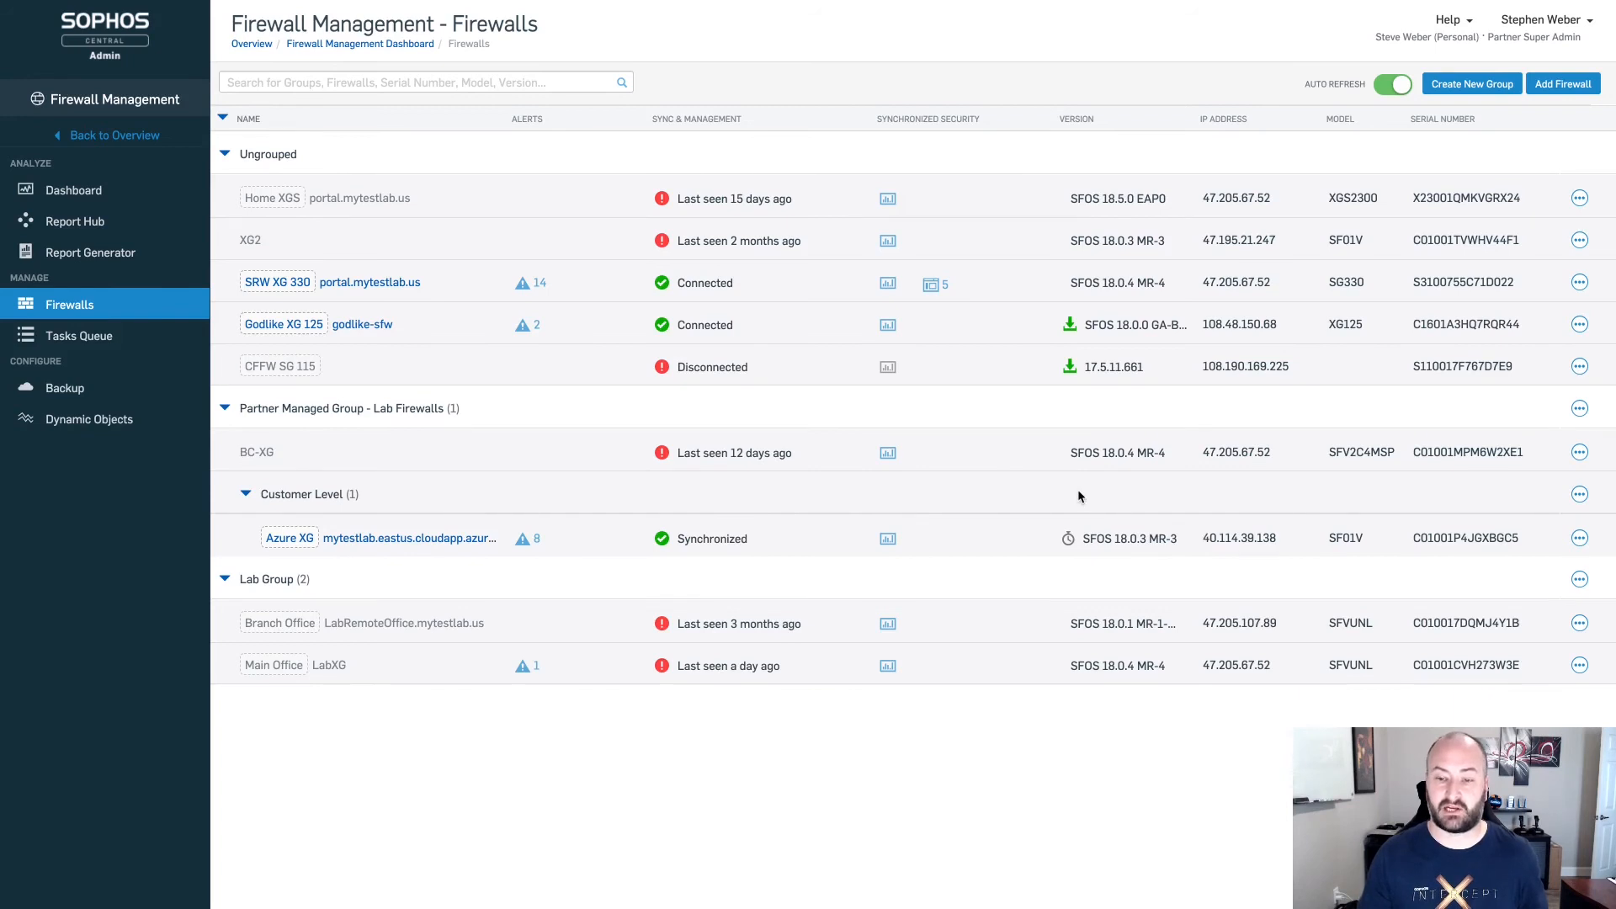
{"action": "mouse_move", "coordinate": [1068, 320]}
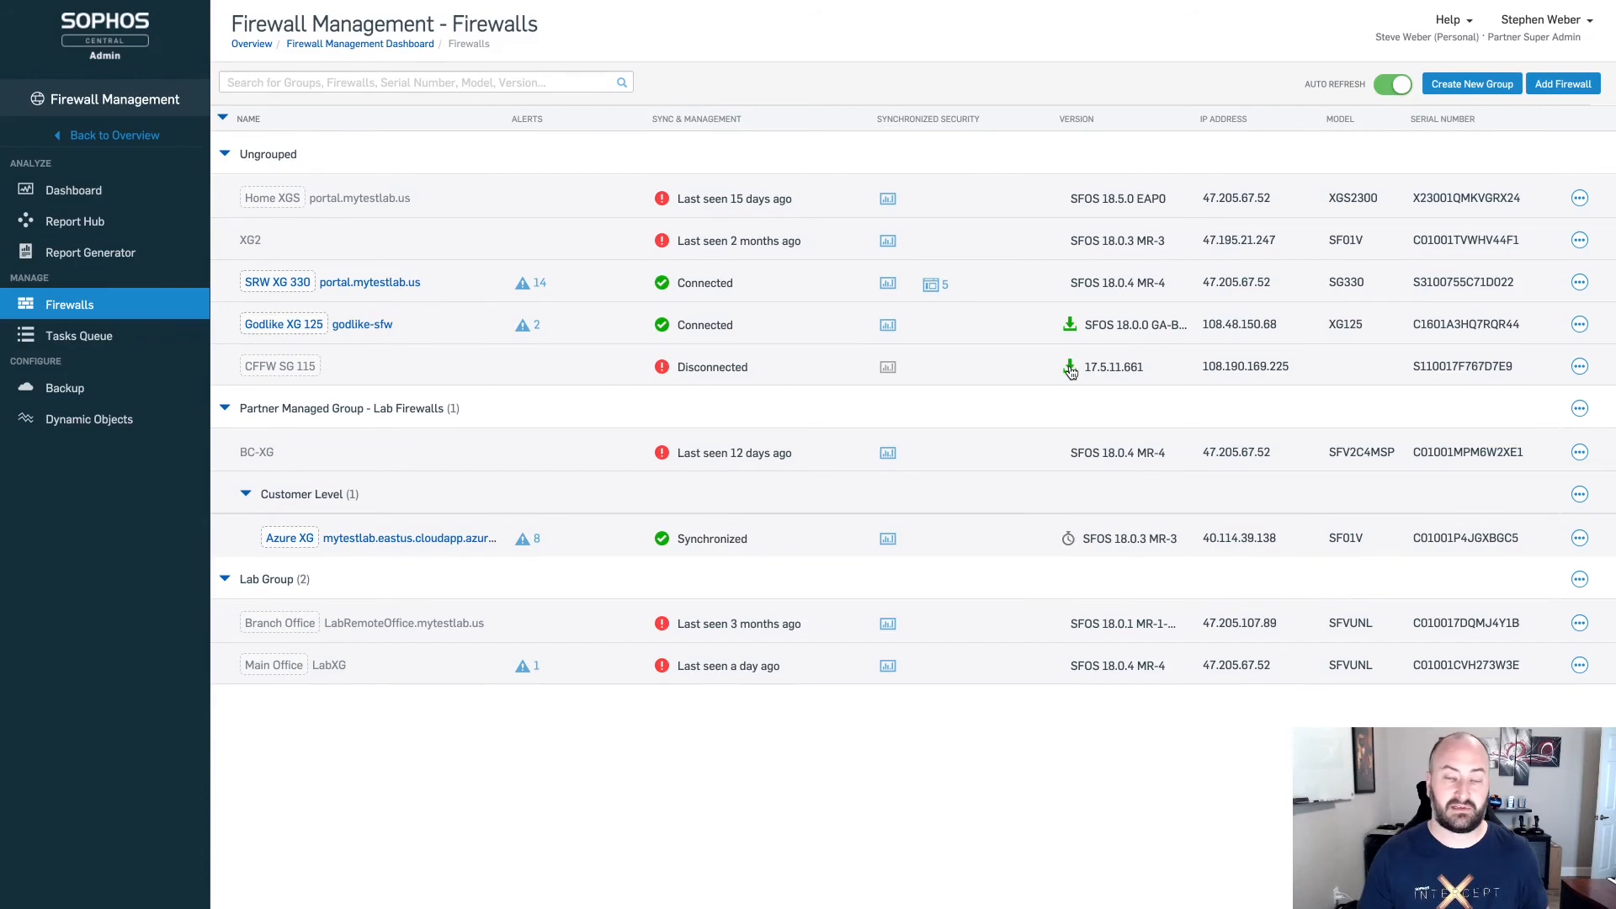
{"action": "mouse_move", "coordinate": [1070, 330]}
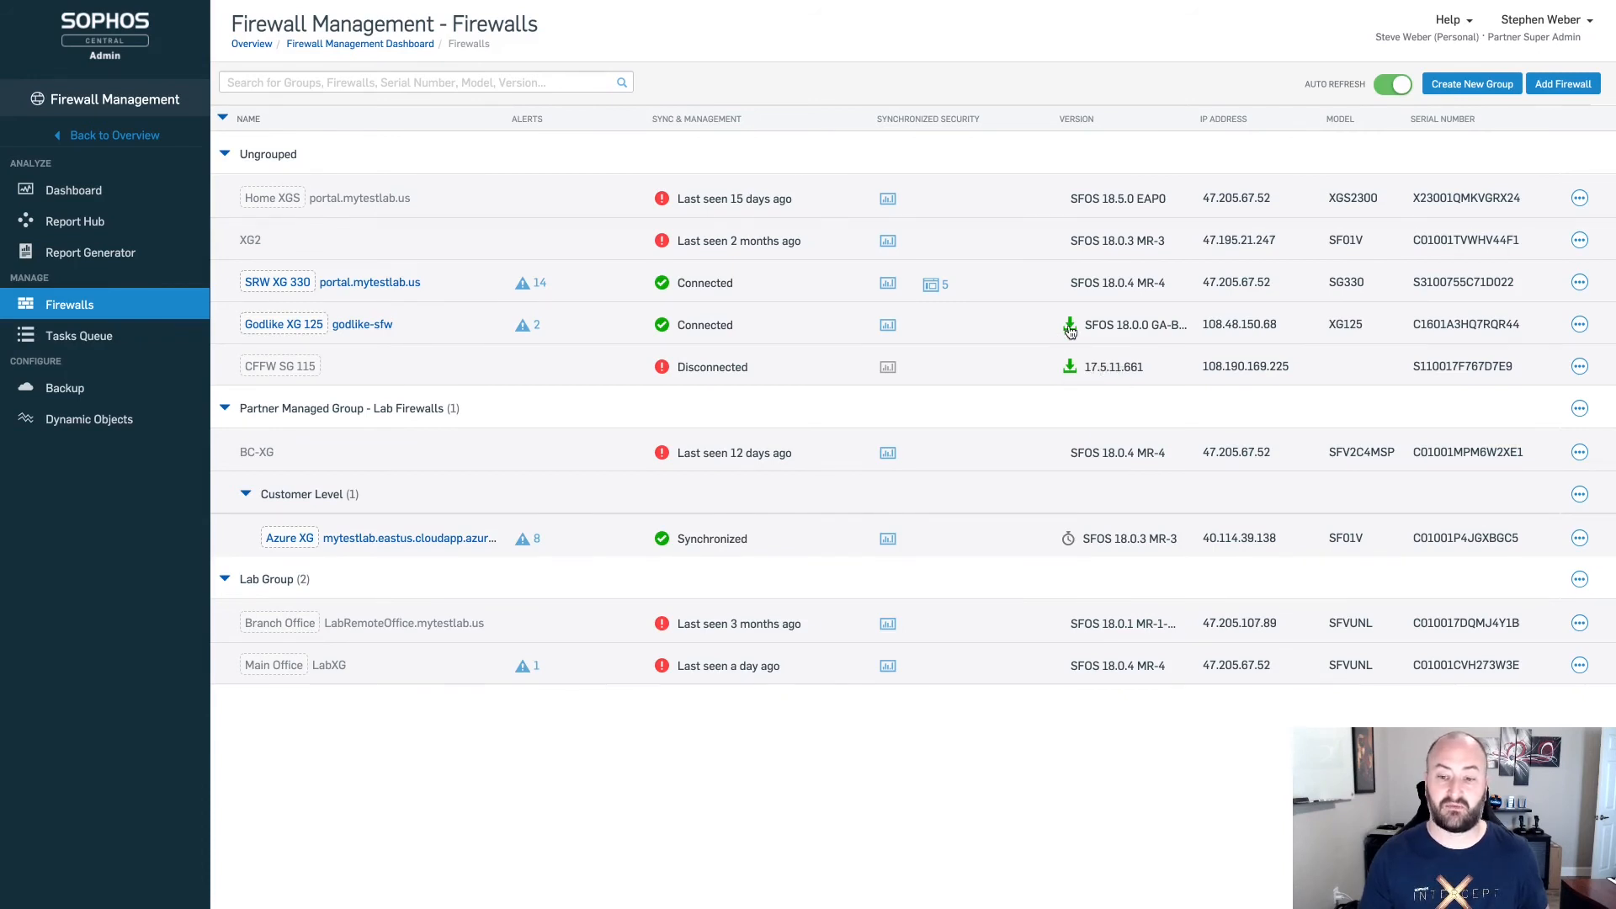
{"action": "mouse_move", "coordinate": [1068, 541]}
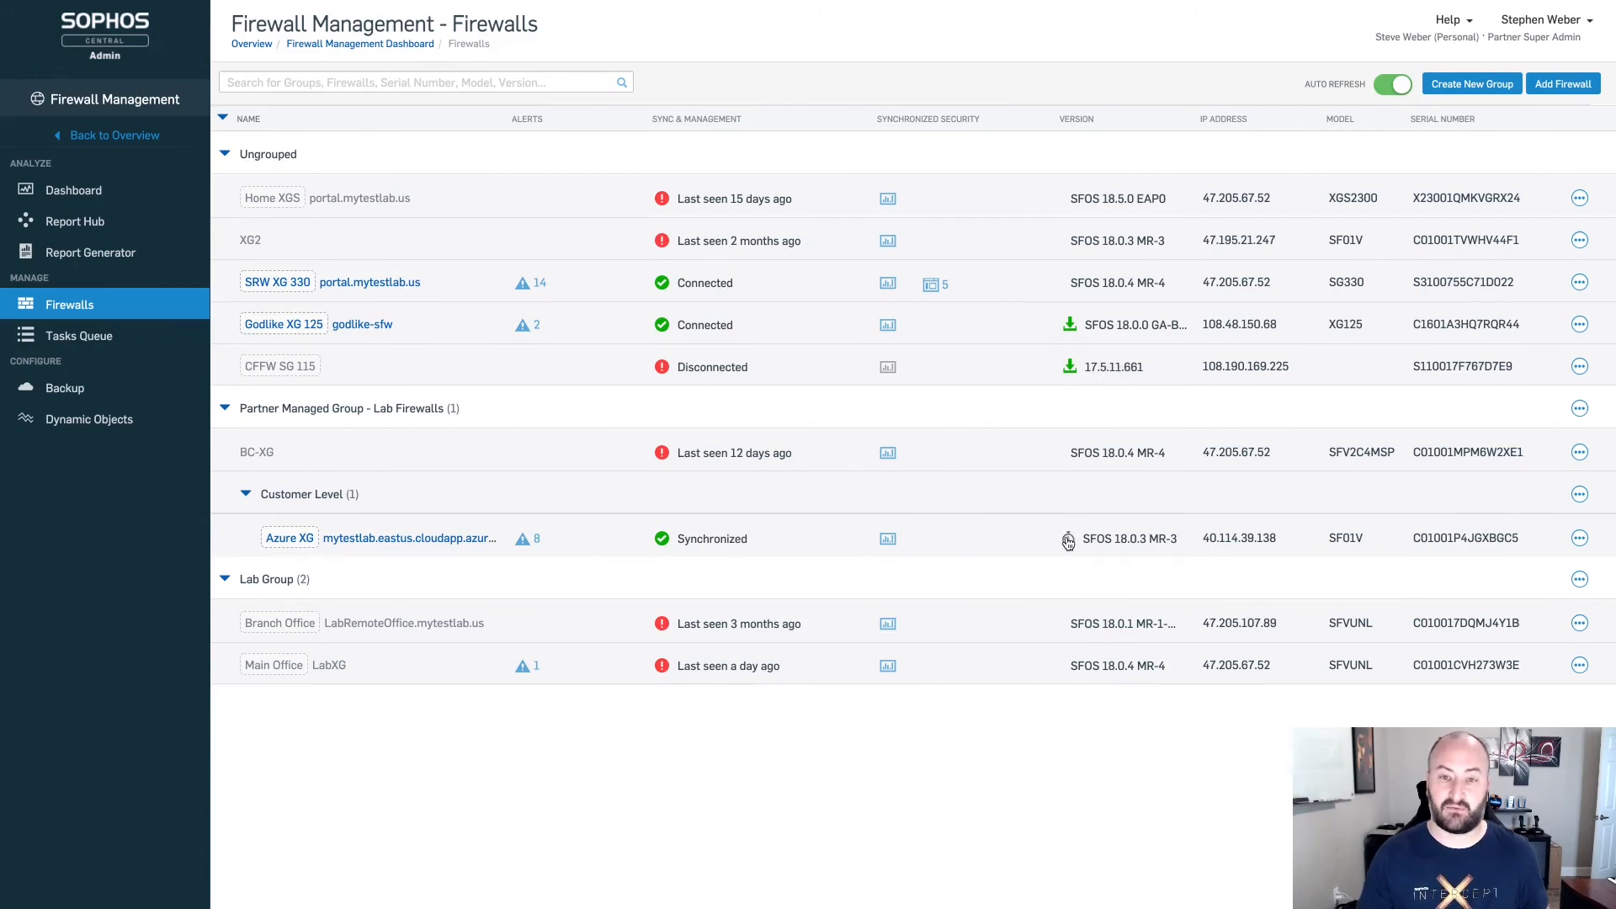
{"action": "mouse_move", "coordinate": [1068, 540]}
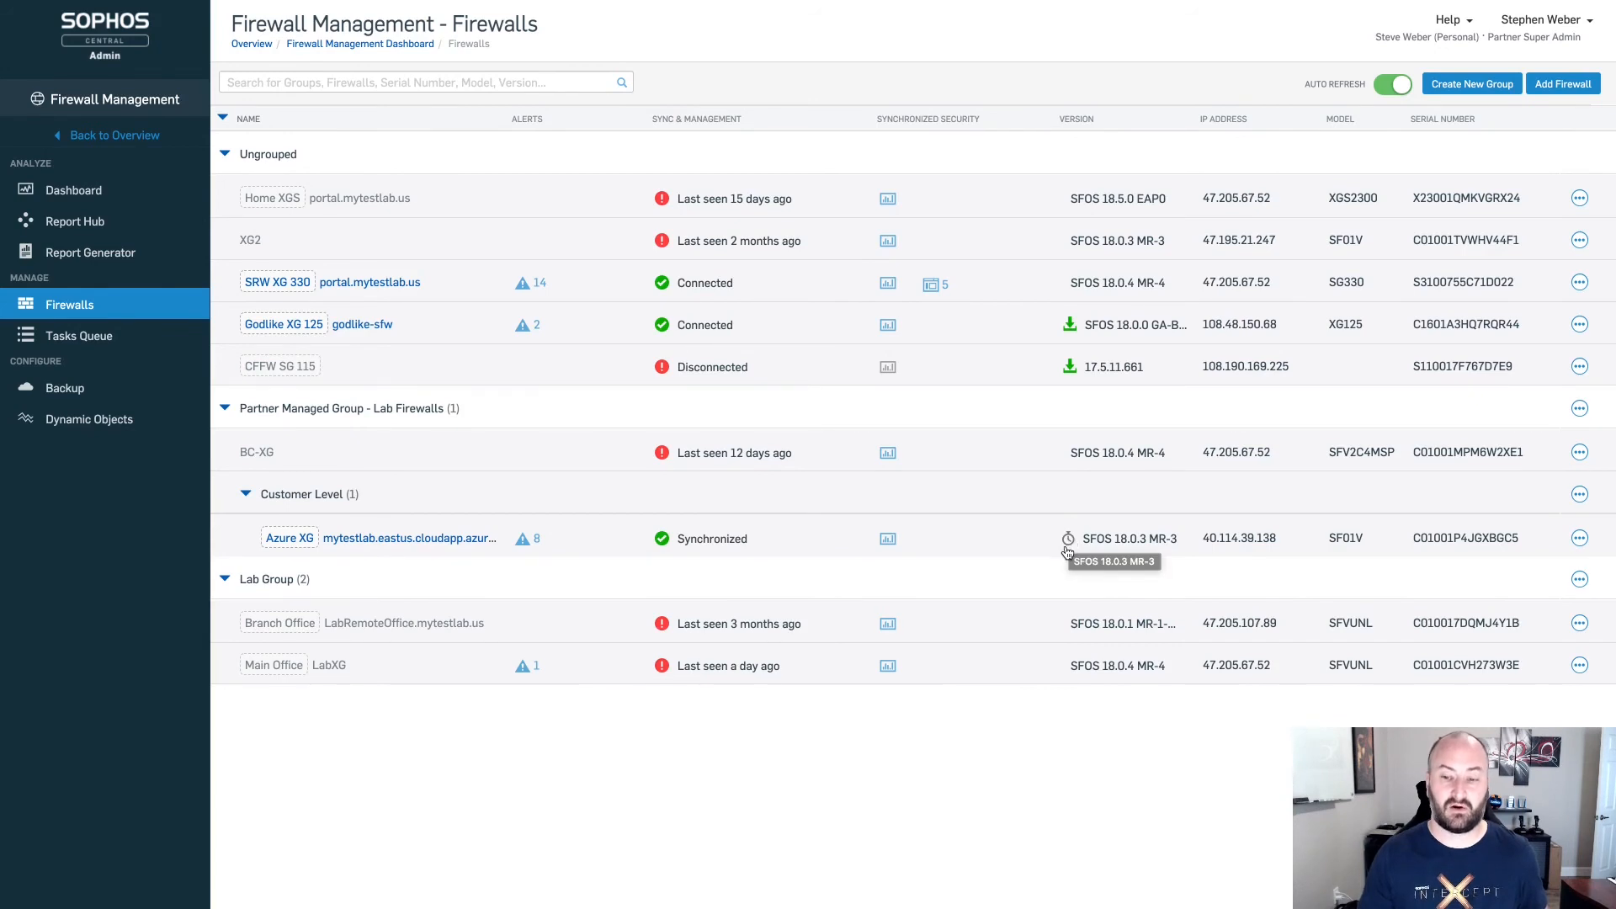
{"action": "mouse_move", "coordinate": [1067, 555]}
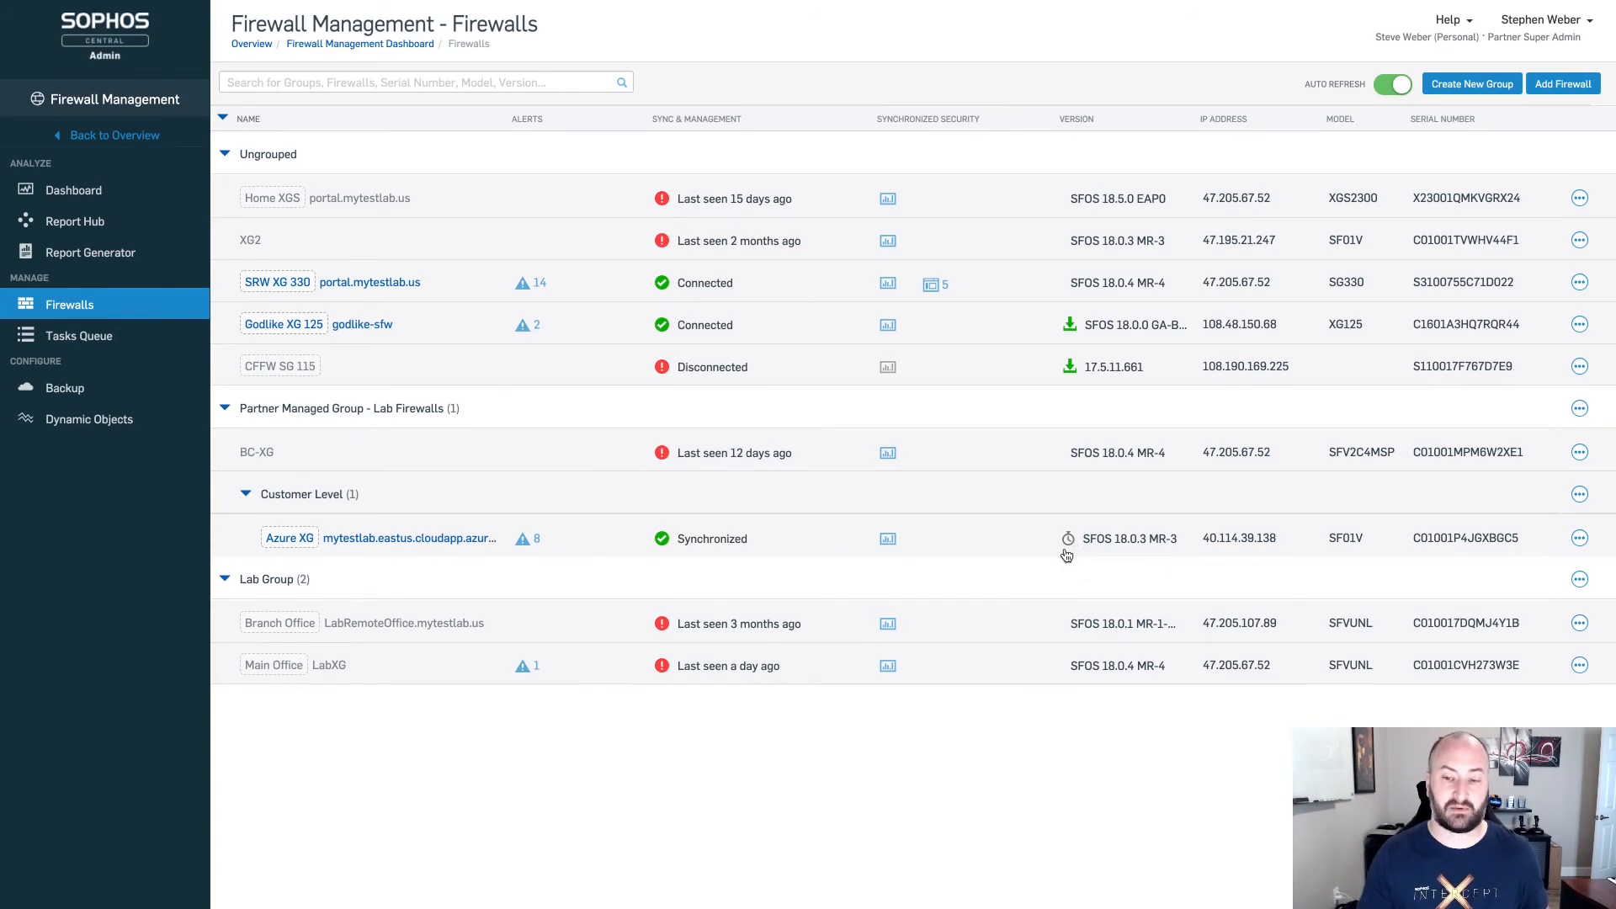
{"action": "mouse_move", "coordinate": [1068, 539]}
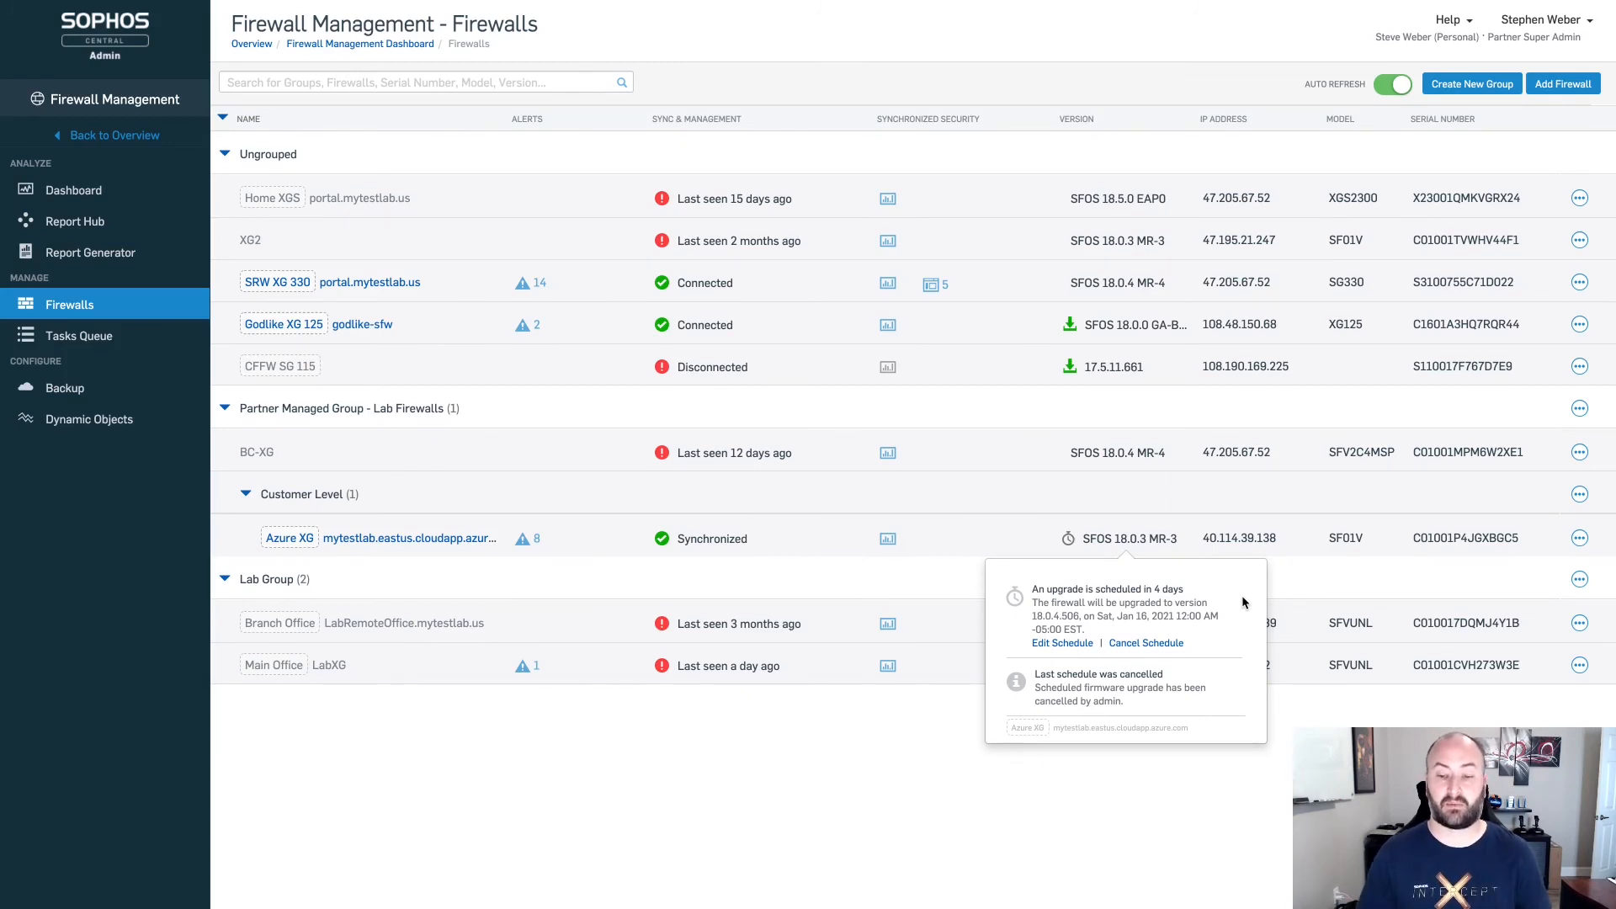
{"action": "mouse_move", "coordinate": [1197, 611]}
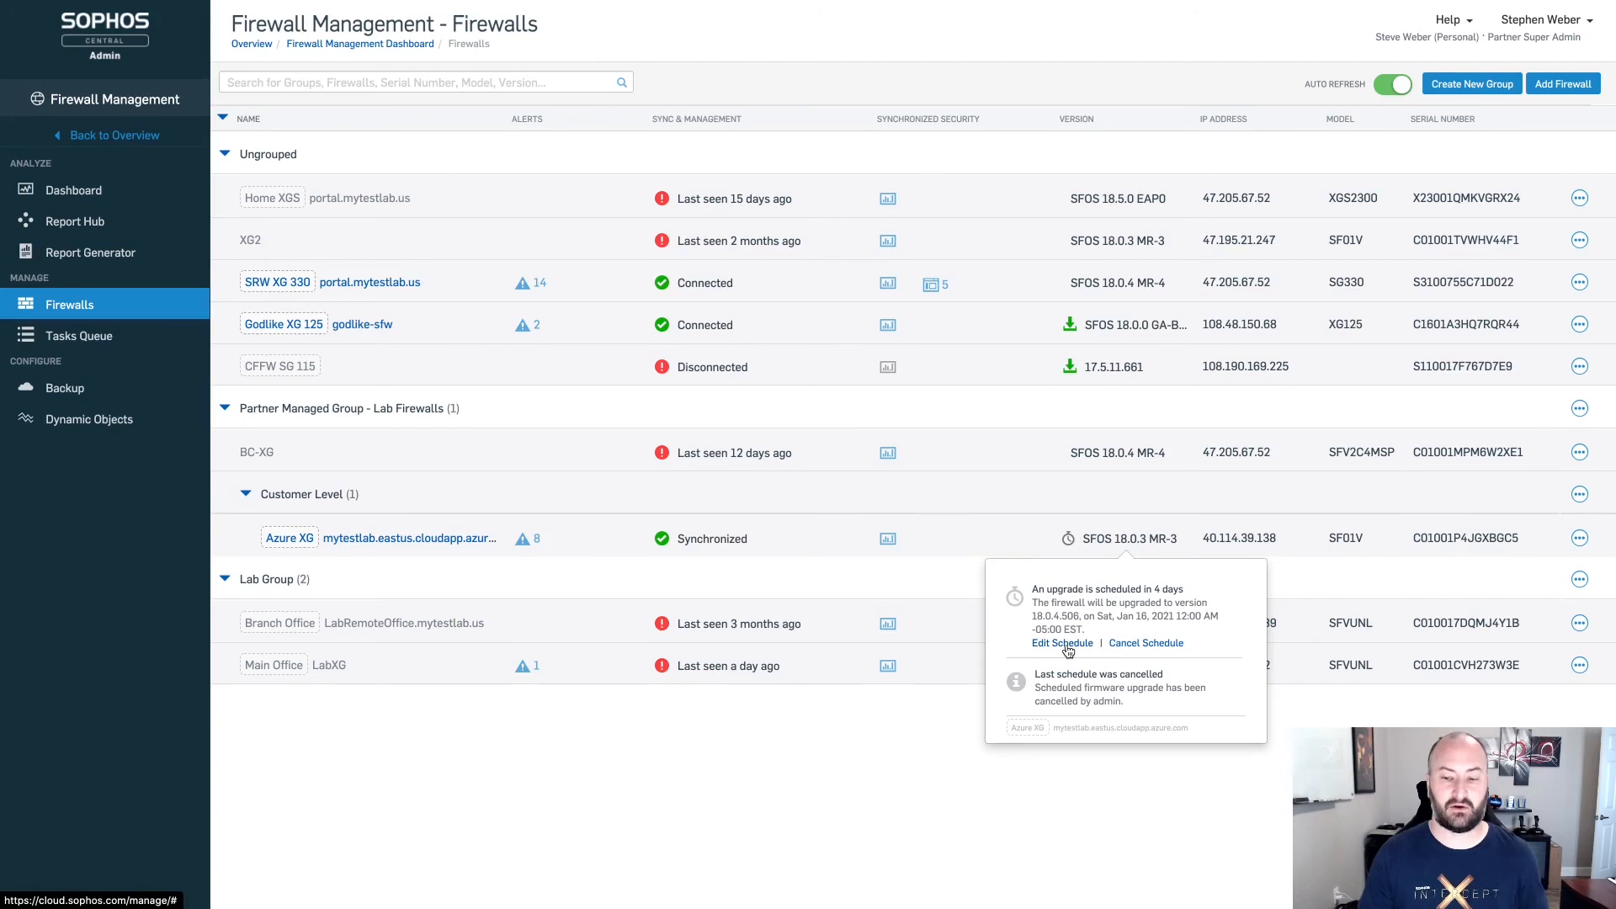
{"action": "mouse_move", "coordinate": [1146, 645]}
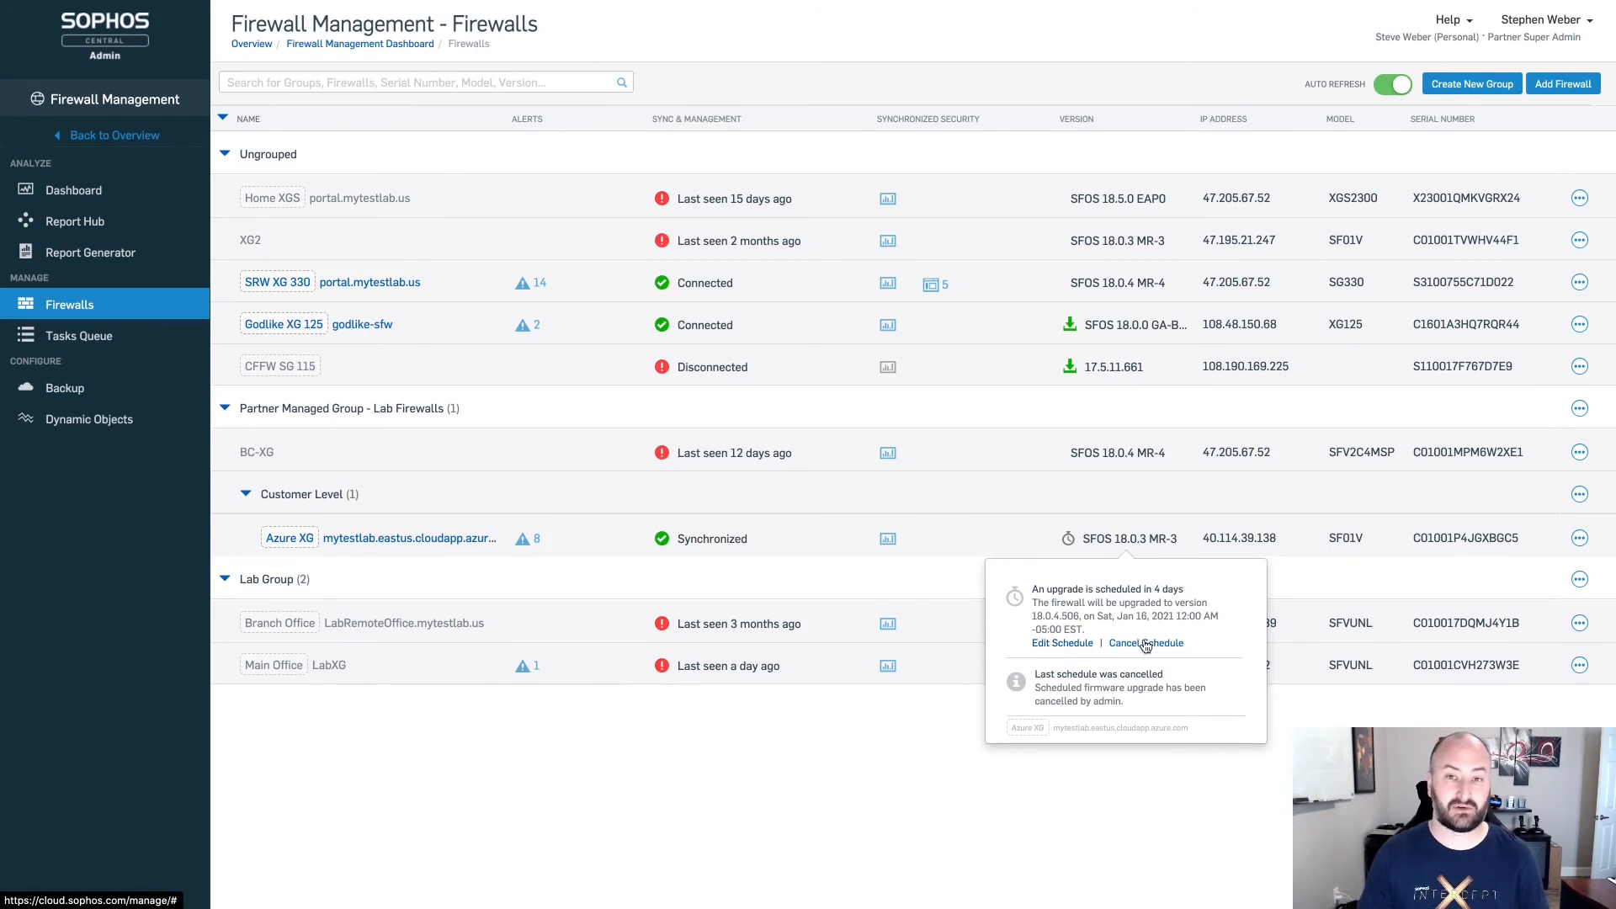
{"action": "mouse_move", "coordinate": [1144, 648]}
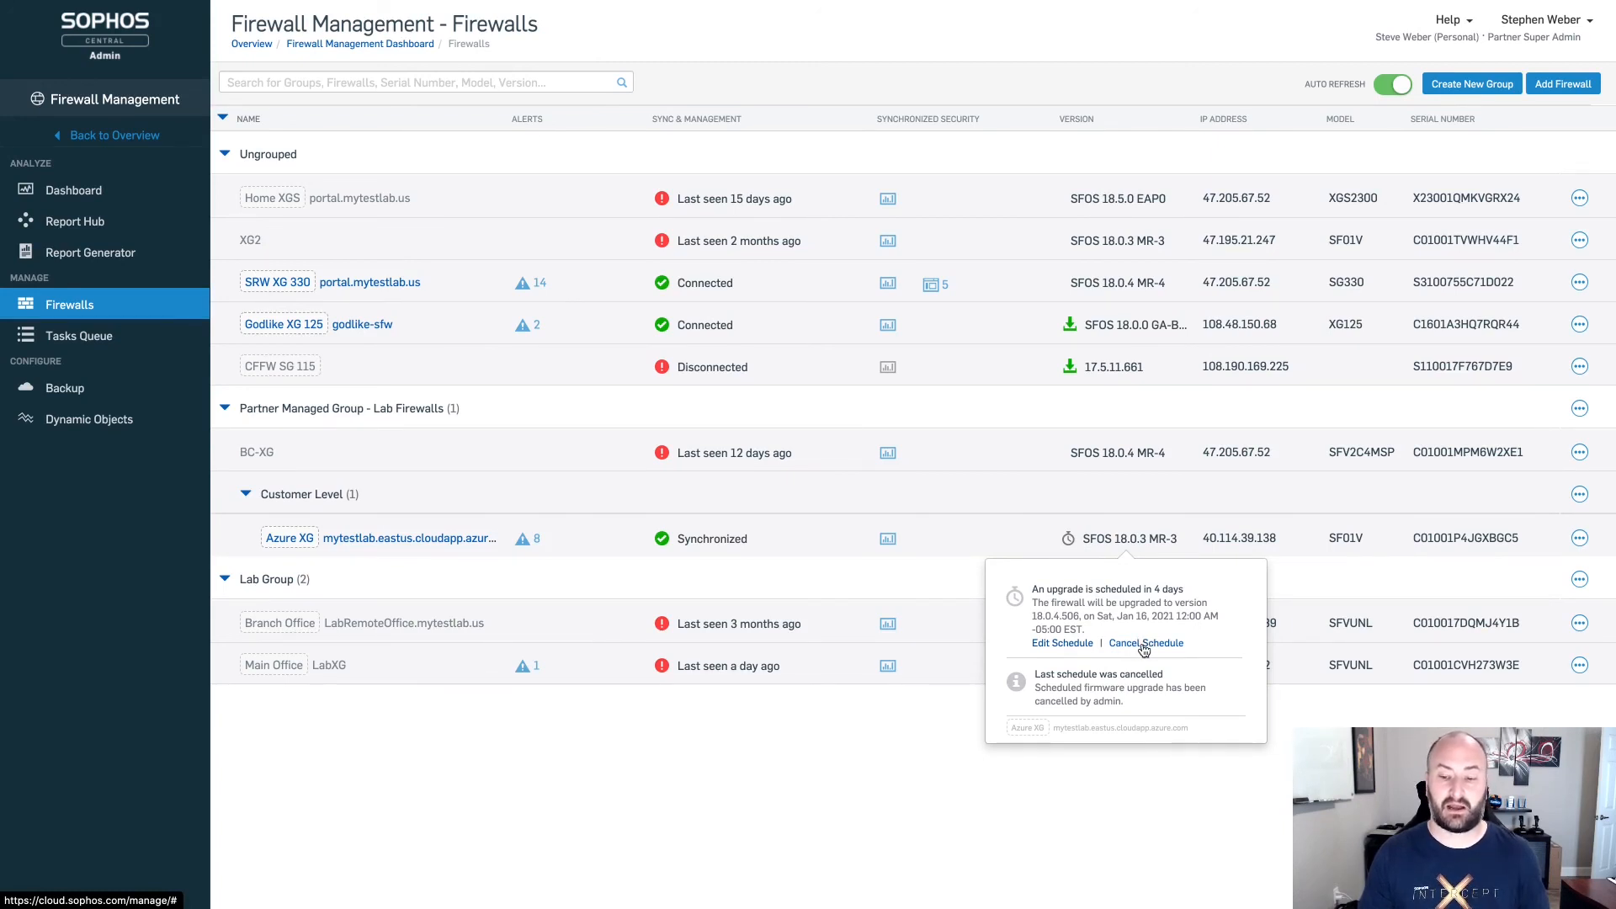